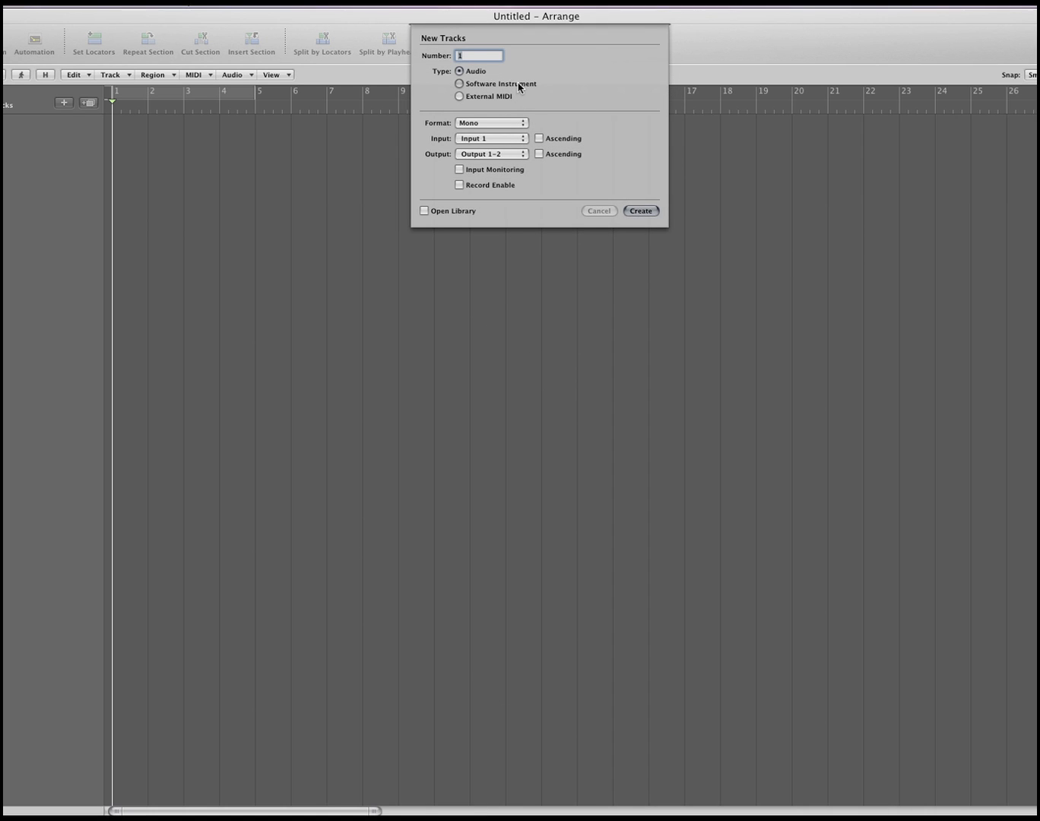
# Create one new Software Instrument track with Open Library left checked
pyautogui.click(459, 83)
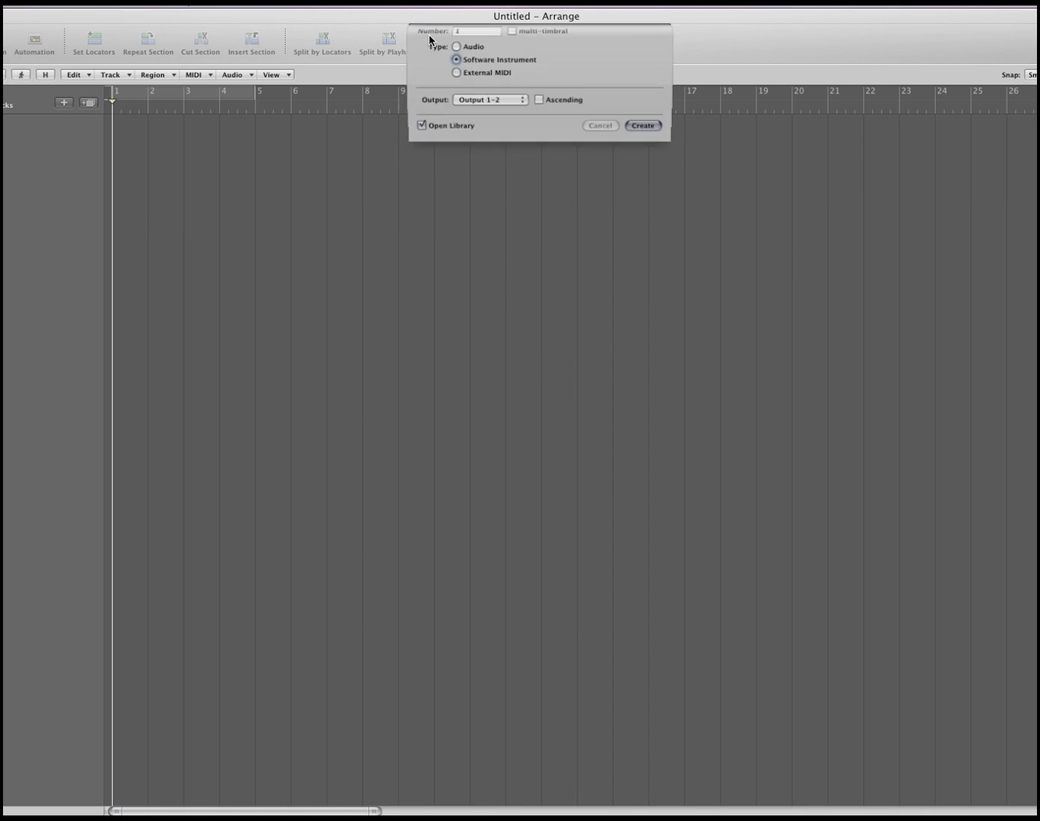
pyautogui.click(642, 125)
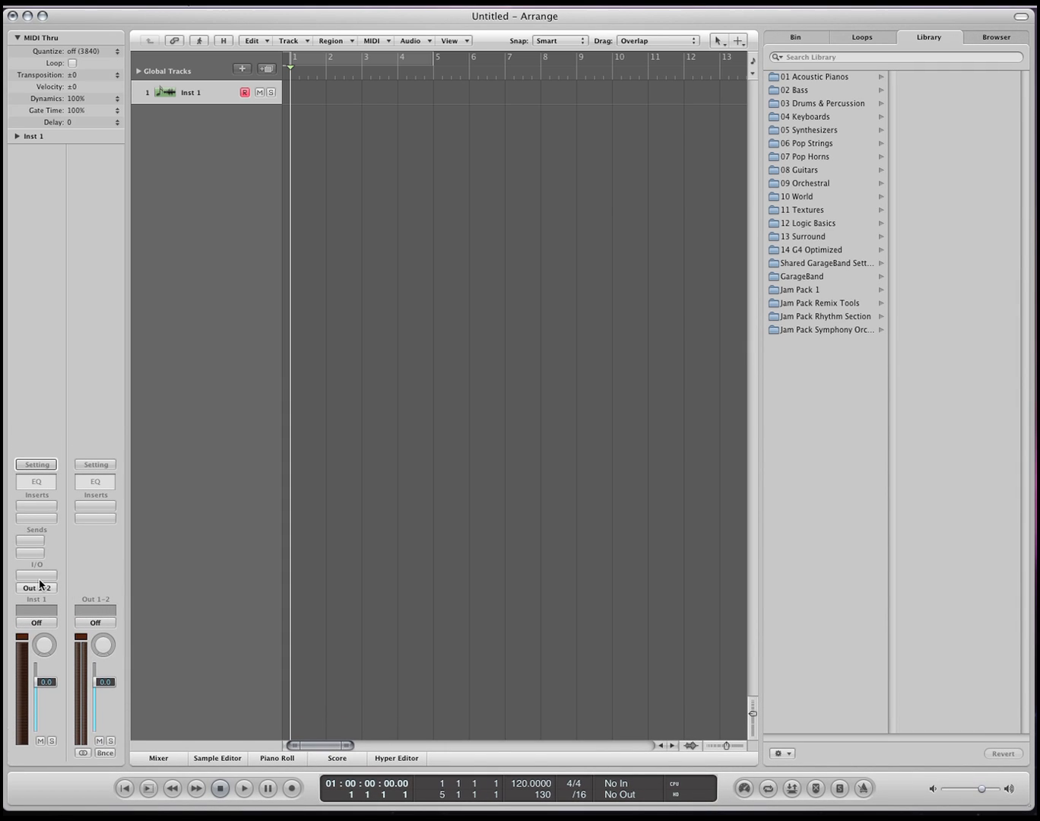
# Load the ES2 synthesizer into the Inst 1 instrument slot from the plug-in menu
pyautogui.click(37, 574)
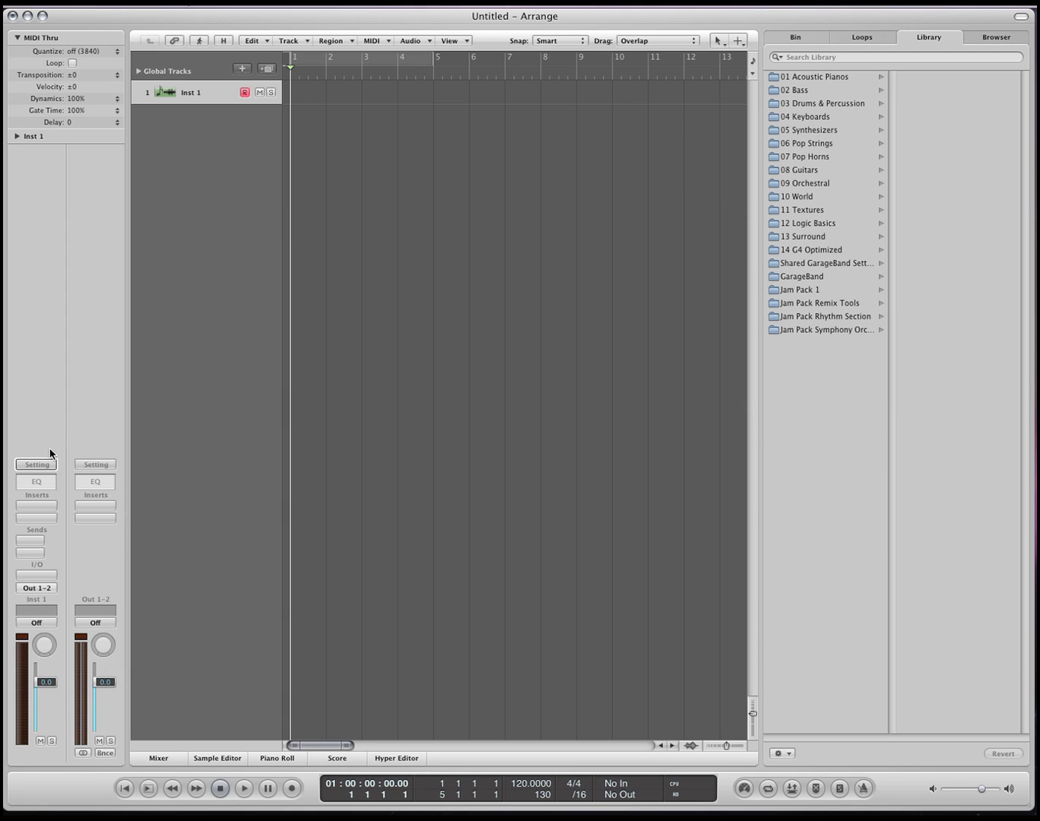
pyautogui.click(36, 465)
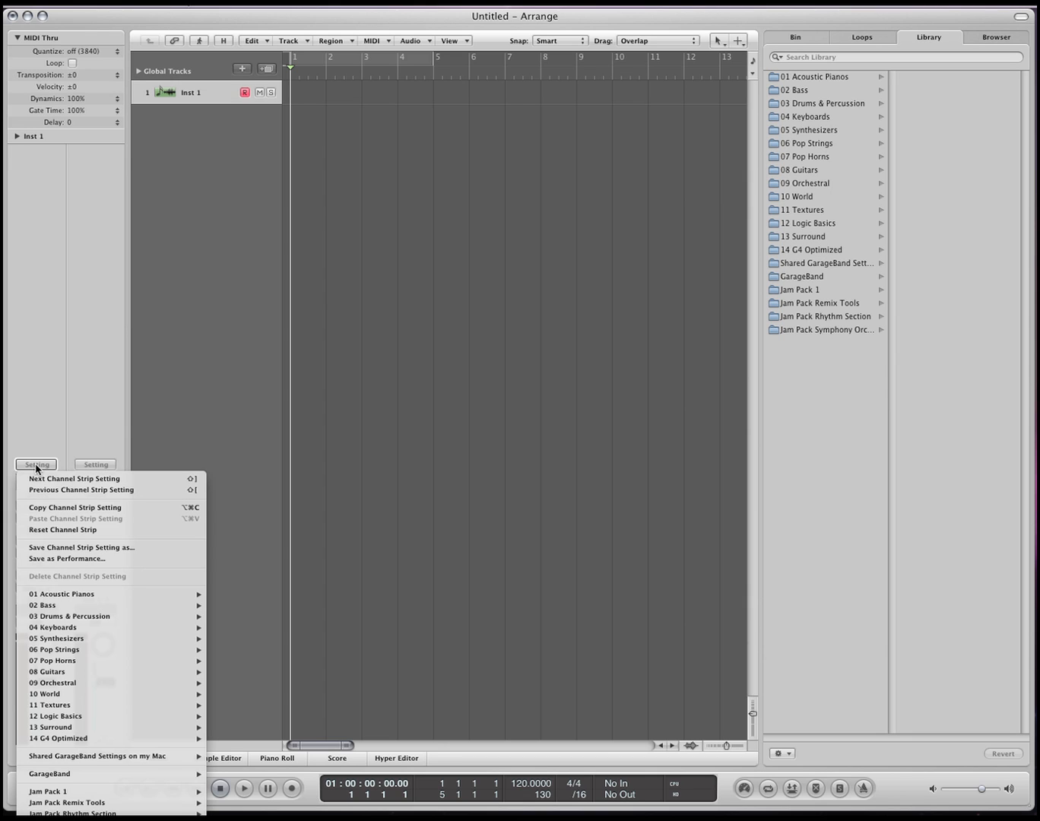
pyautogui.moveTo(123, 561)
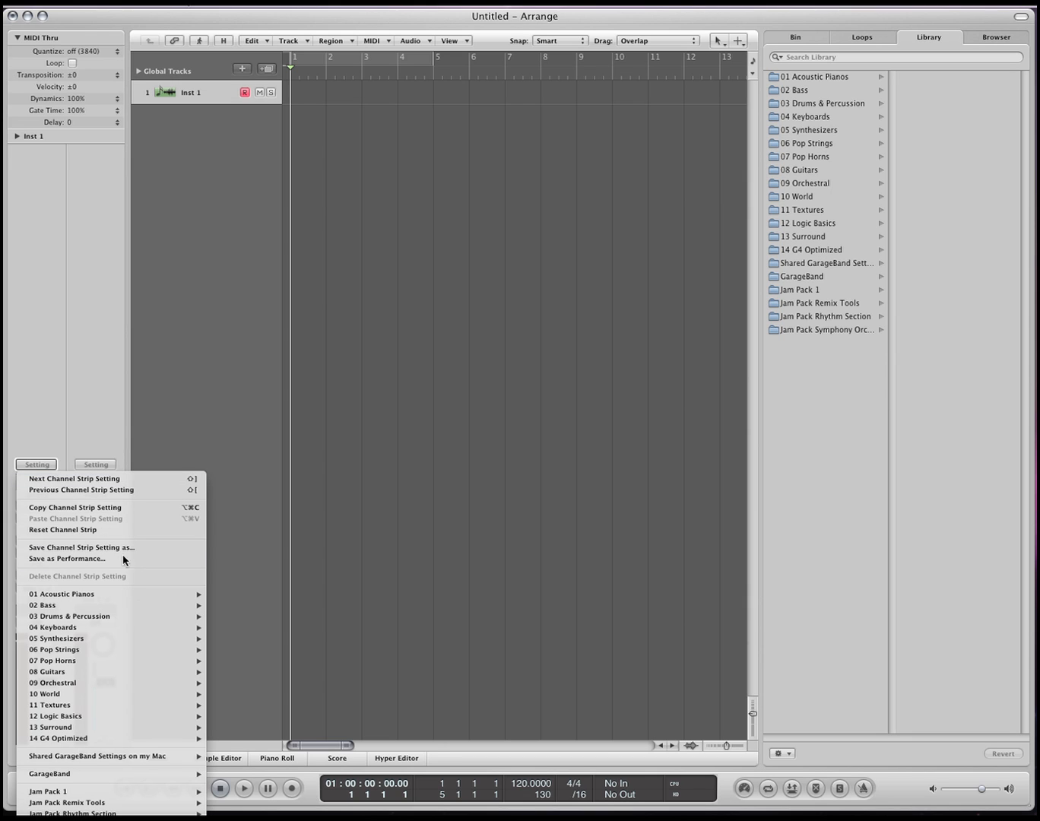
pyautogui.moveTo(58, 638)
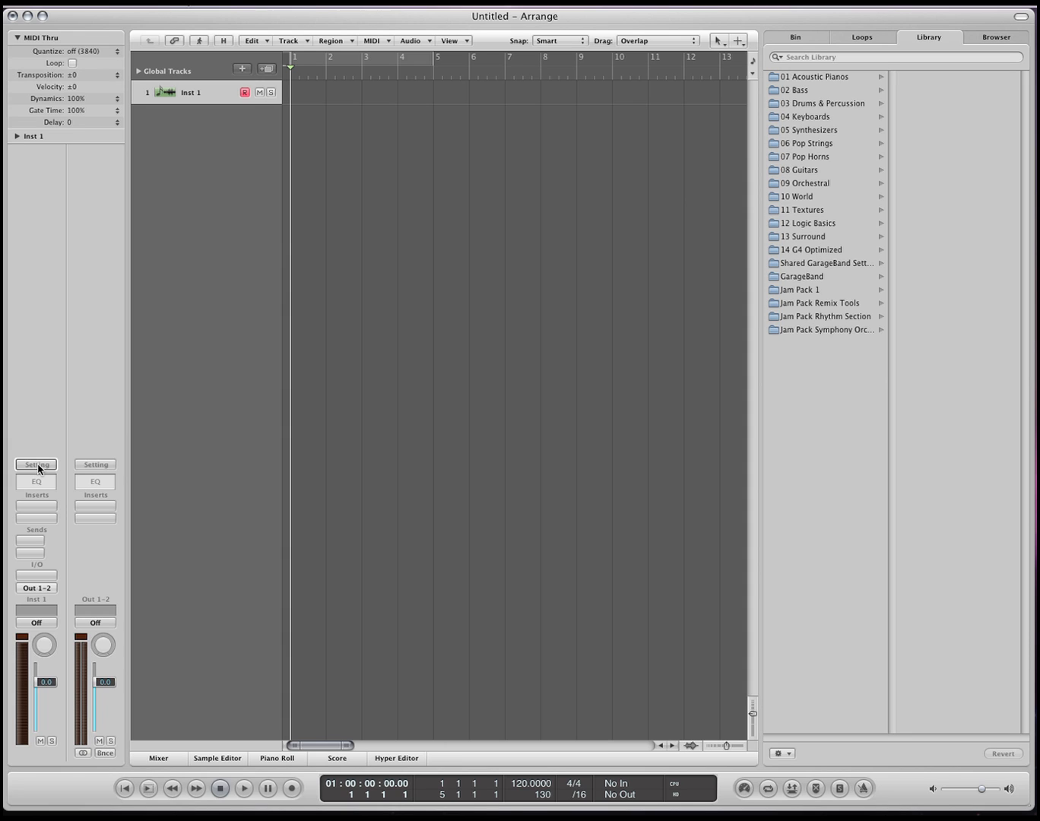
pyautogui.moveTo(119, 434)
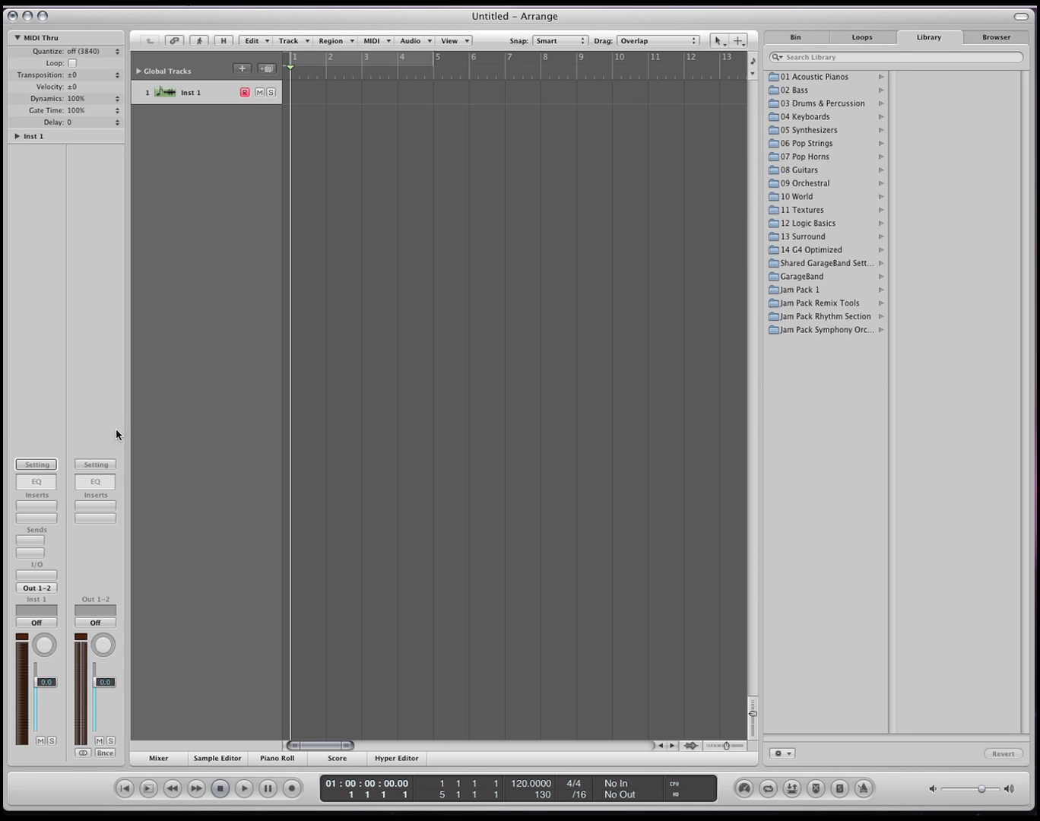
pyautogui.click(37, 464)
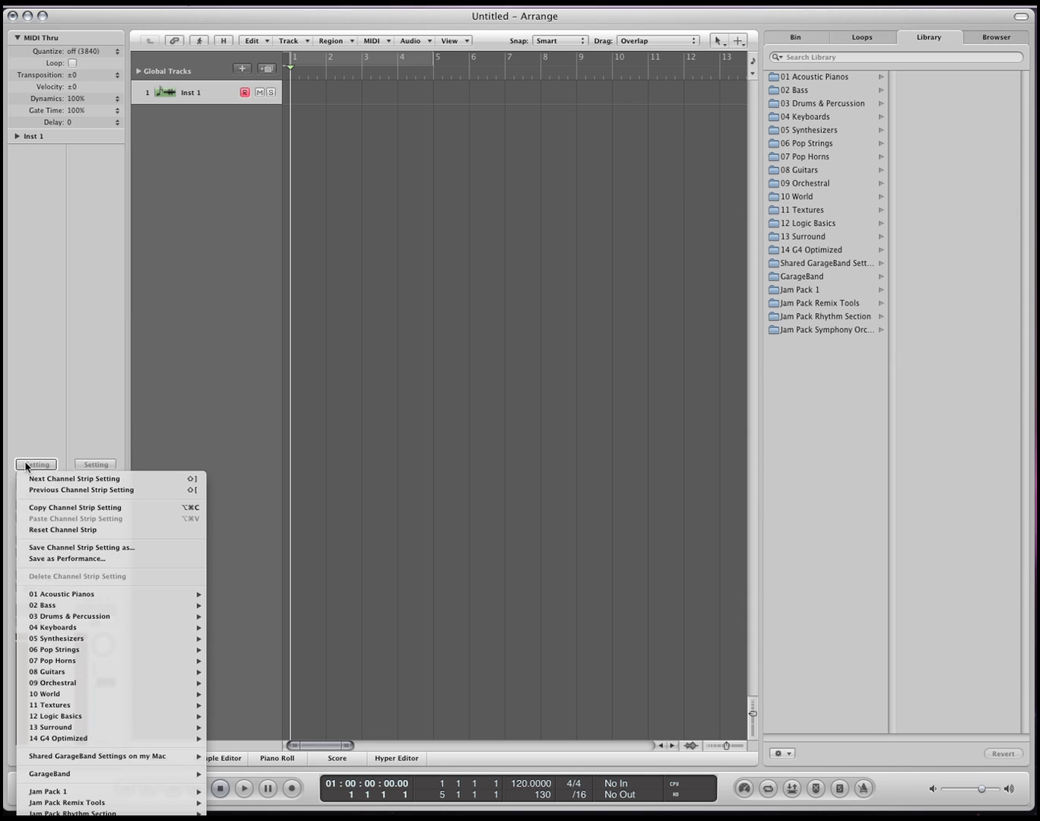
pyautogui.moveTo(83, 660)
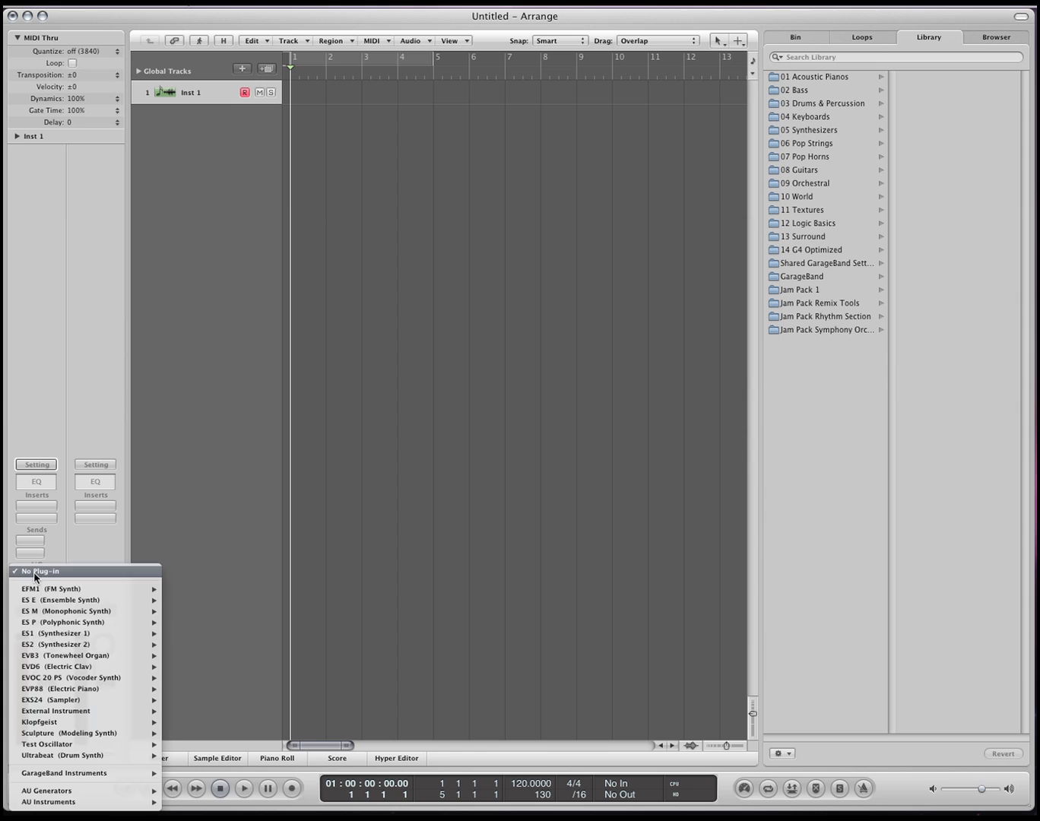
pyautogui.click(26, 644)
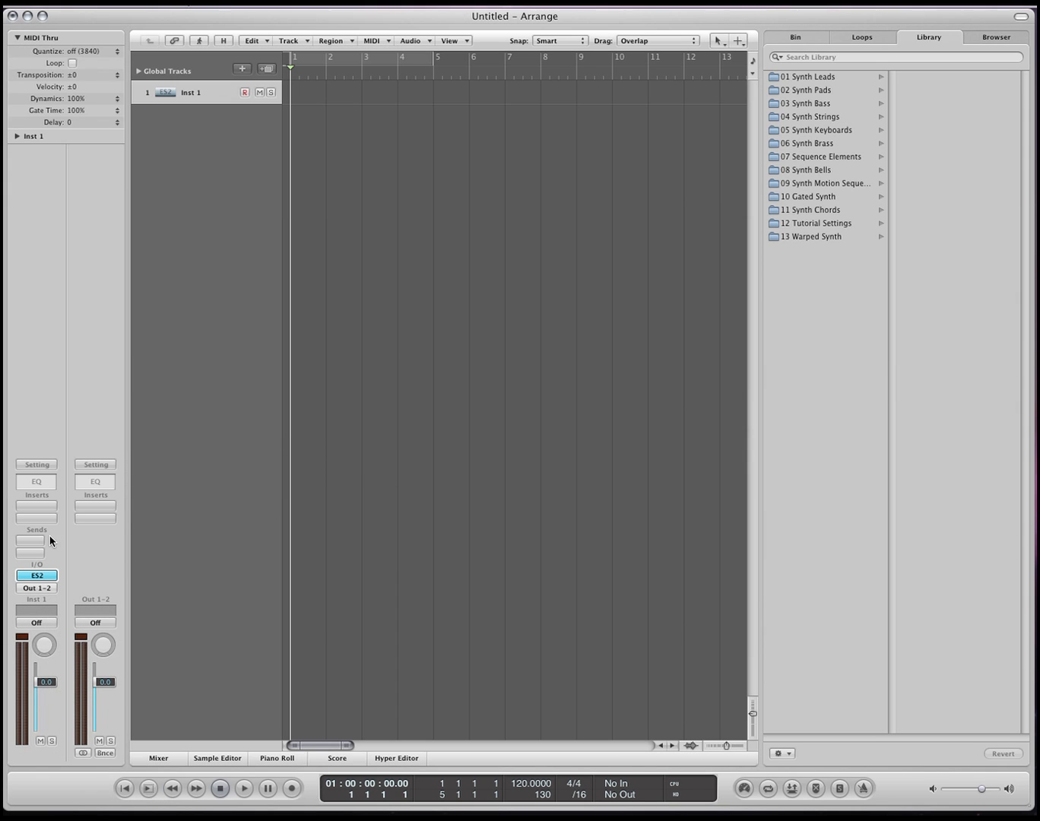
pyautogui.moveTo(328, 441)
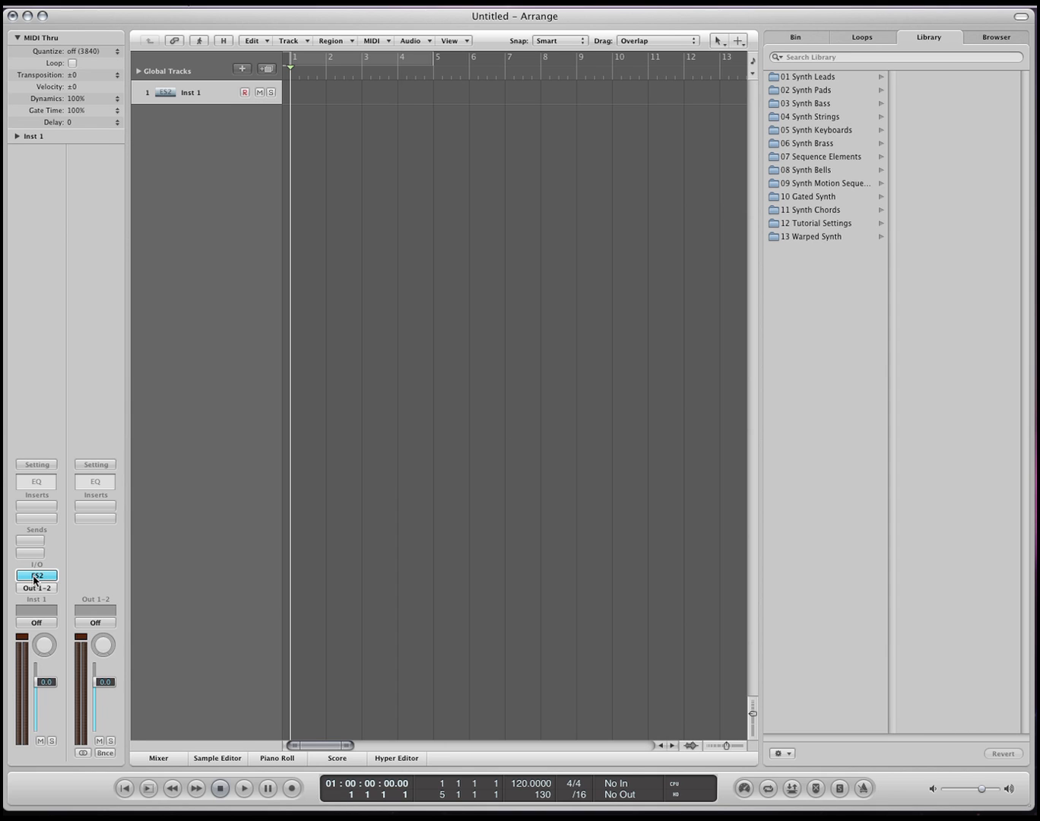
# Insert Binaural Post-Processing on the ES2 track, swap it for GoldVerb reverb, and close the plug-in windows
pyautogui.click(37, 575)
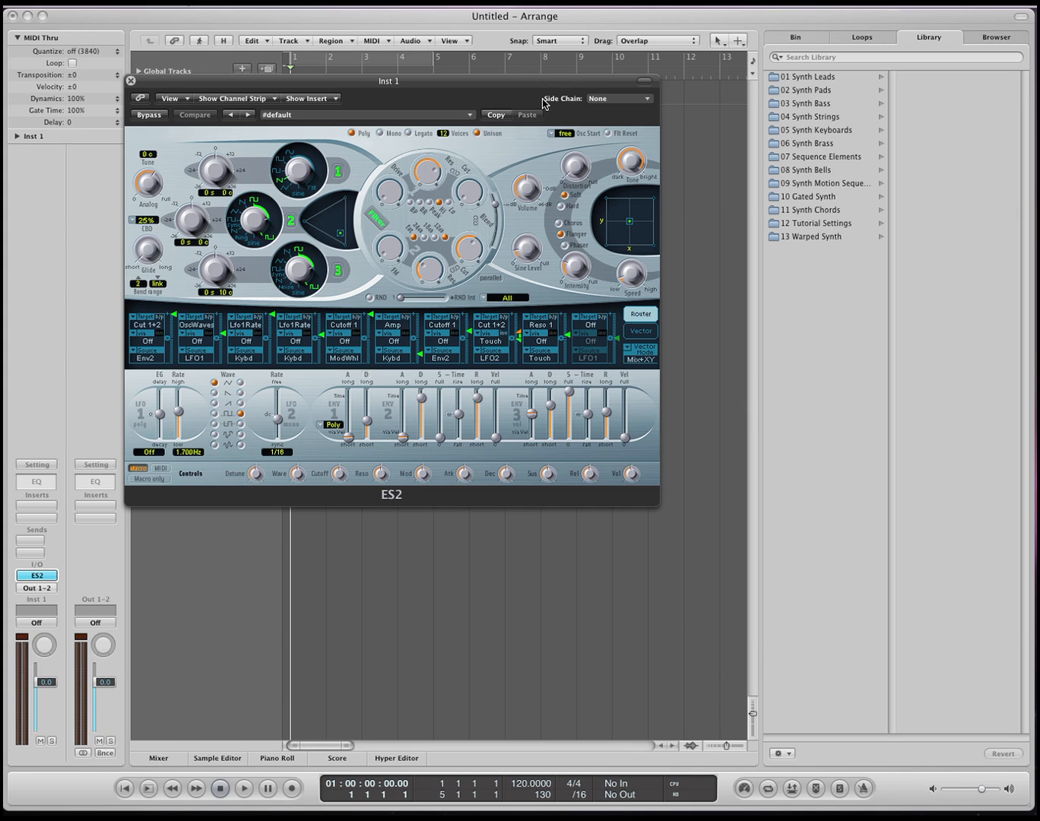
pyautogui.moveTo(472, 120)
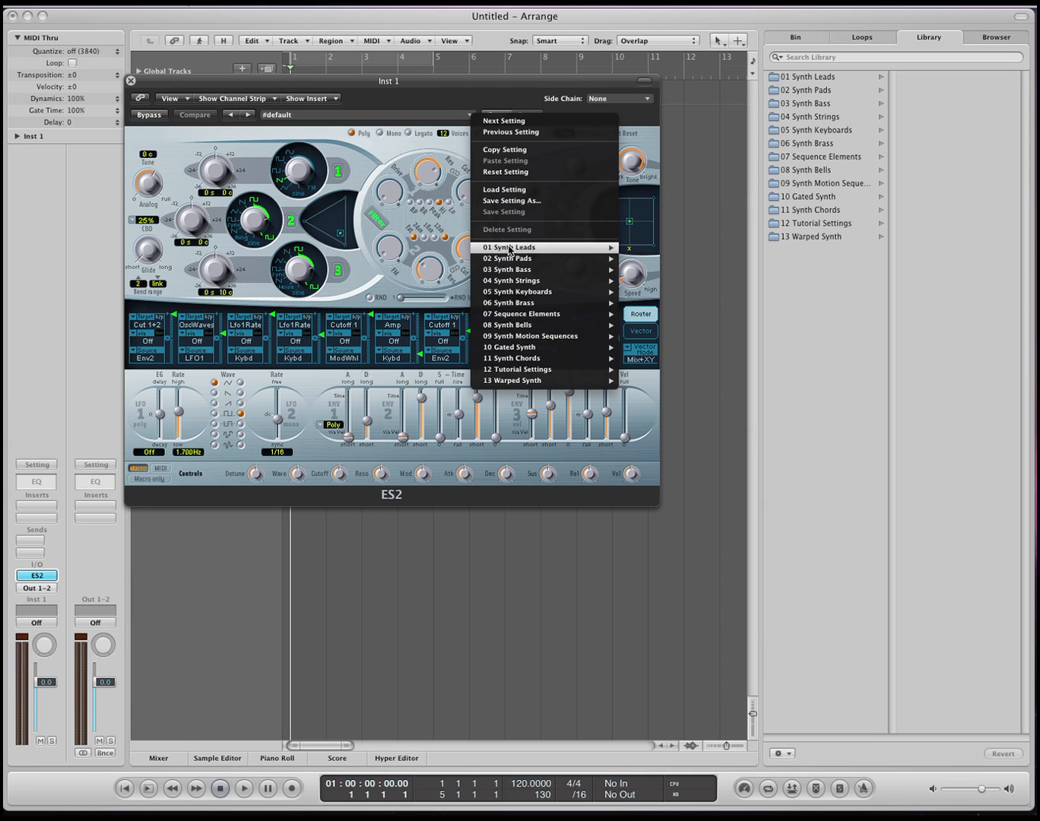
pyautogui.moveTo(508, 258)
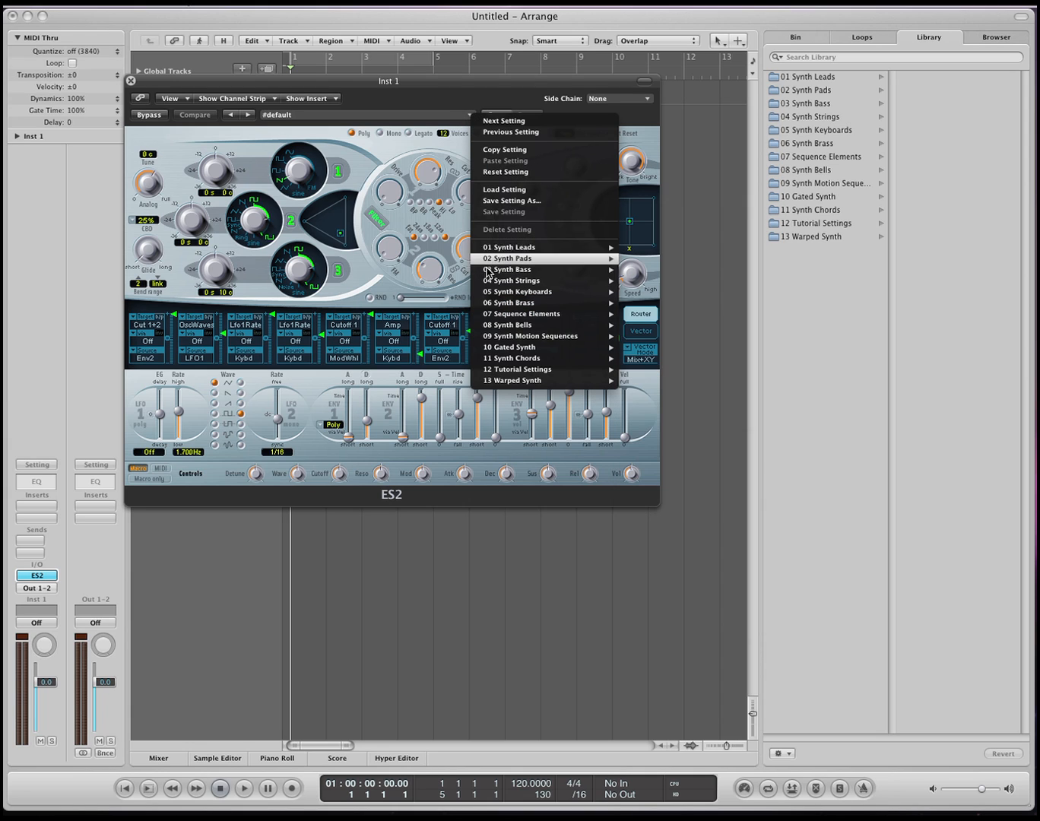
pyautogui.moveTo(711, 167)
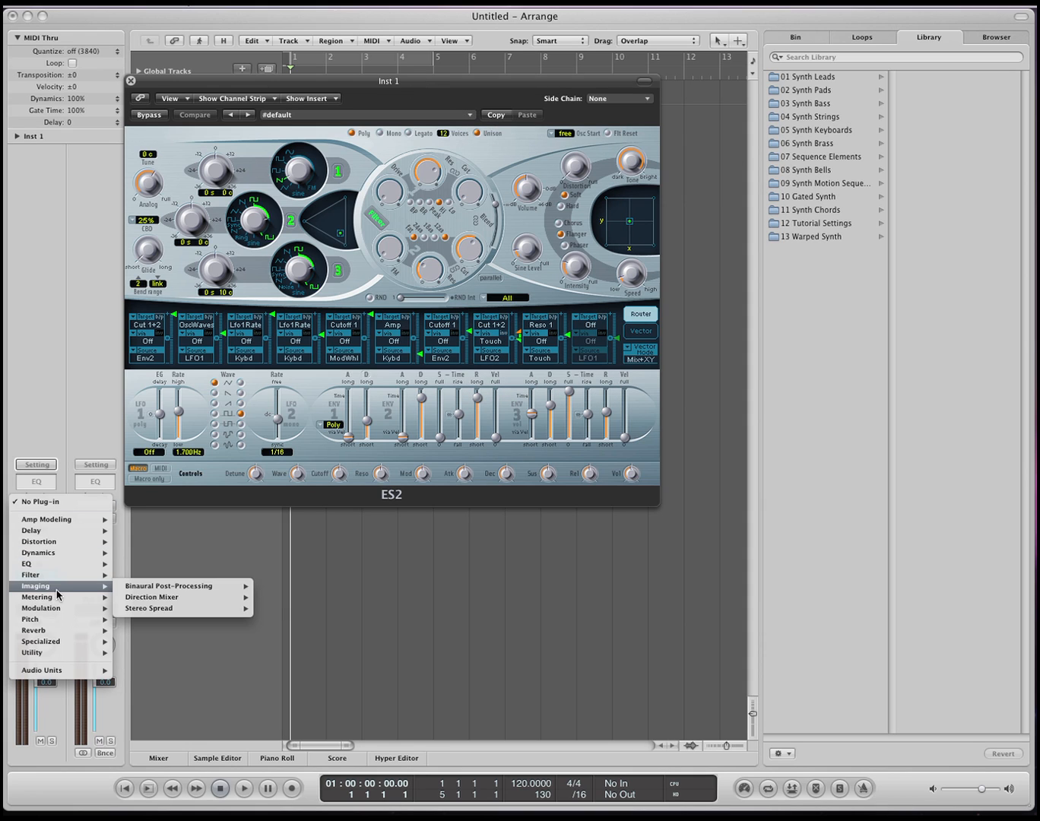
pyautogui.click(168, 586)
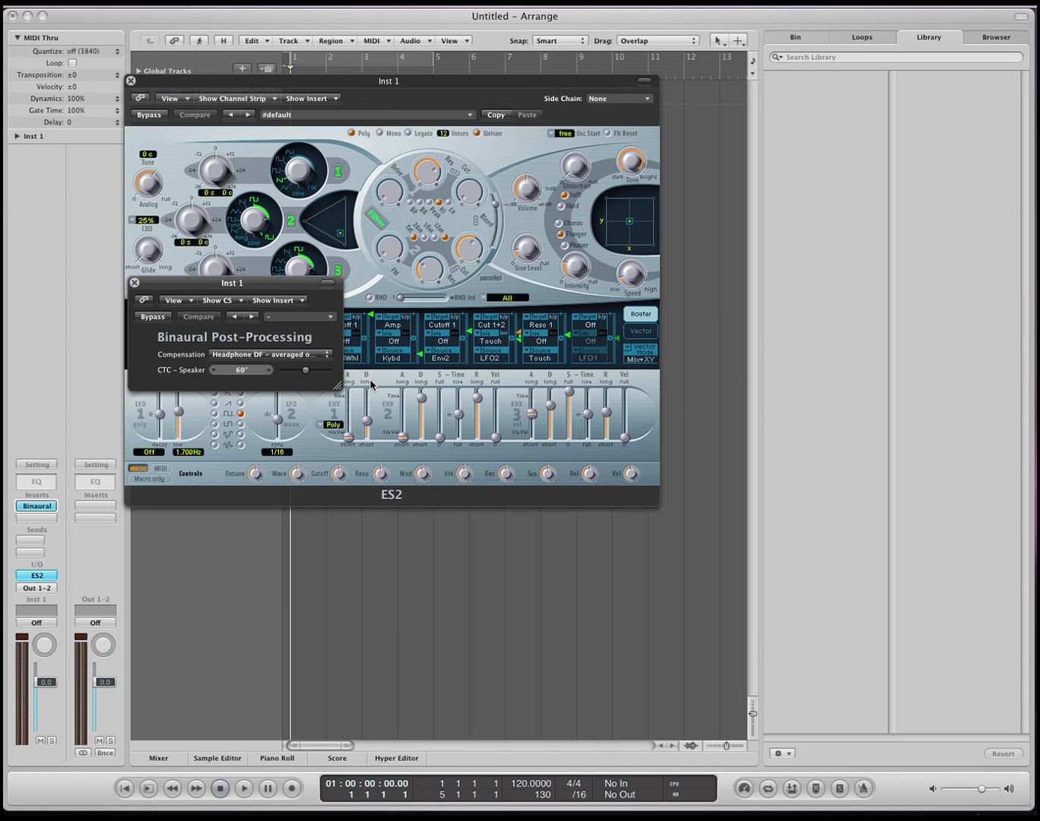
pyautogui.moveTo(48, 560)
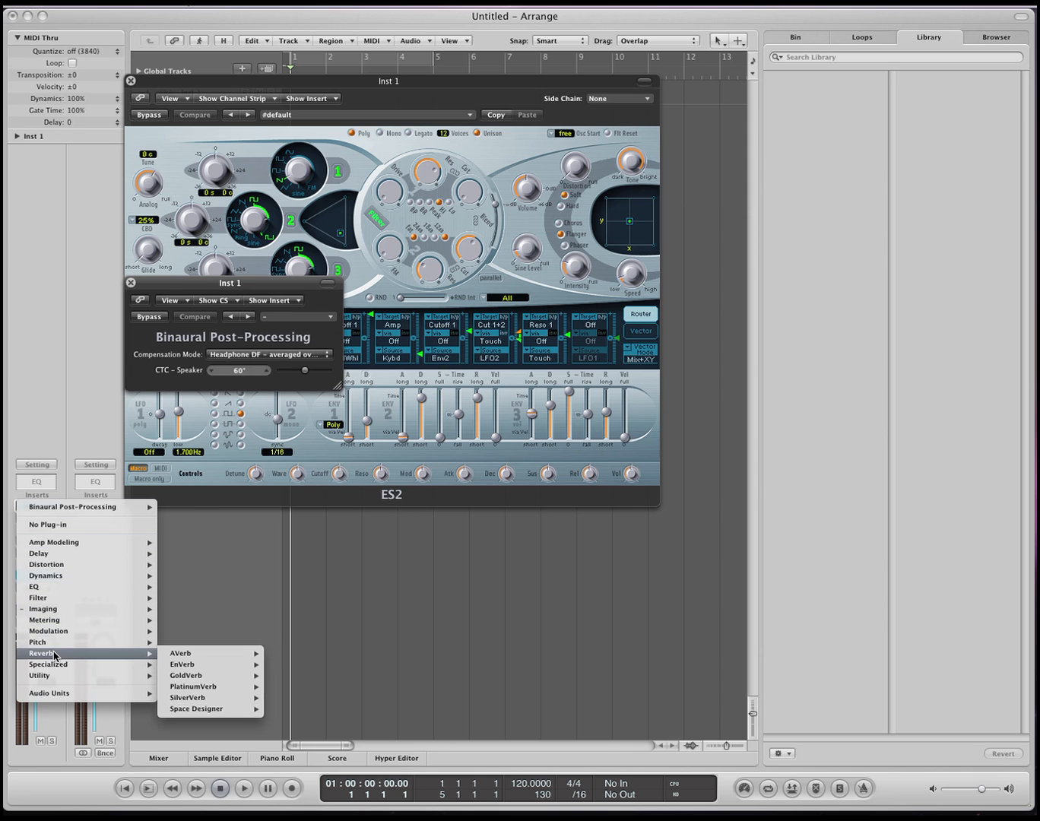
pyautogui.click(186, 675)
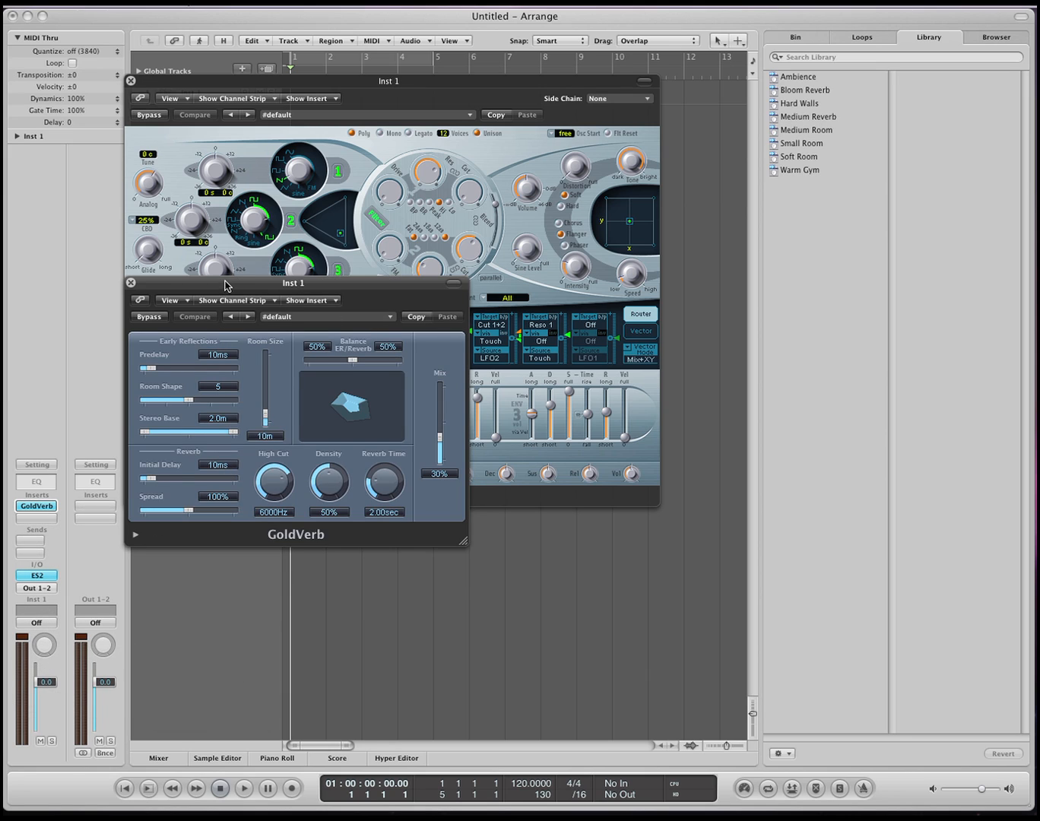
pyautogui.moveTo(295, 283); pyautogui.dragTo(276, 197)
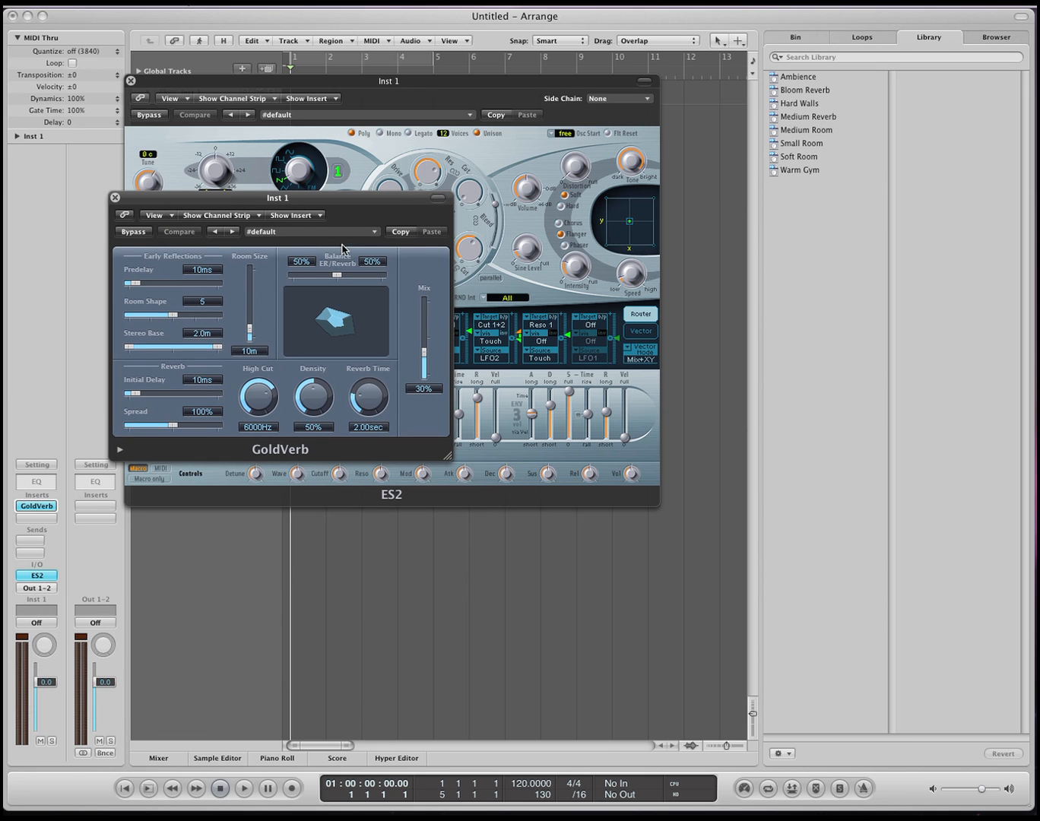
pyautogui.click(310, 231)
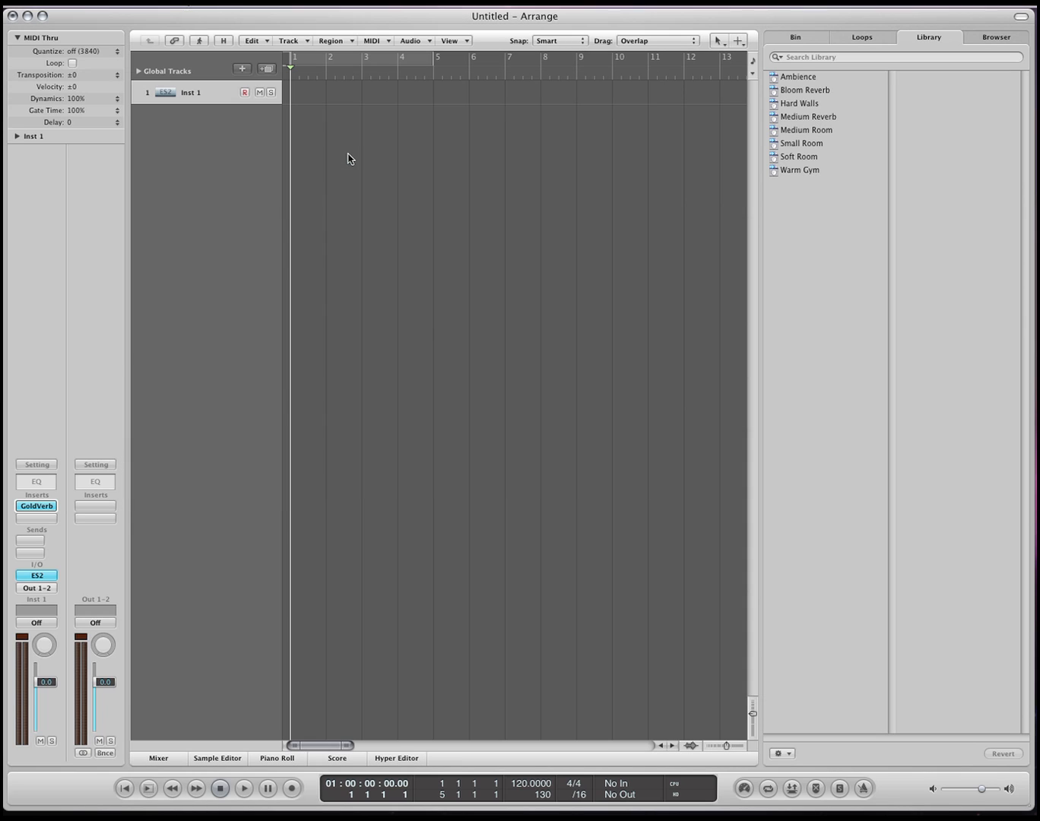
pyautogui.moveTo(235, 187)
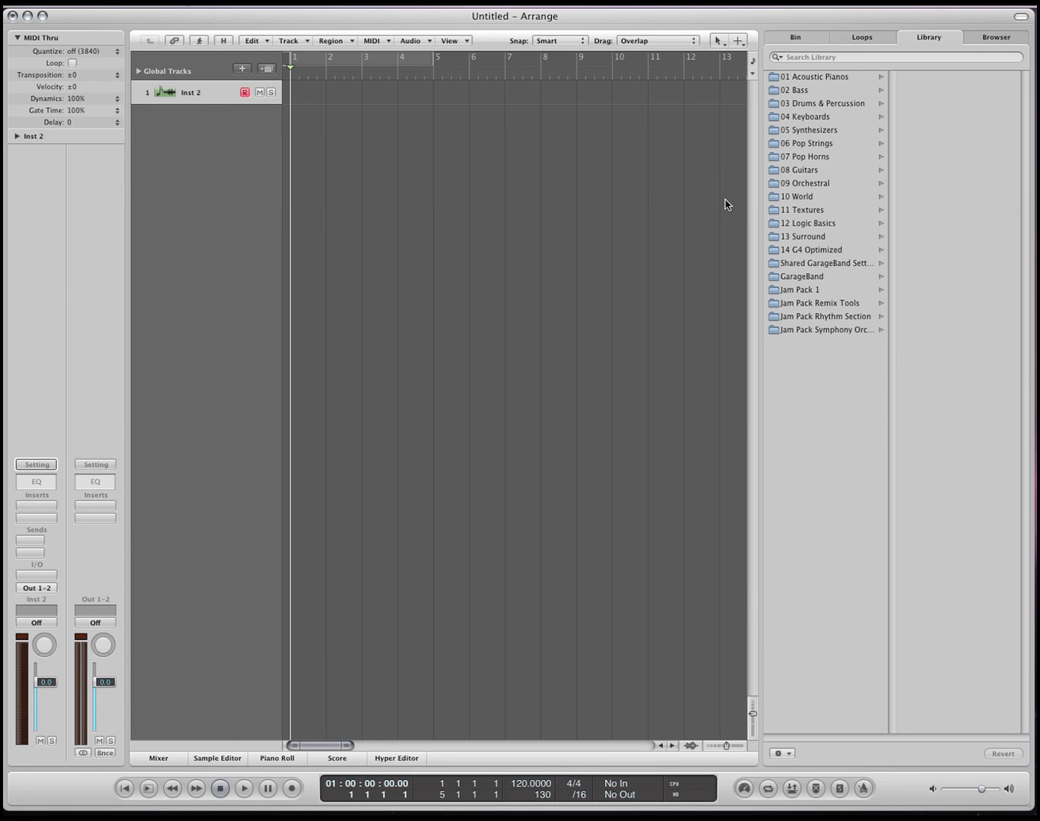
# Load the 16th Chord Ensemble gated synth patch from the Library, then start a second instrument track
pyautogui.click(812, 129)
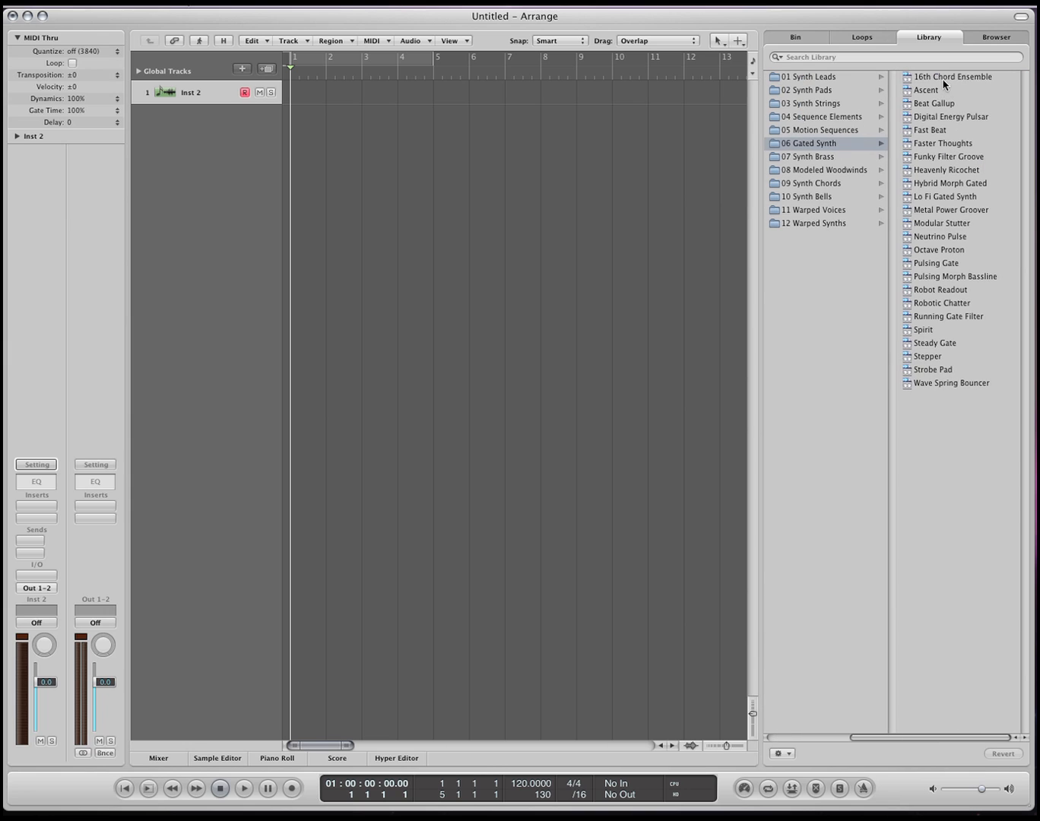
pyautogui.doubleClick(951, 76)
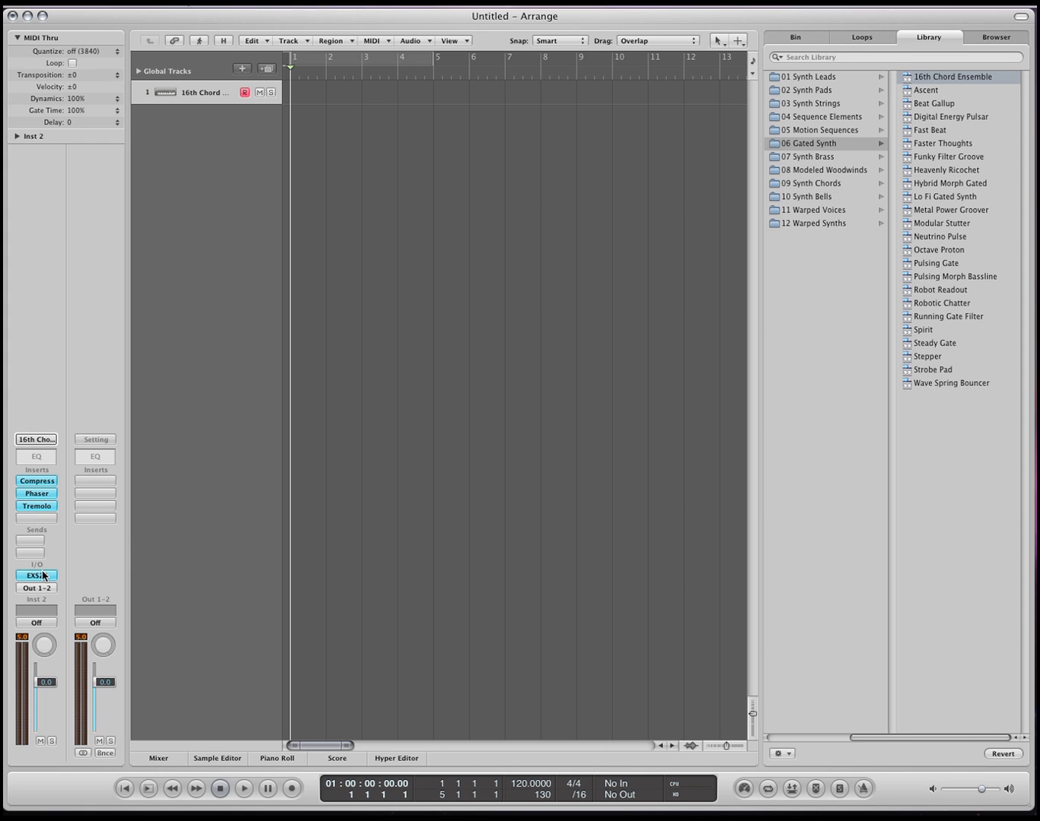
pyautogui.click(37, 575)
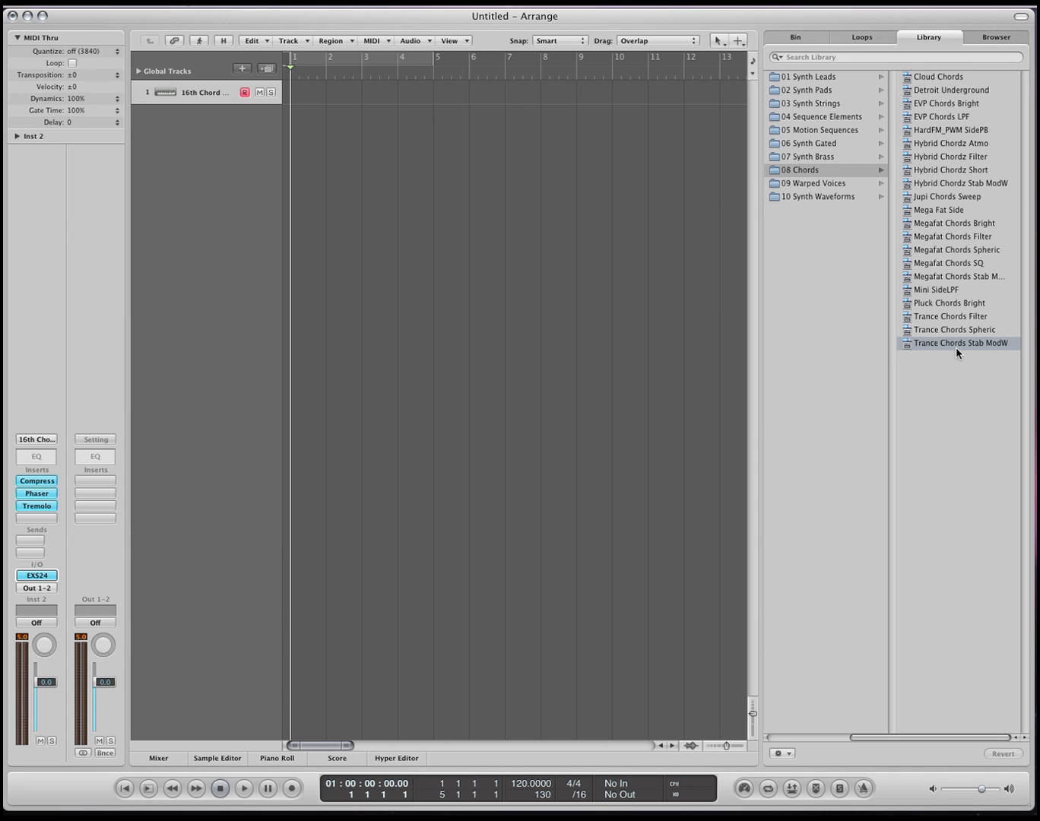
pyautogui.moveTo(984, 350)
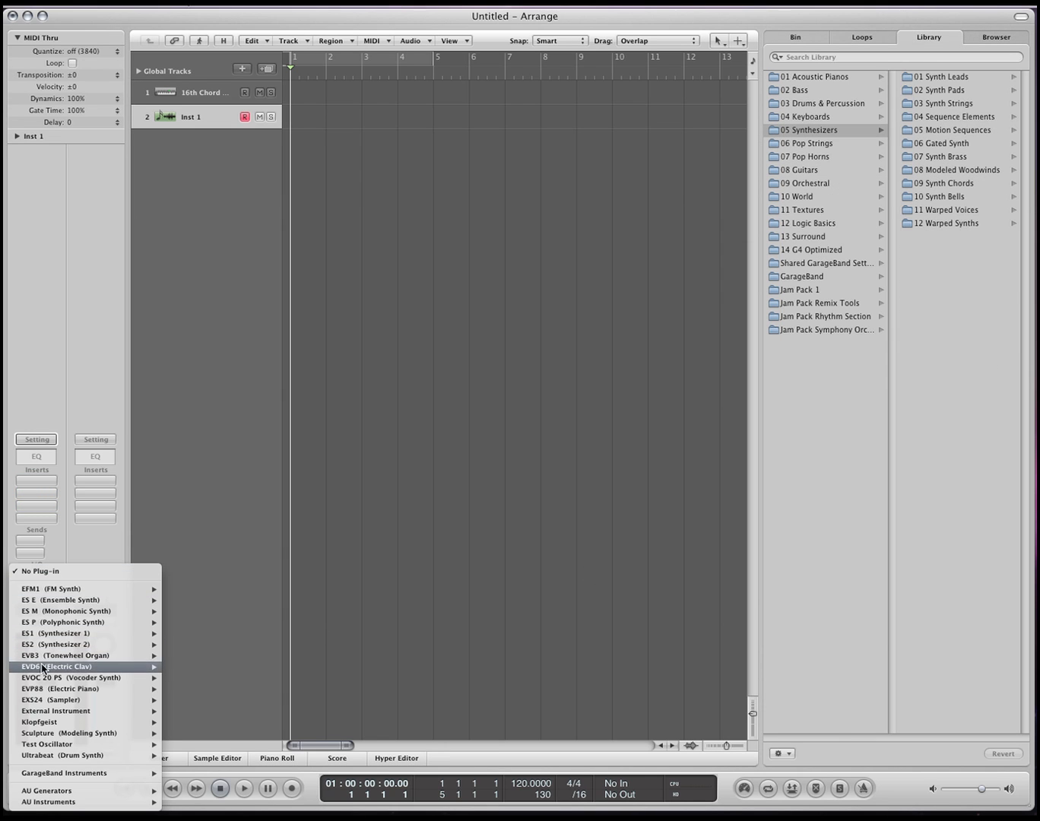
# Choose an instrument for the second track and close the EXS24 sampler windows
pyautogui.click(50, 699)
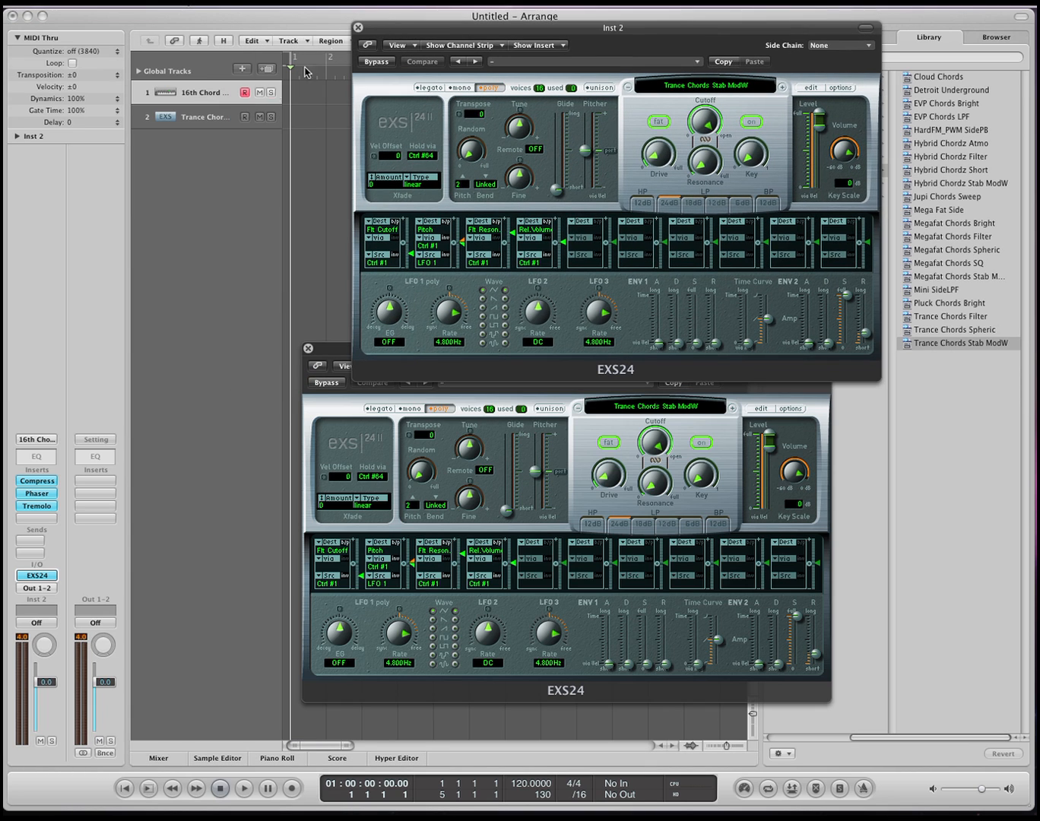
pyautogui.moveTo(132, 212)
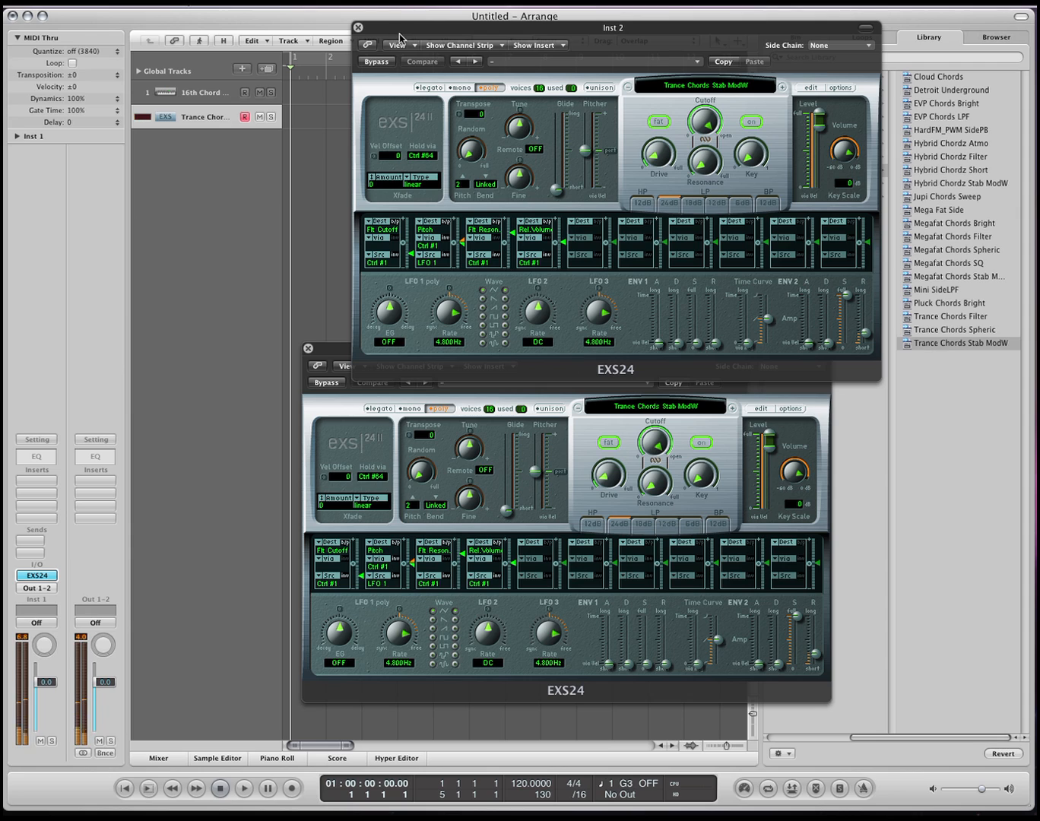
pyautogui.click(359, 27)
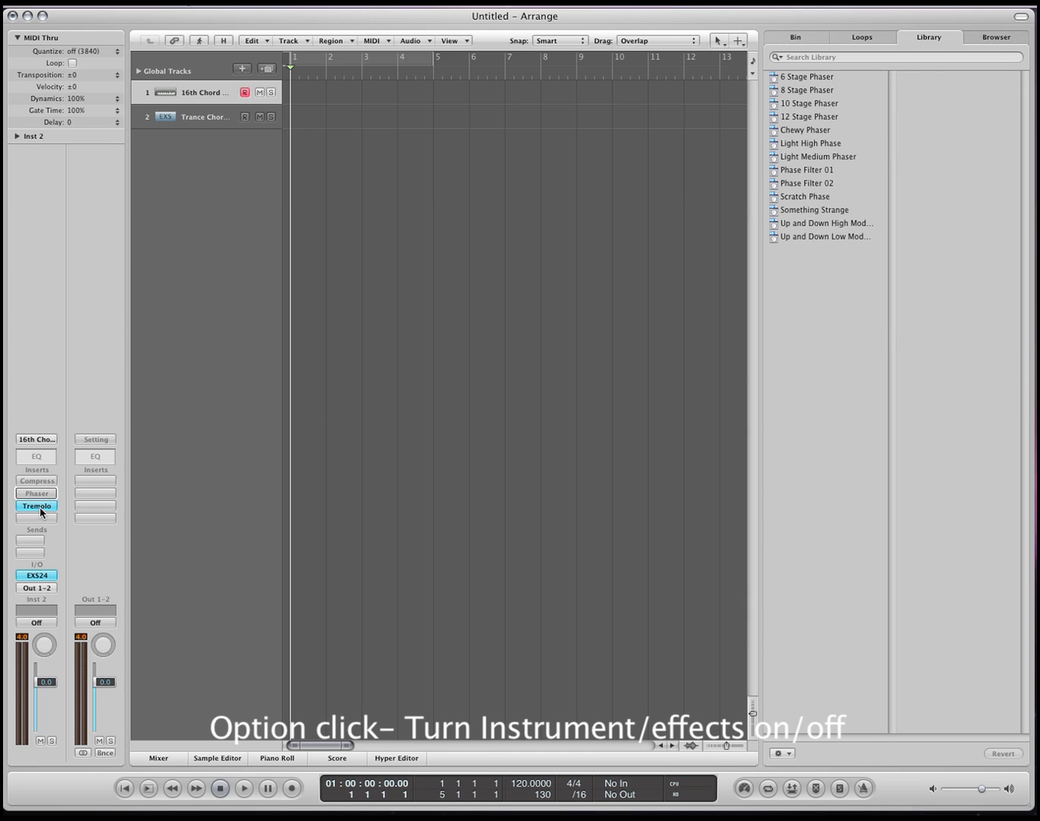
# Bypass an Inst 2 insert effect, then toggle all its insert effects back on
pyautogui.click(36, 505)
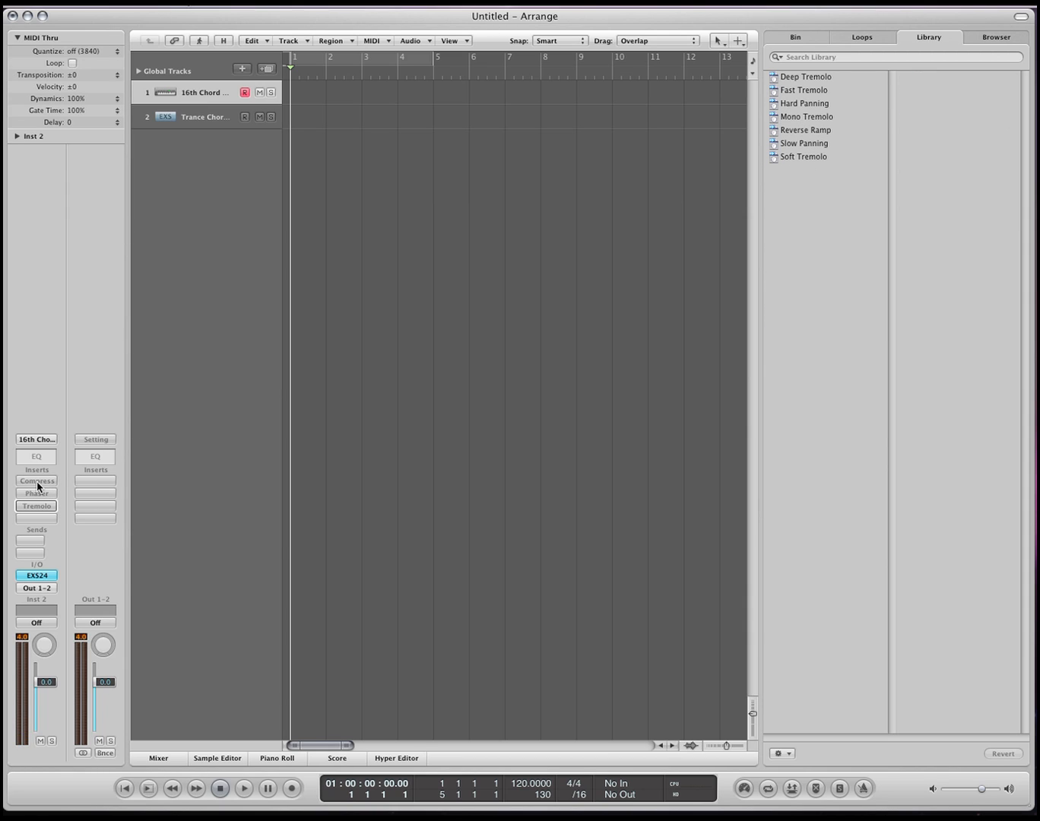
pyautogui.click(36, 493)
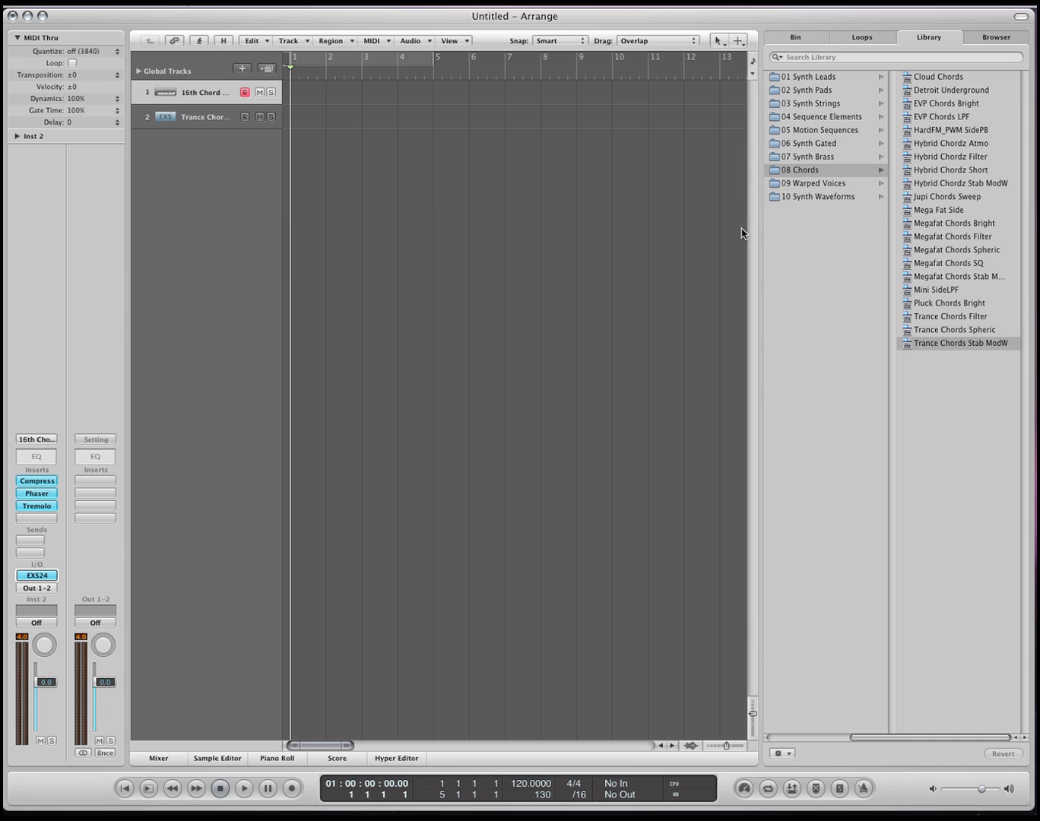
pyautogui.moveTo(907, 316)
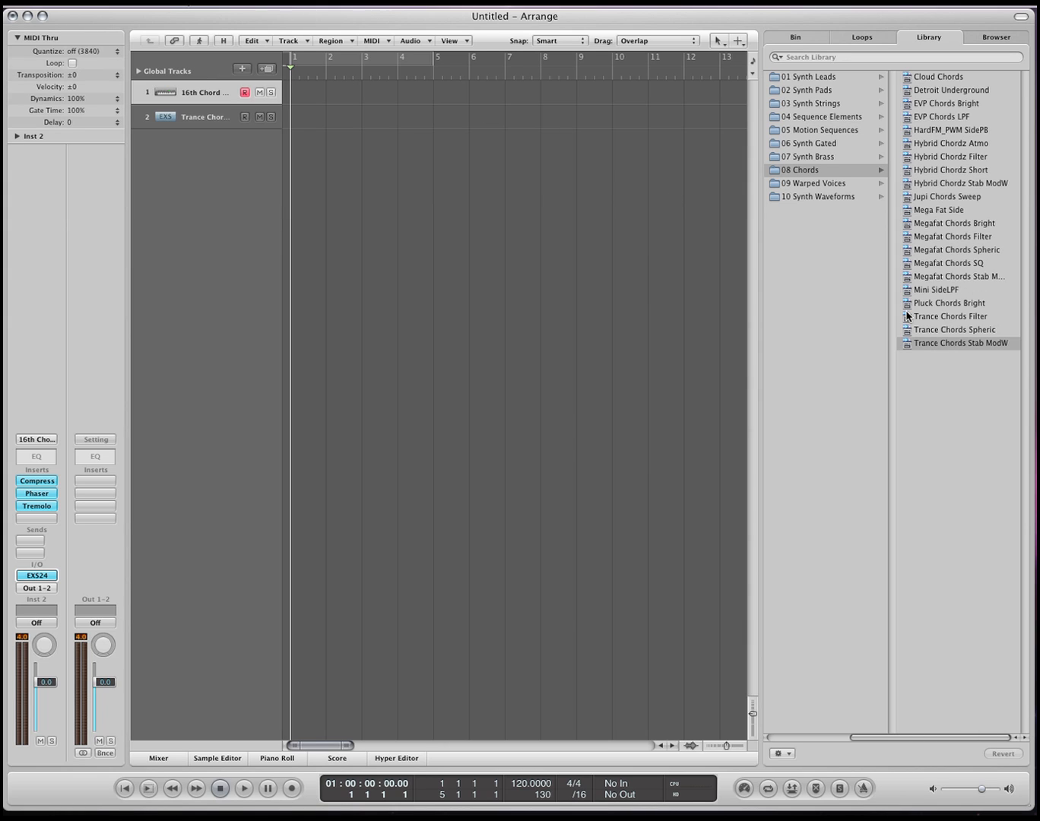
pyautogui.moveTo(927, 271)
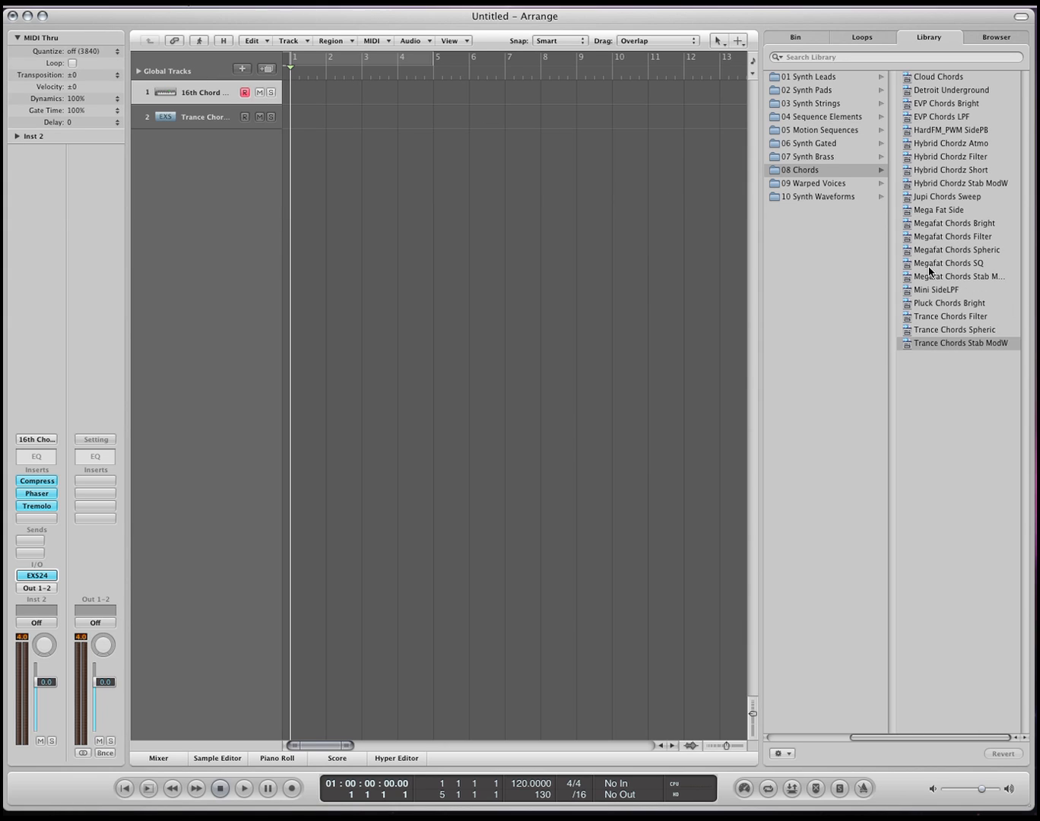
# Audition the Megafat Chords SQ, Mega Fat Side, Jupi Chords Sweep and Cloud Chords presets
pyautogui.click(949, 261)
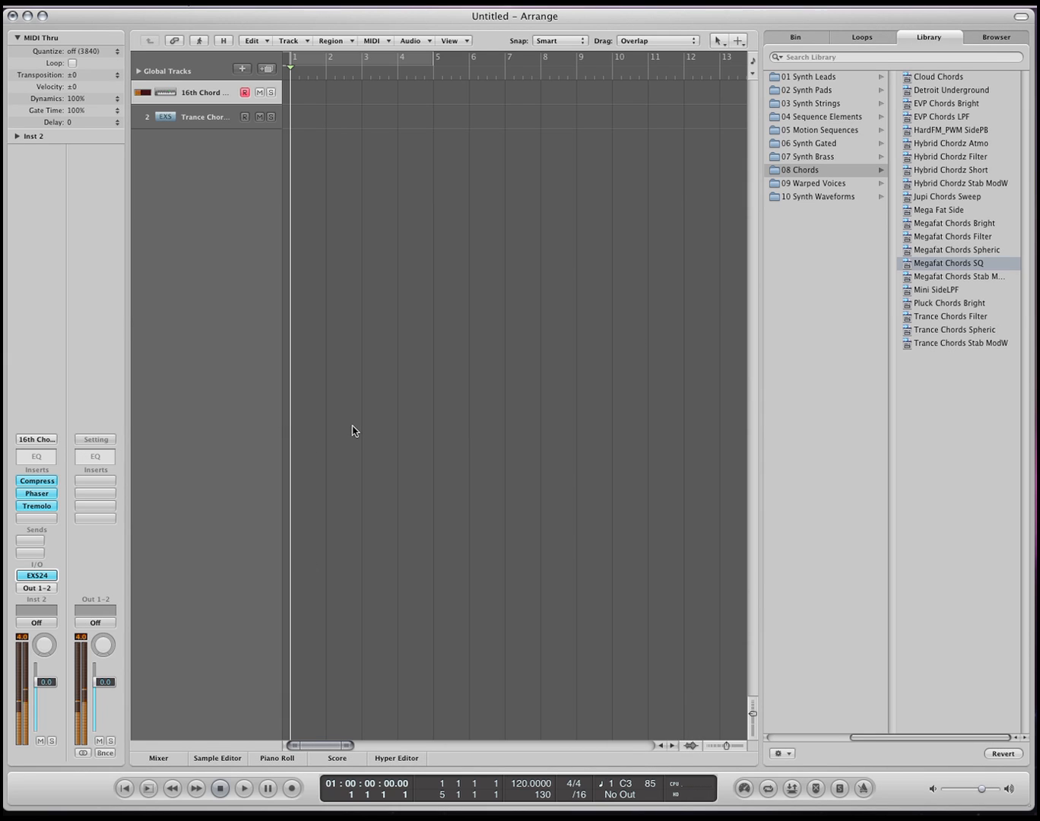
pyautogui.click(938, 210)
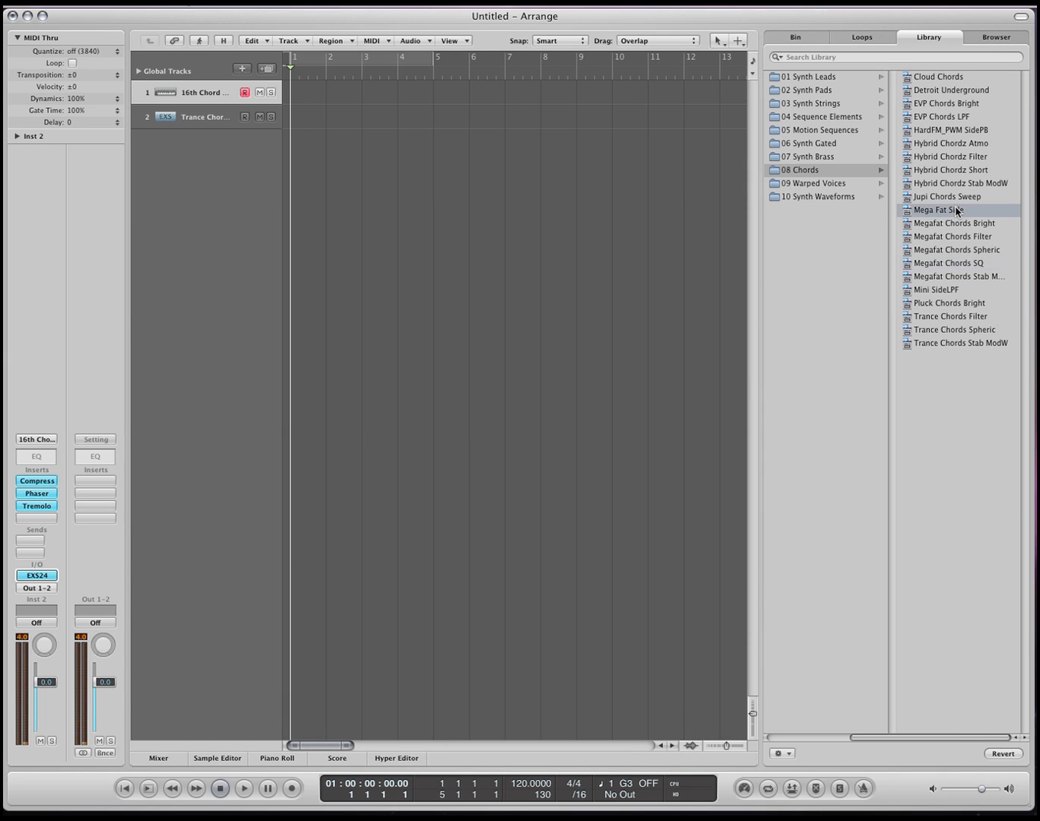
pyautogui.click(947, 196)
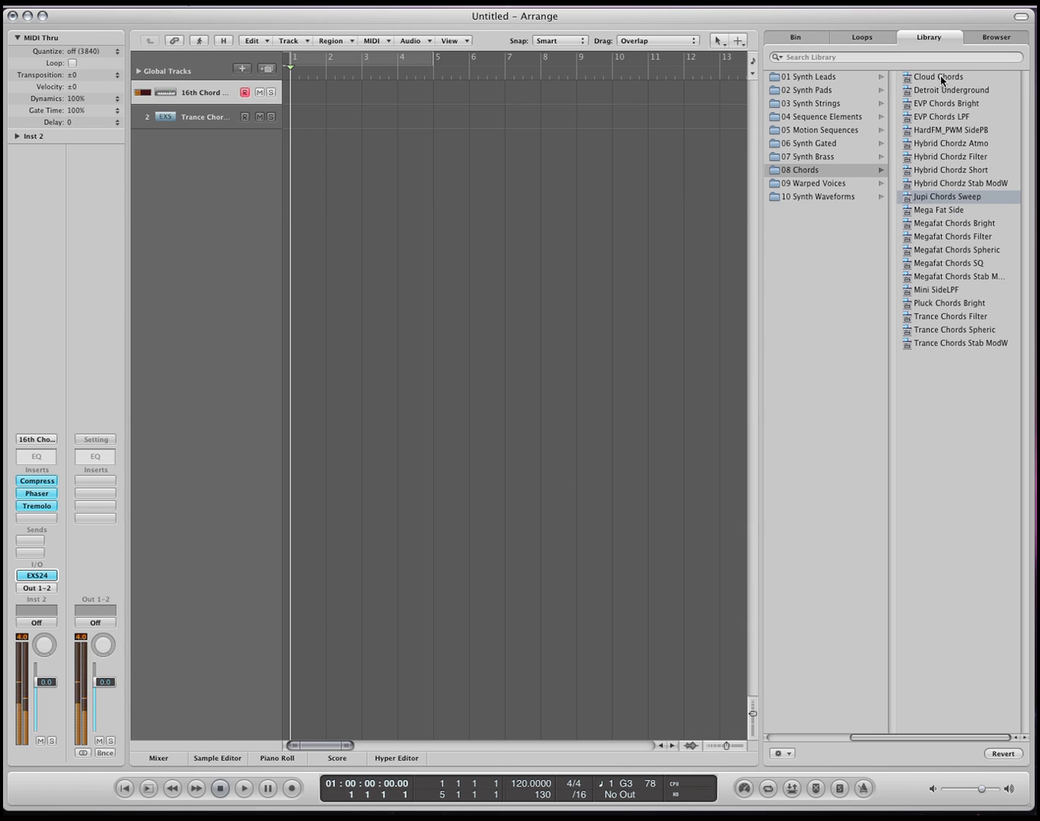
pyautogui.click(936, 76)
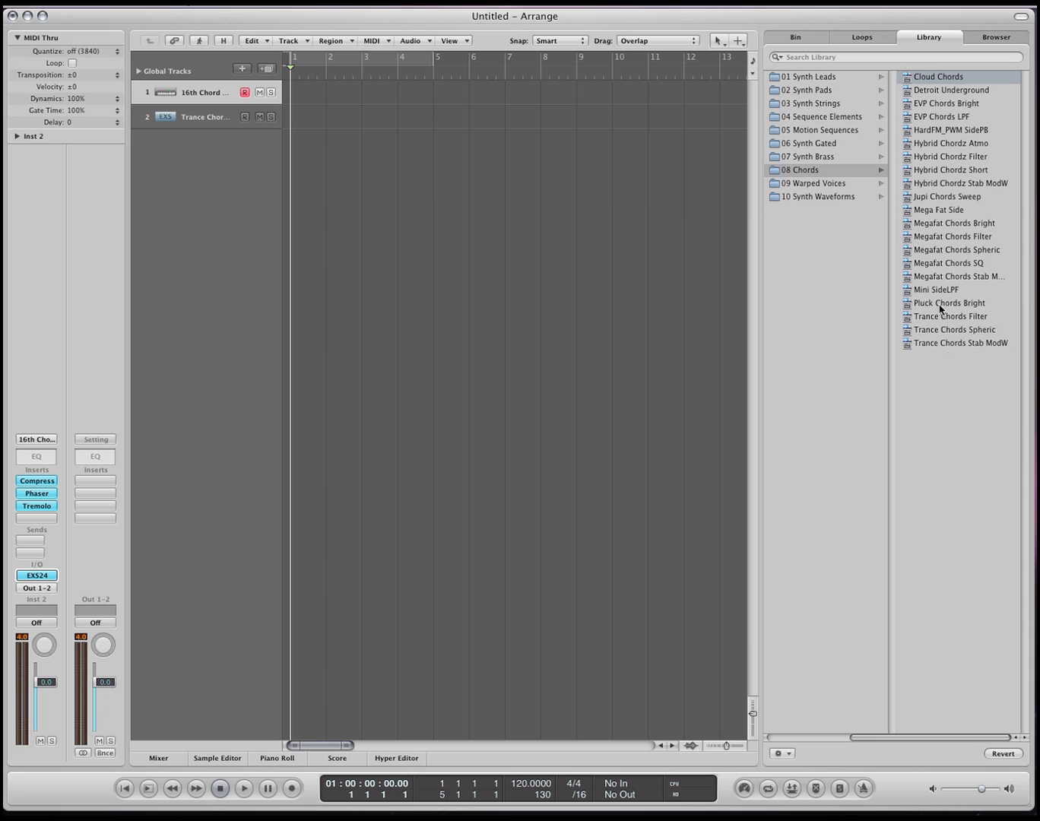
pyautogui.moveTo(927, 261)
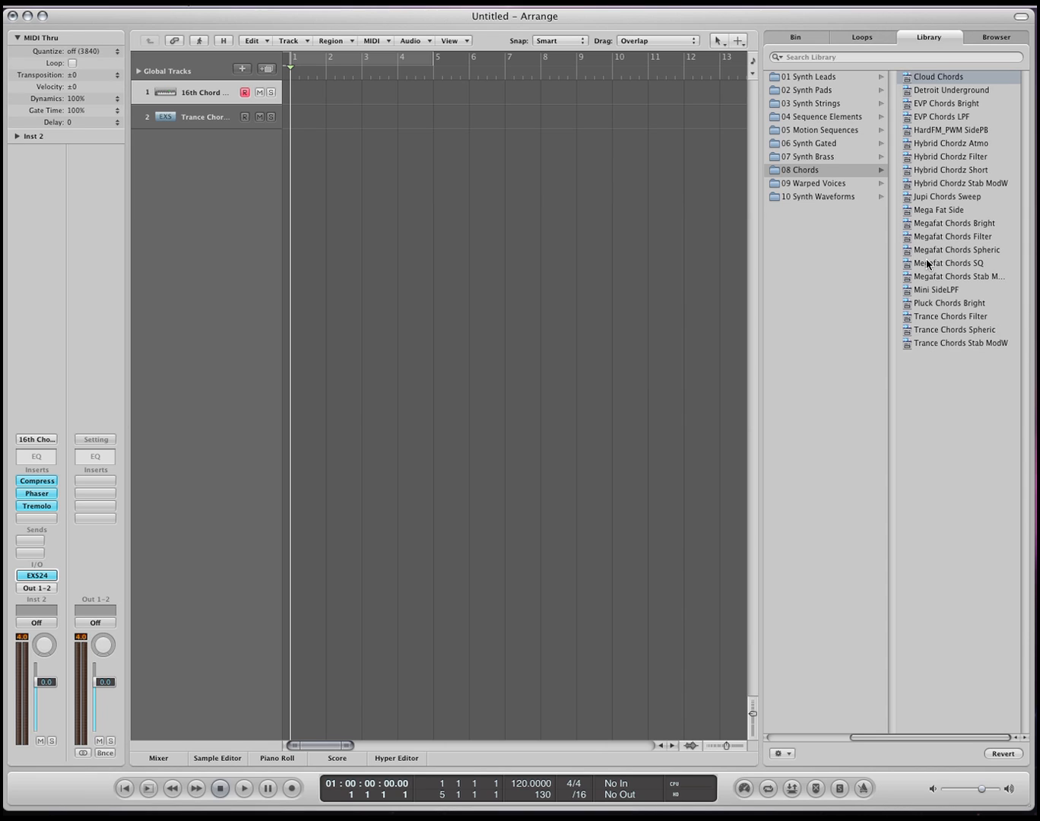
pyautogui.moveTo(112, 532)
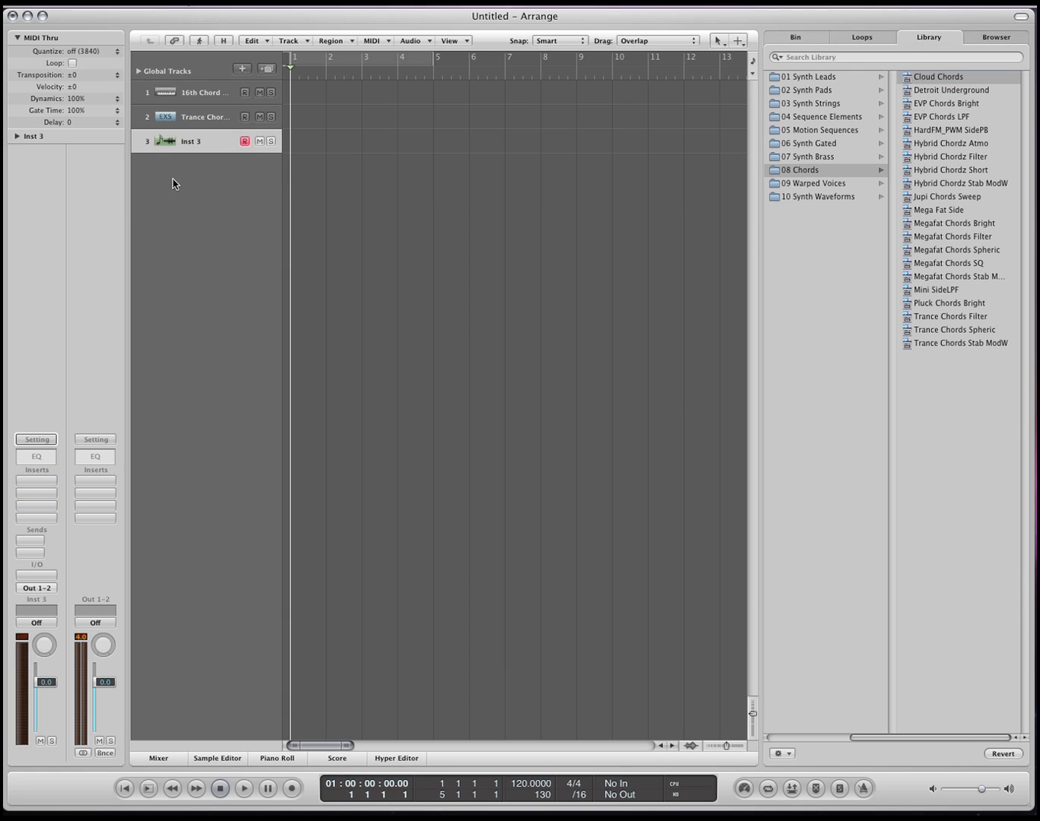
# Load EXS24 (Sampler) in Stereo into the Inst 3 instrument slot
pyautogui.click(37, 560)
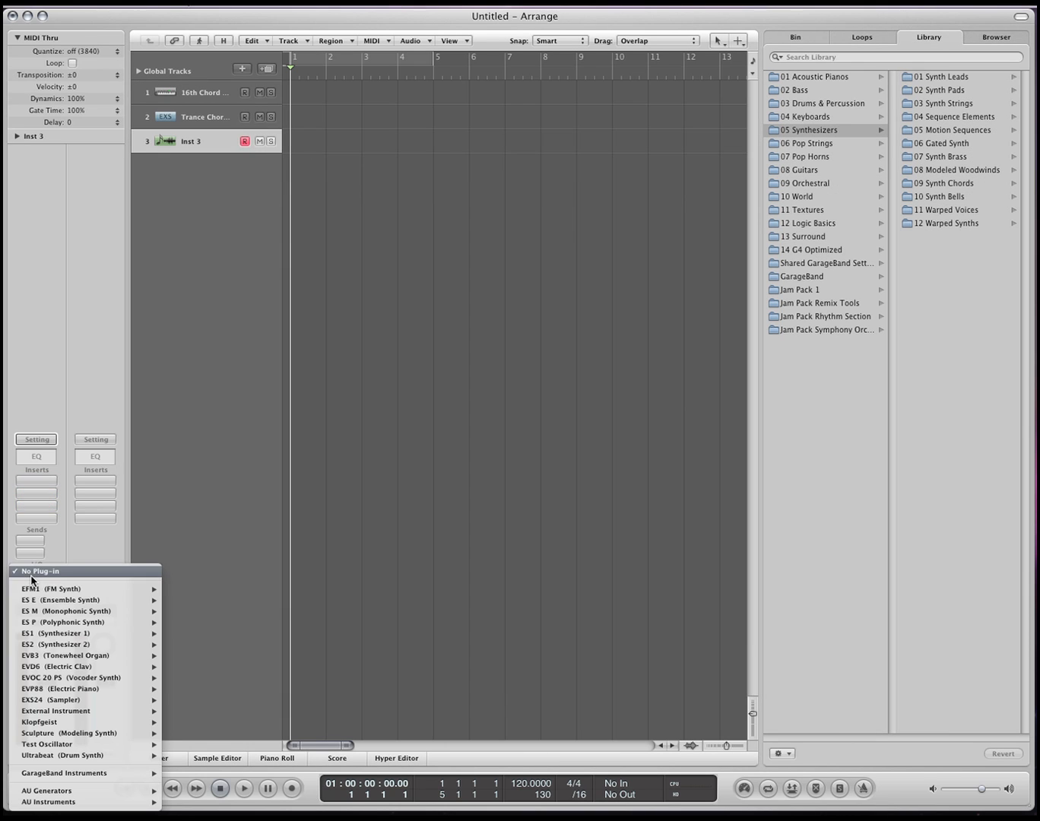
pyautogui.moveTo(51, 699)
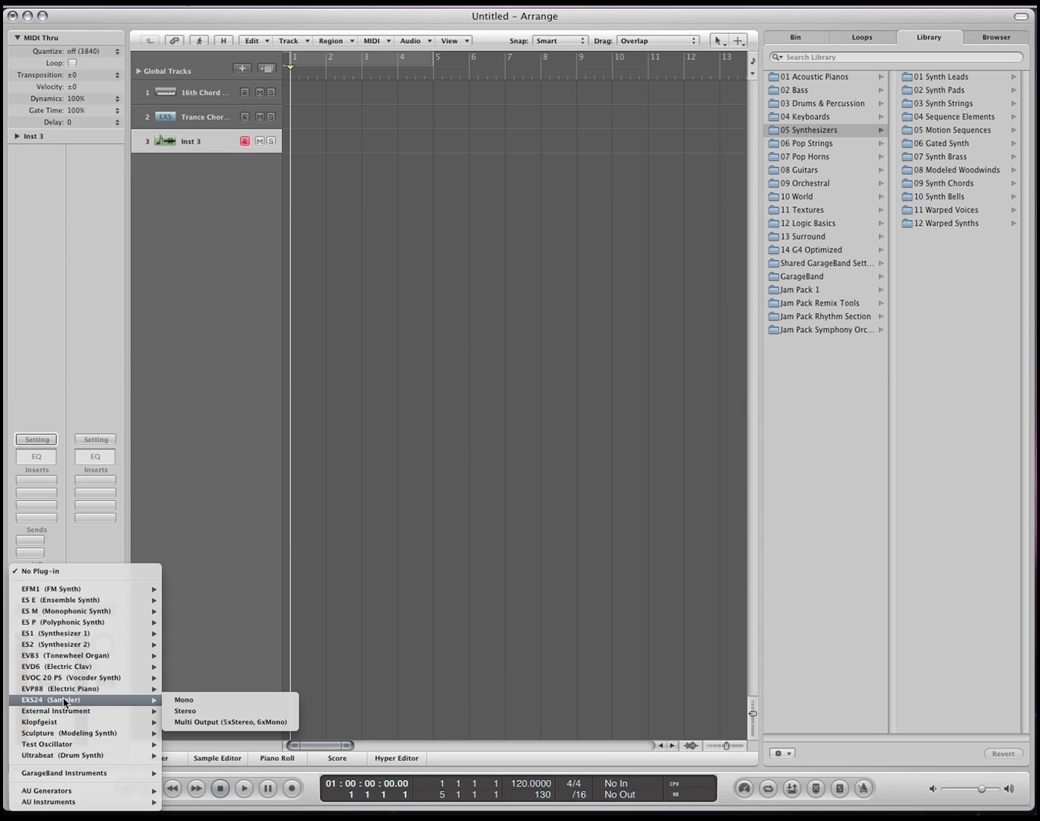
pyautogui.moveTo(186, 712)
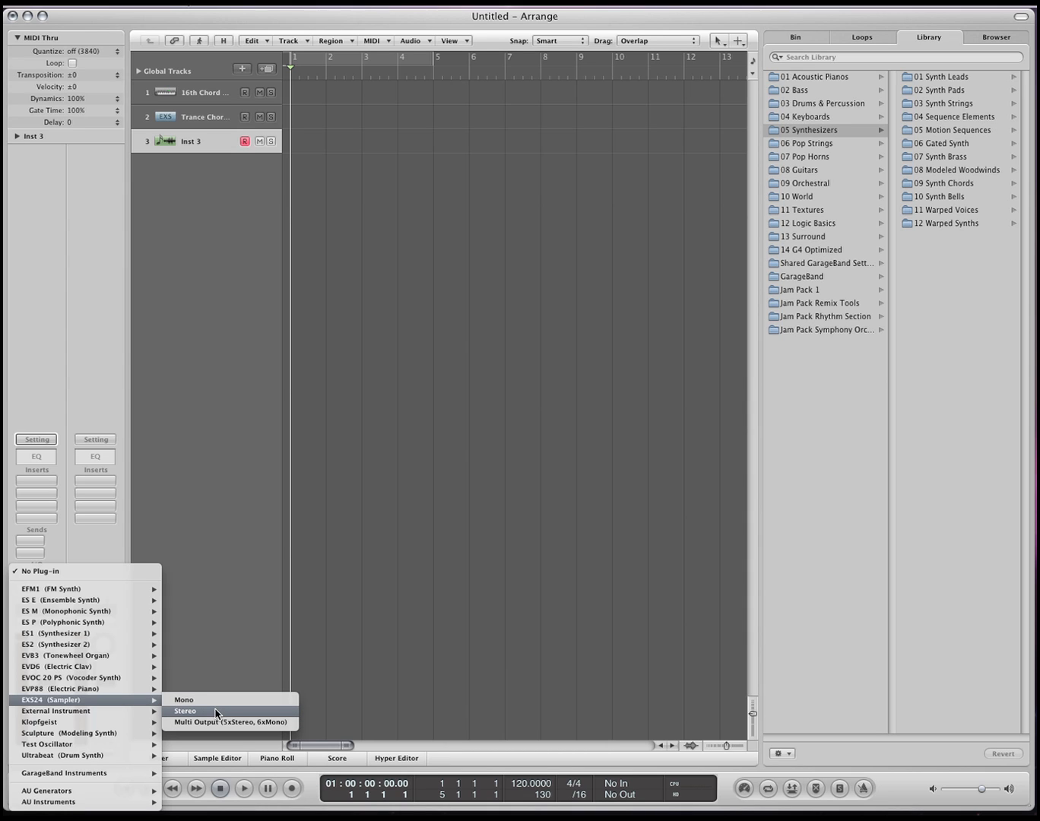
pyautogui.moveTo(215, 726)
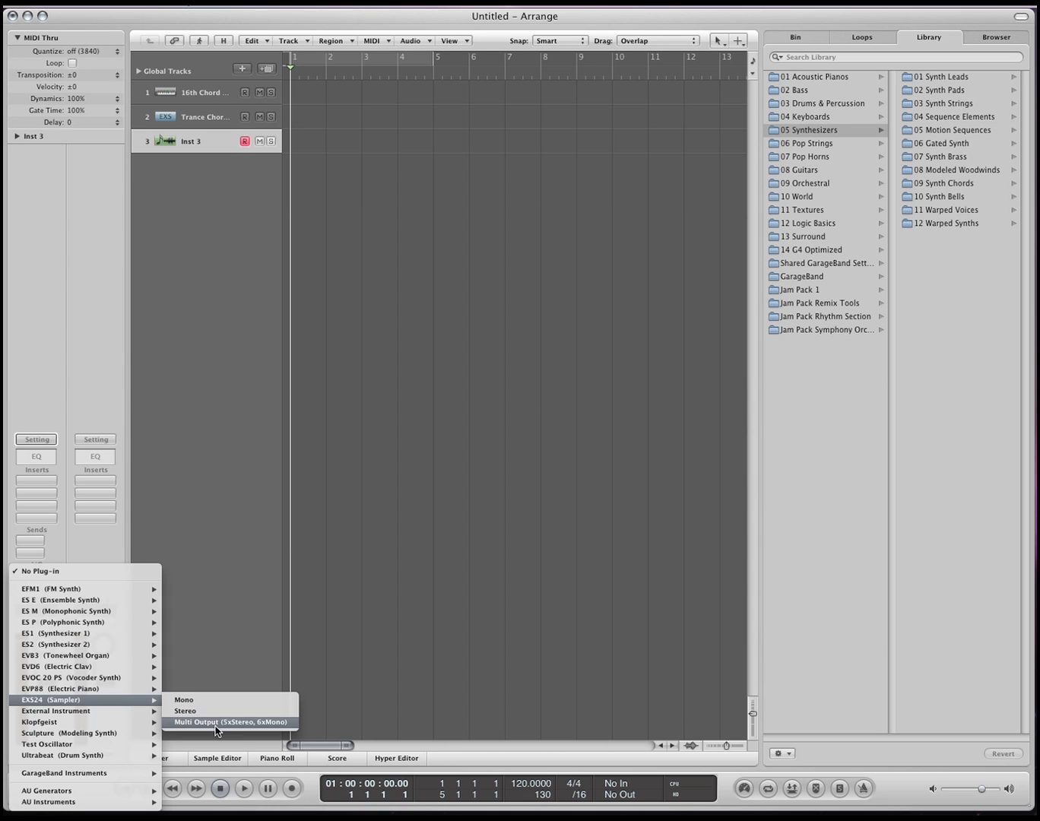
pyautogui.moveTo(129, 707)
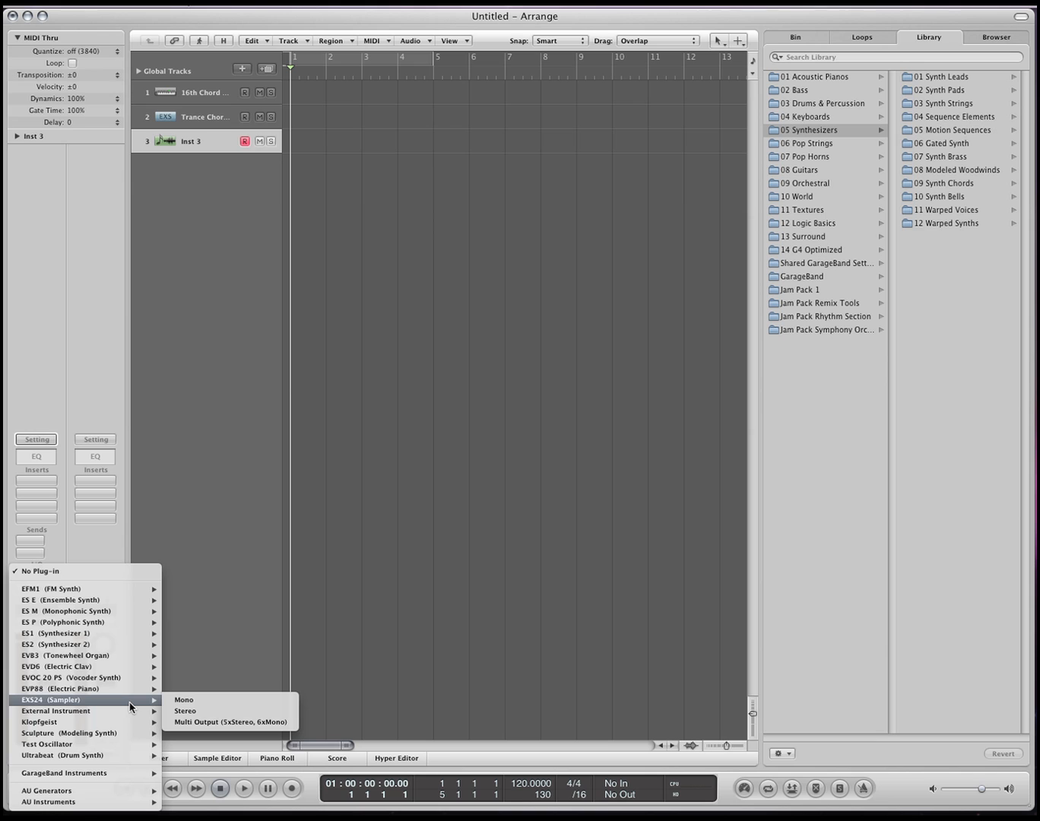
pyautogui.click(186, 711)
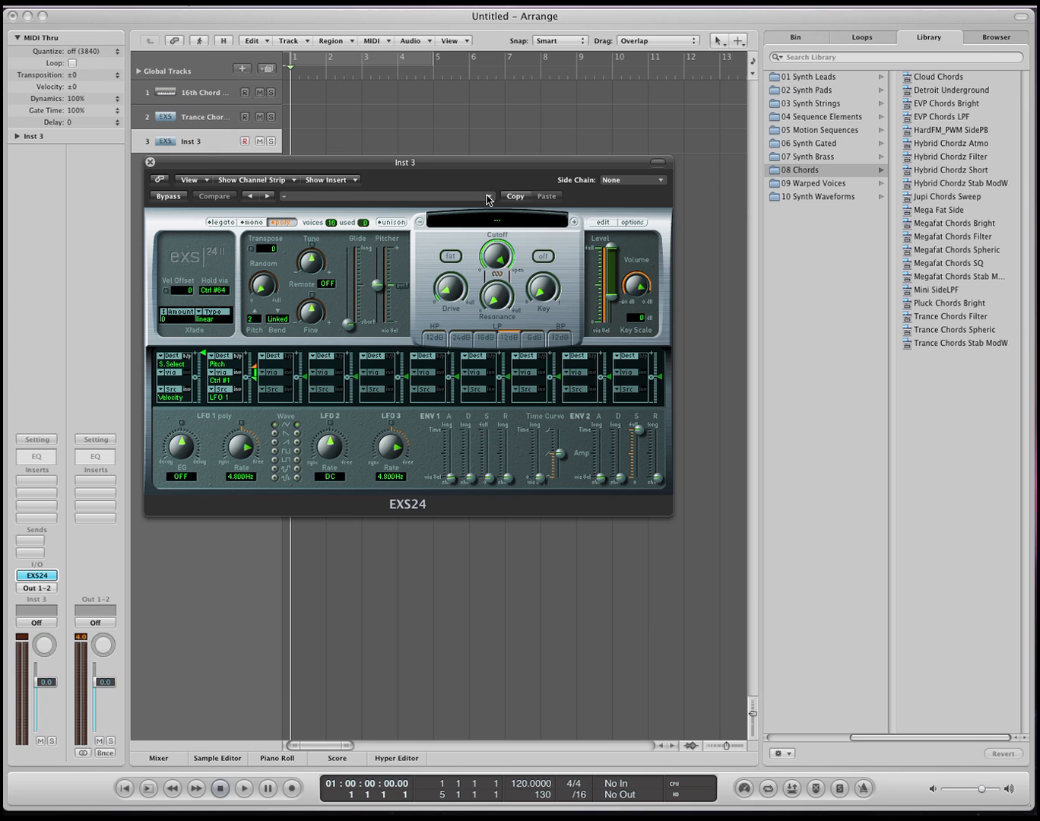
# Close the Inst 3 sampler window, reopen EXS24, bypass it and close it again
pyautogui.click(496, 220)
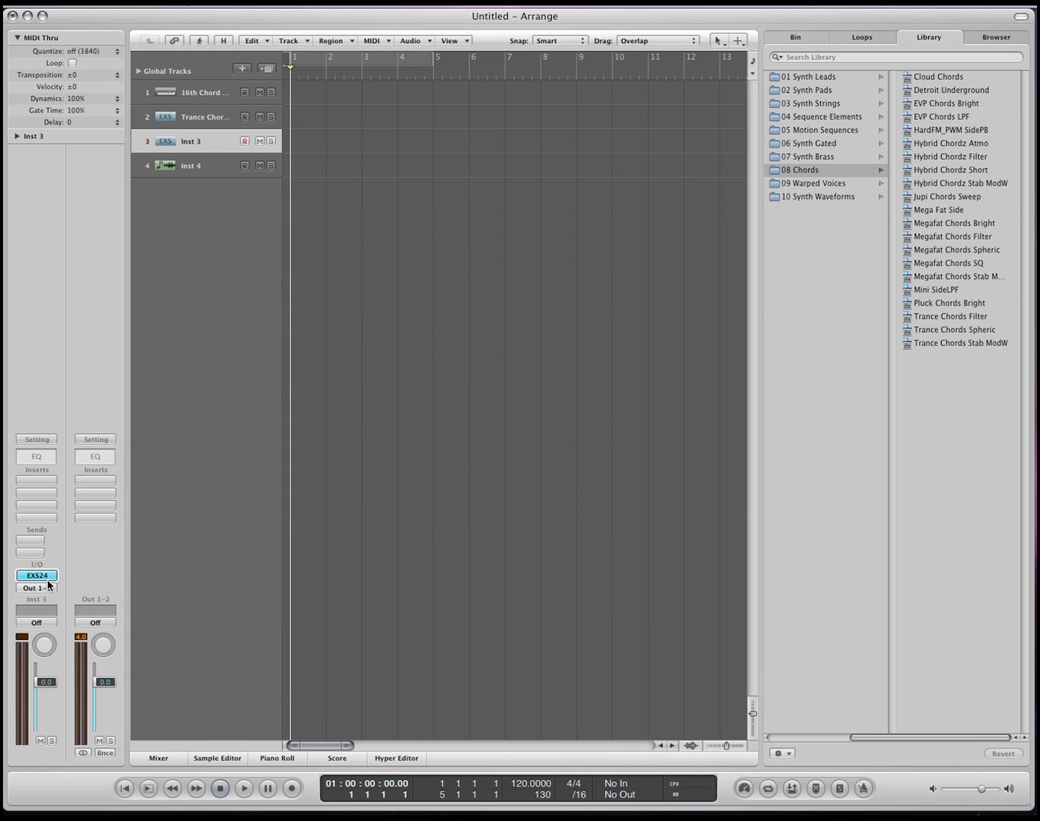
pyautogui.click(36, 575)
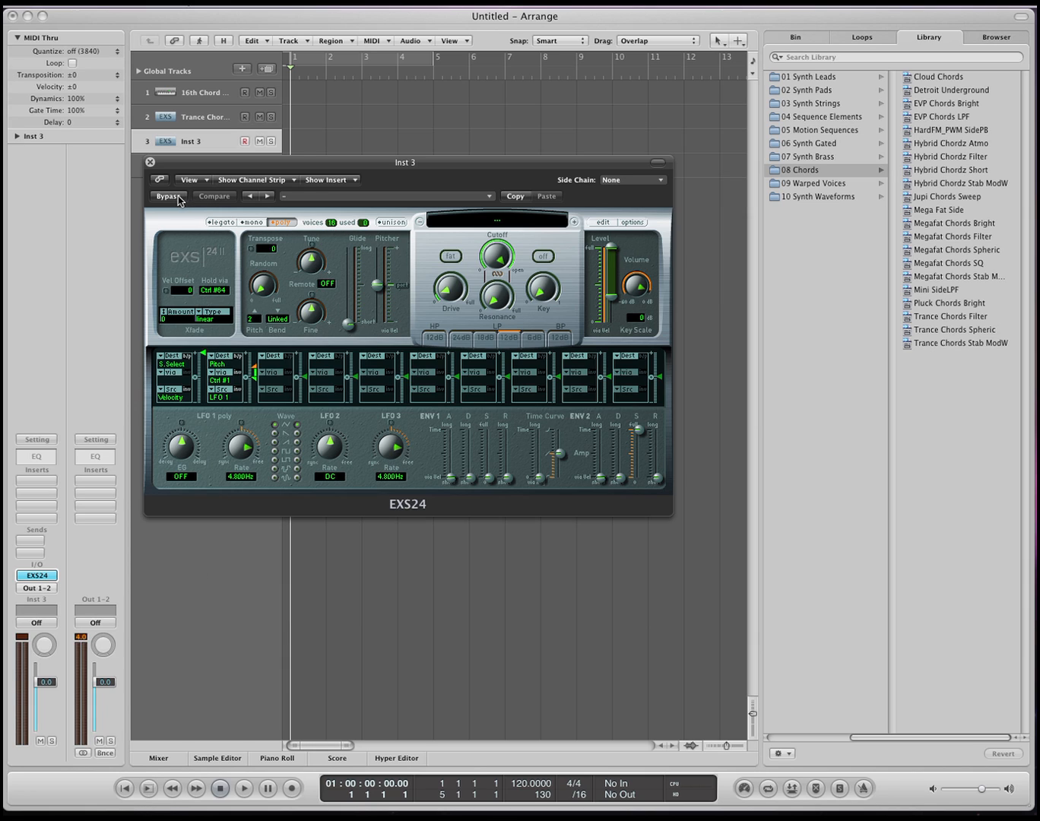
pyautogui.click(168, 195)
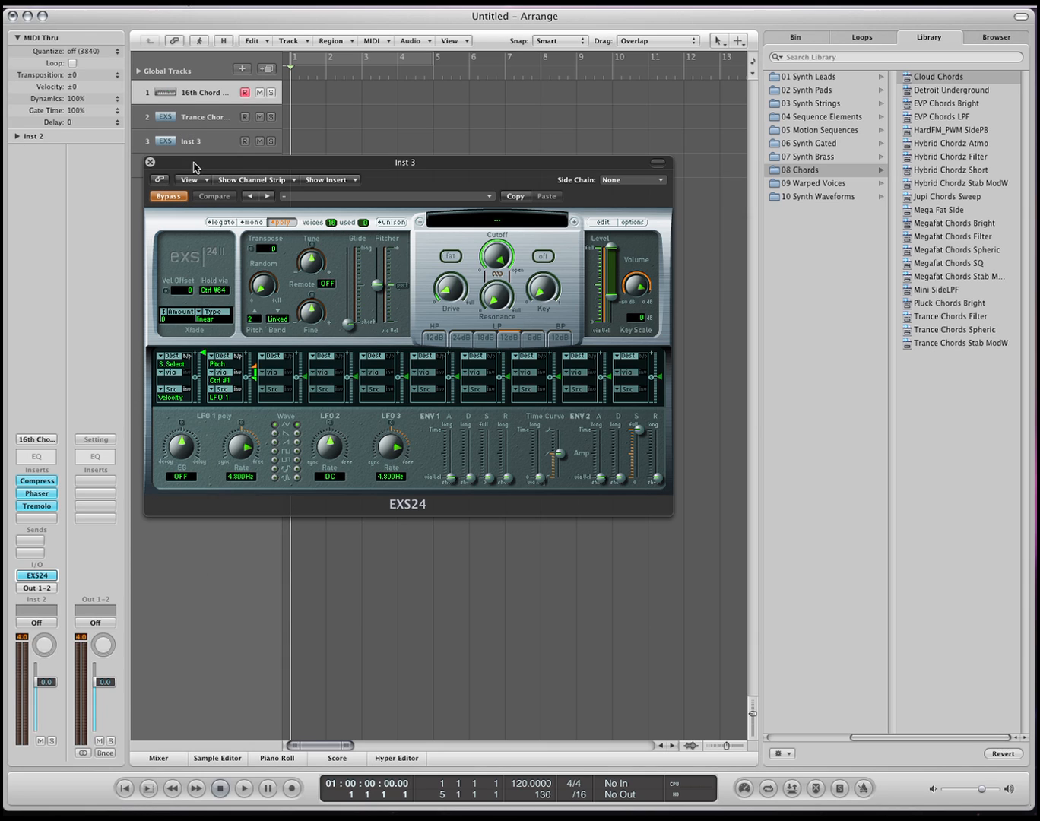
pyautogui.click(150, 162)
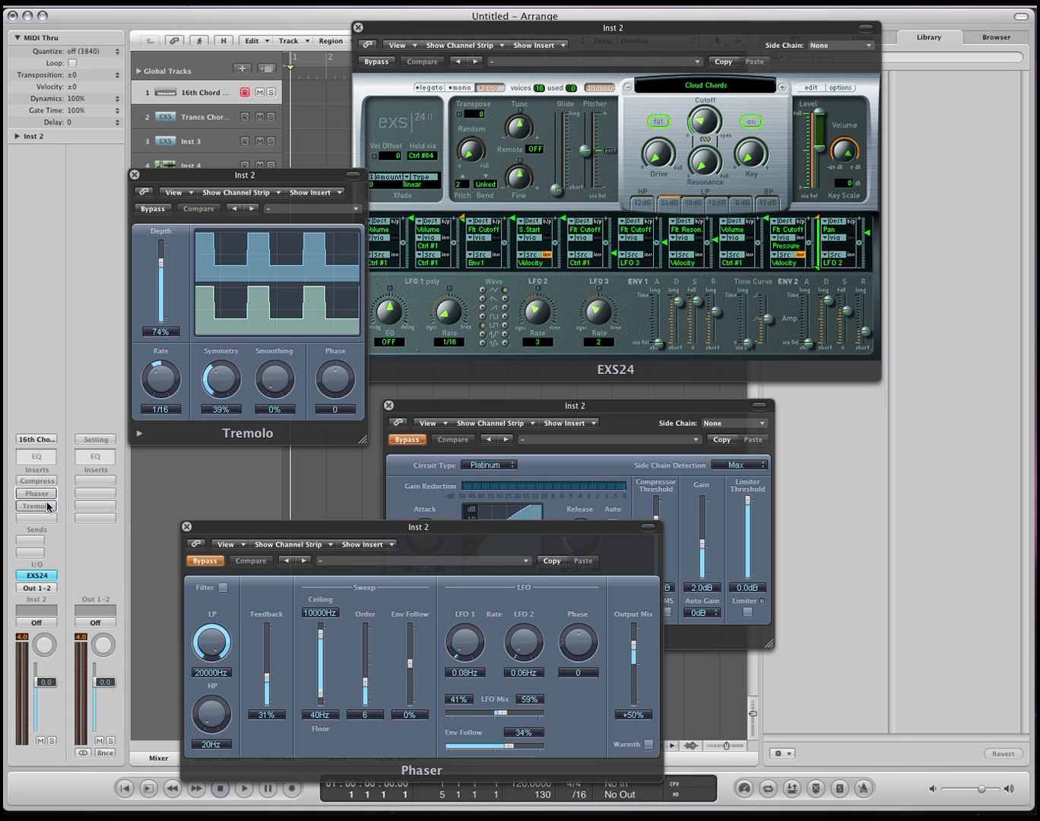
# Re-enable Inst 2's inserts, then set the Tremolo and EXS24 slots to No Plug-in
pyautogui.click(37, 505)
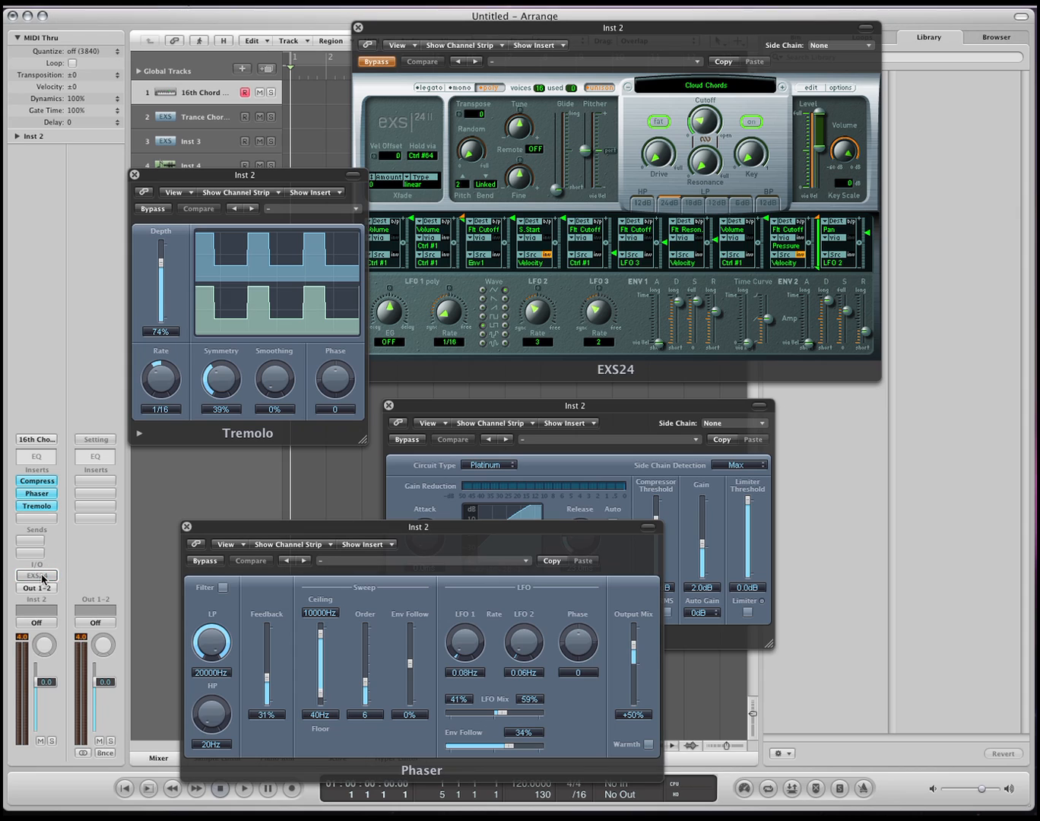
pyautogui.click(36, 575)
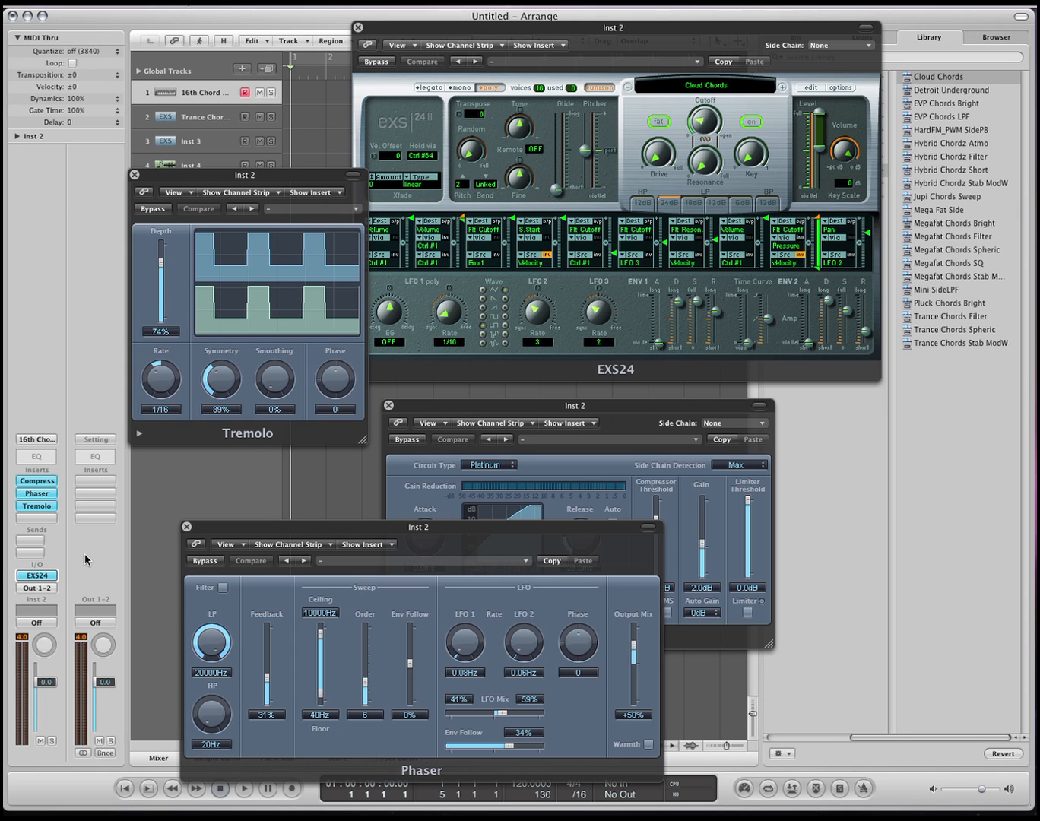
pyautogui.moveTo(40, 520)
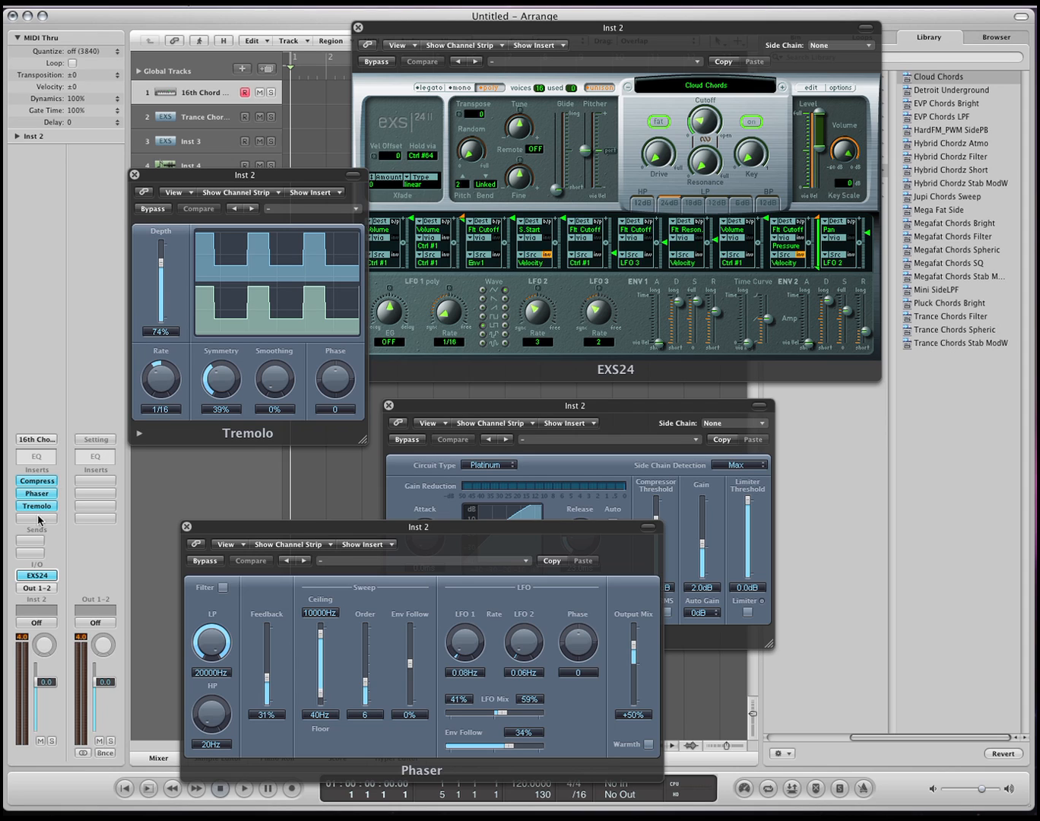
pyautogui.click(37, 575)
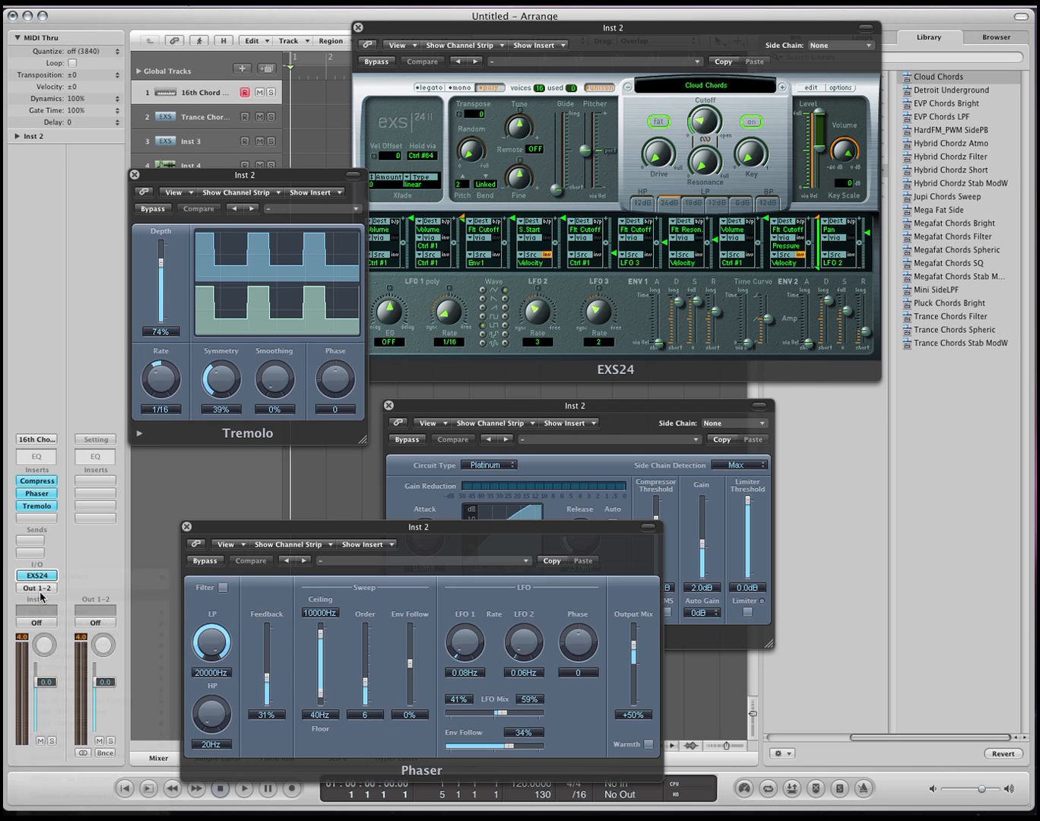
pyautogui.click(37, 506)
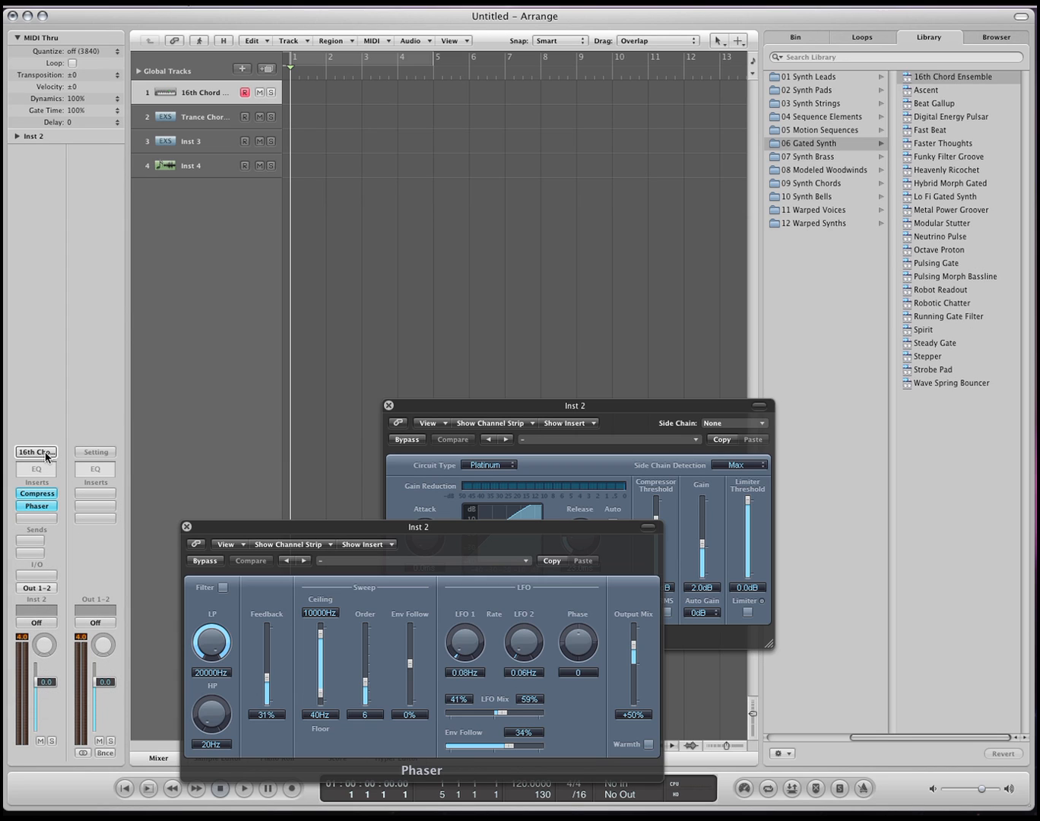
# Bring up the channel strip Setting menu on the Inst 2 track to reset it
pyautogui.click(37, 451)
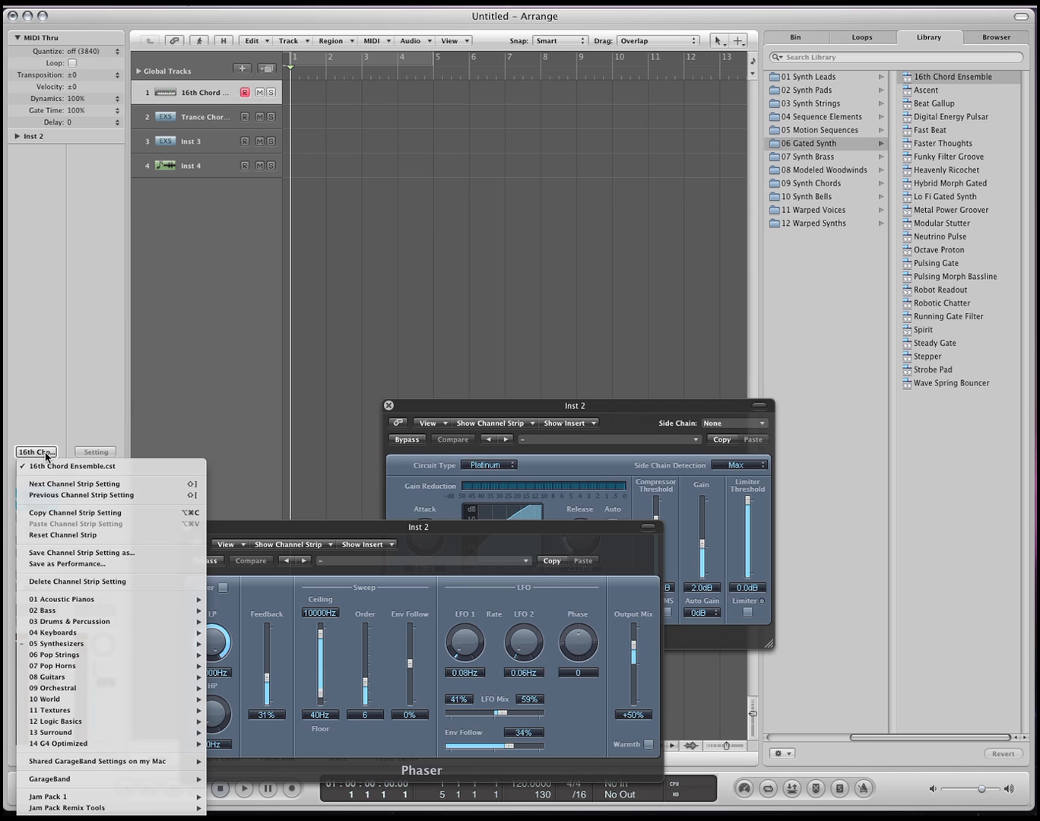
pyautogui.moveTo(63, 550)
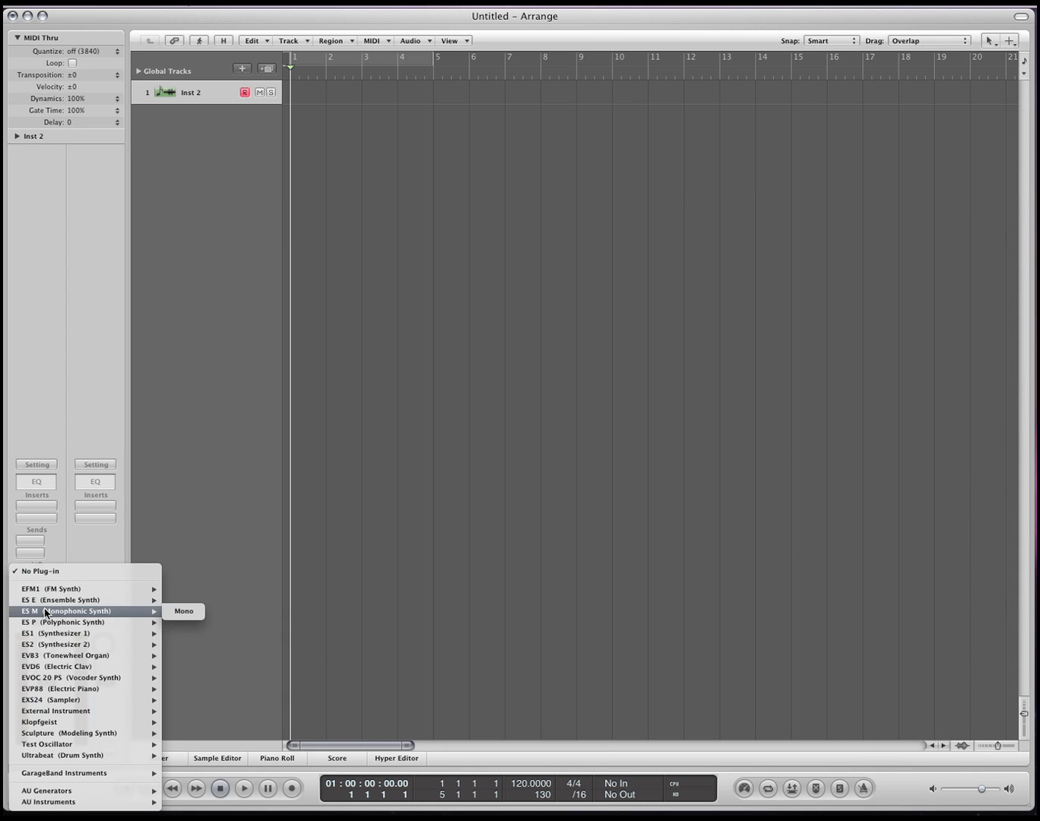
# Load ES M > Mono into the Inst 2 Instrument slot with its plug-in window open
pyautogui.click(184, 611)
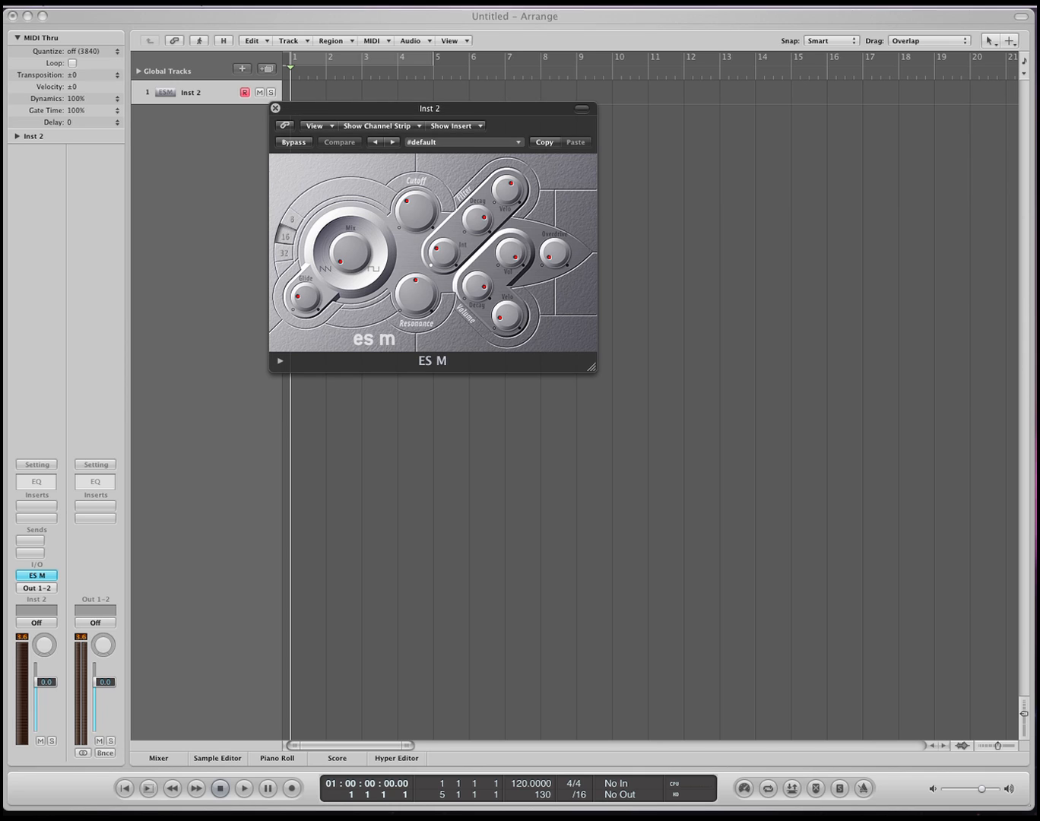
# Move the ES M window aside so the Sawtooth wave waveform comparison fits beside it
pyautogui.moveTo(429, 108); pyautogui.dragTo(344, 149)
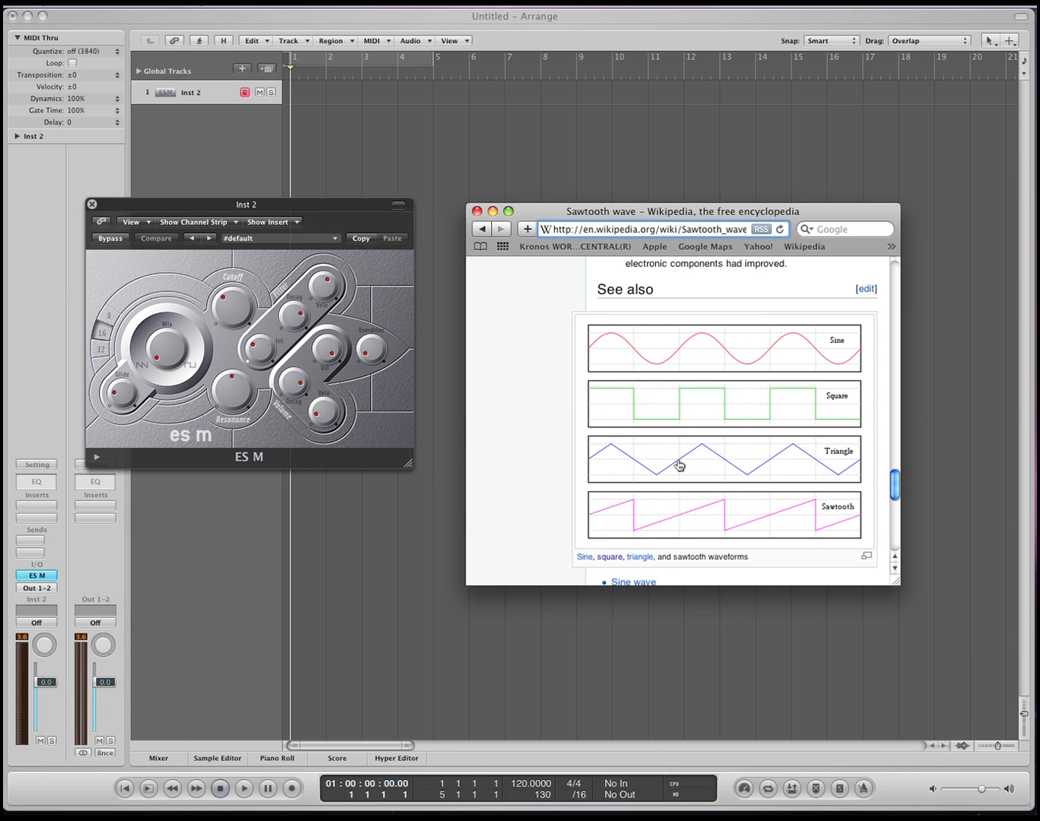
pyautogui.moveTo(651, 416)
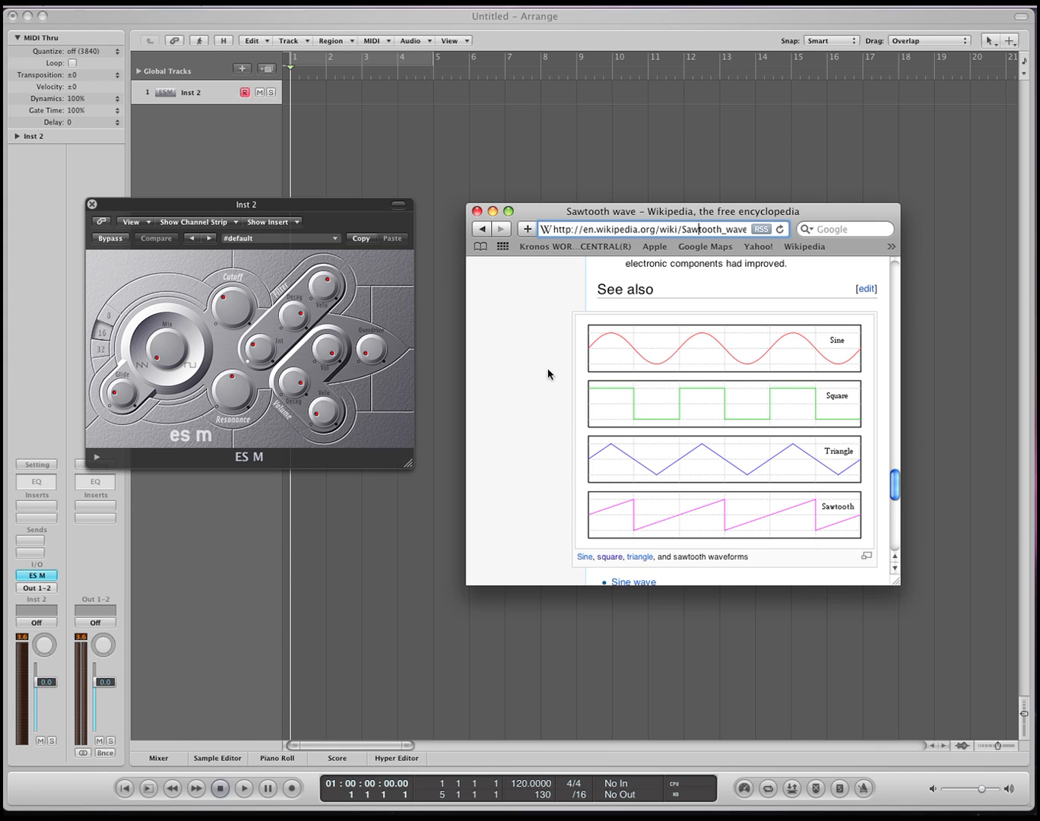
pyautogui.moveTo(603, 336)
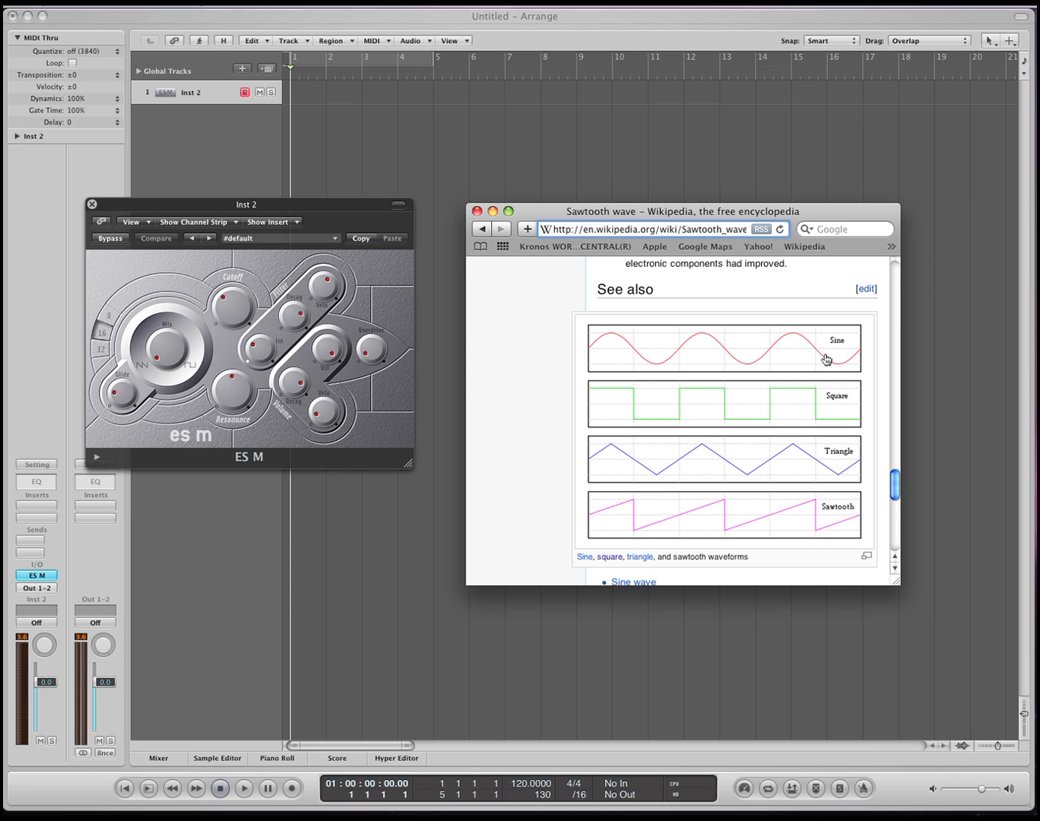
pyautogui.moveTo(469, 428)
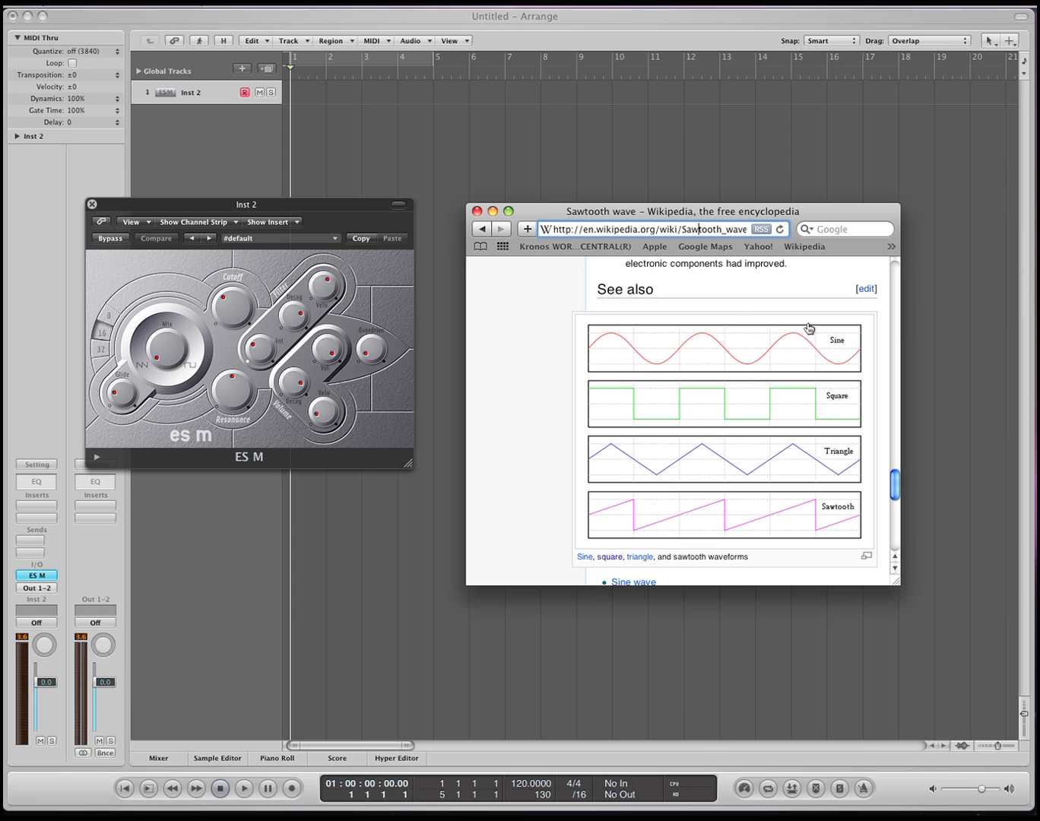
pyautogui.moveTo(721, 364)
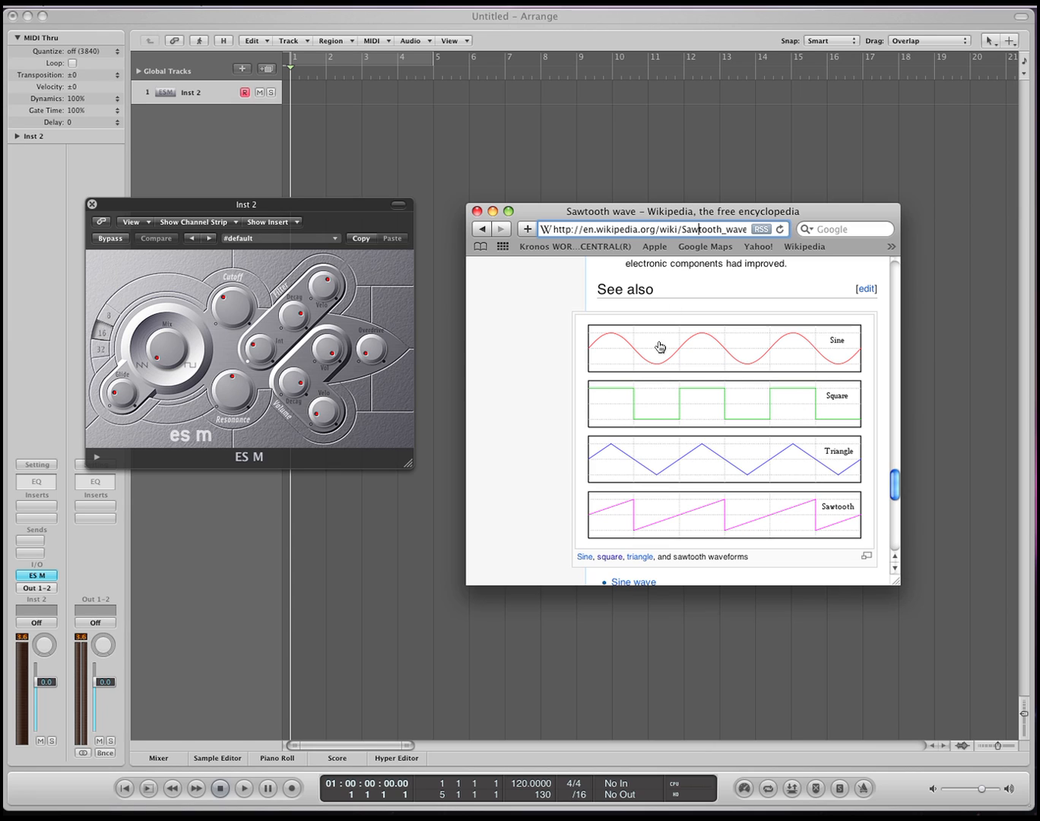
pyautogui.moveTo(599, 487)
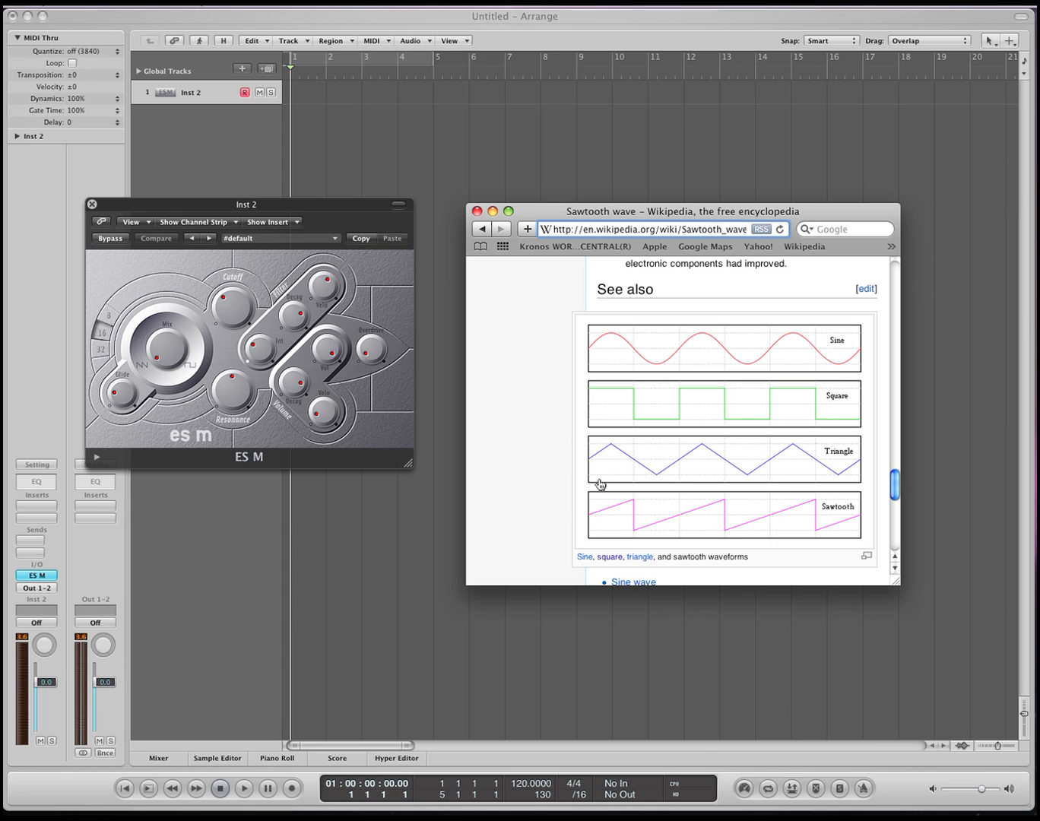
pyautogui.moveTo(604, 331)
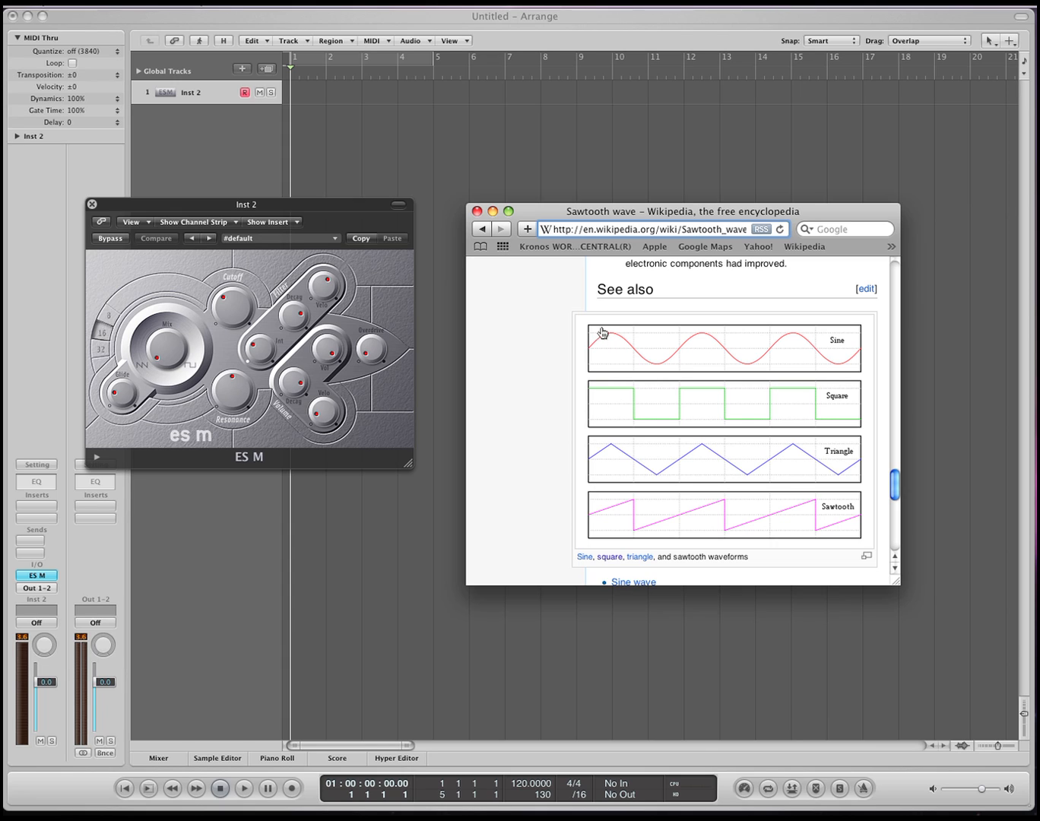
pyautogui.moveTo(532, 337)
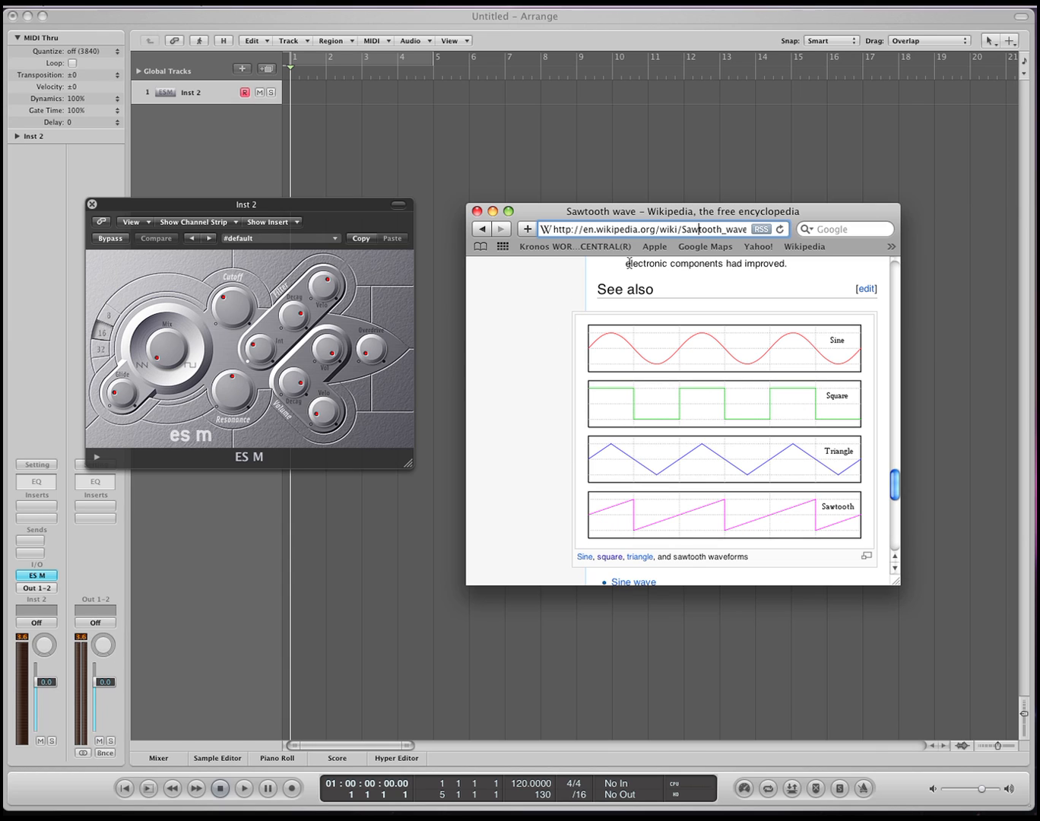
pyautogui.moveTo(362, 206)
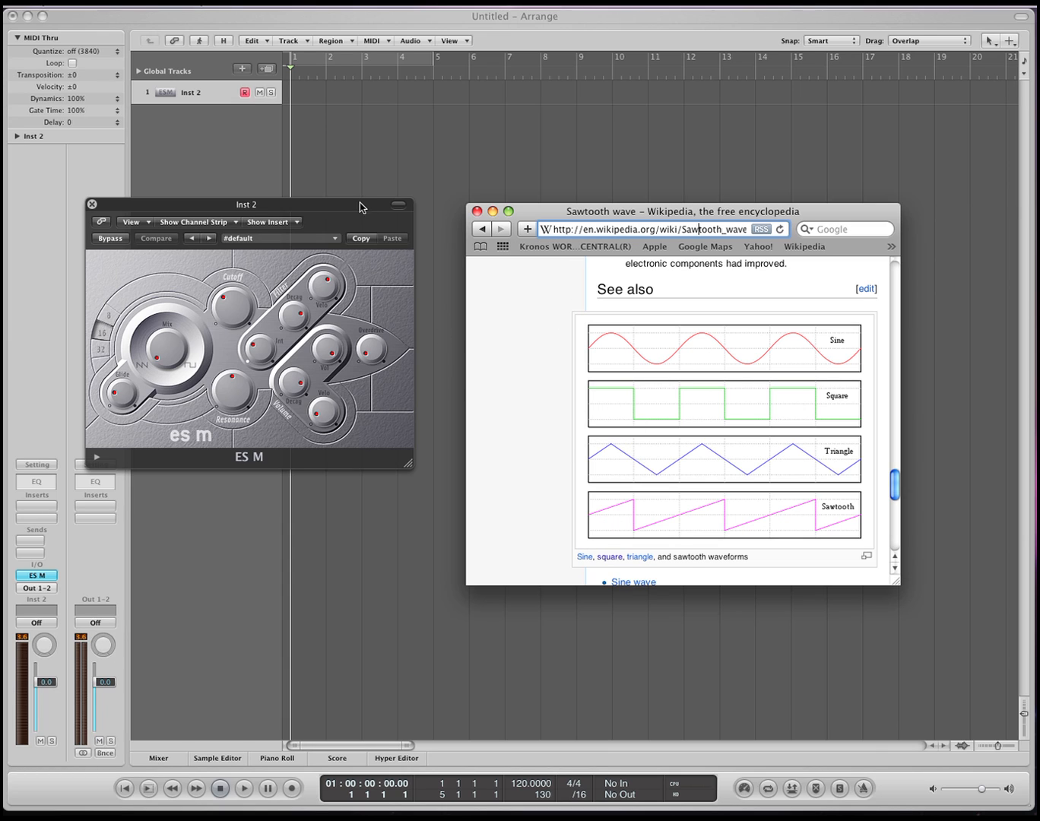
# Reposition the ES M window alone in the Arrange area beside the LFO caption
pyautogui.moveTo(246, 203); pyautogui.dragTo(301, 195)
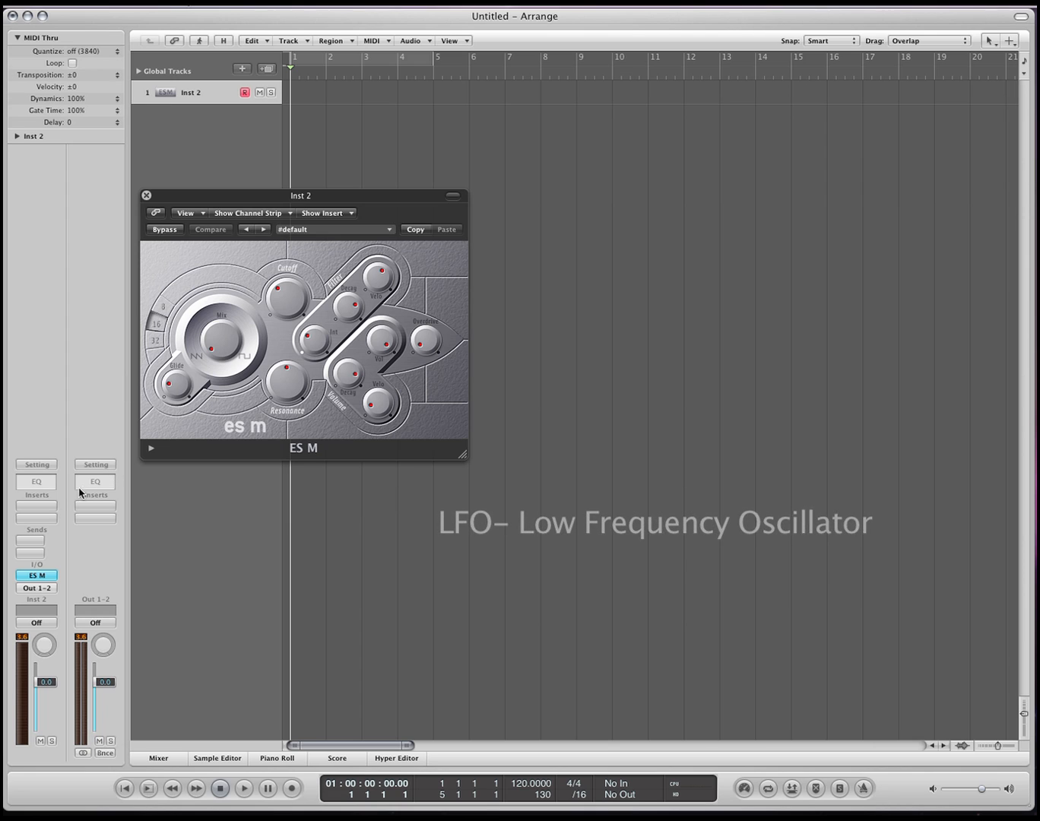
# Insert Channel EQ on Inst 2, sweep a boosted band through highs and mids, then flatten it to 0 dB
pyautogui.click(36, 480)
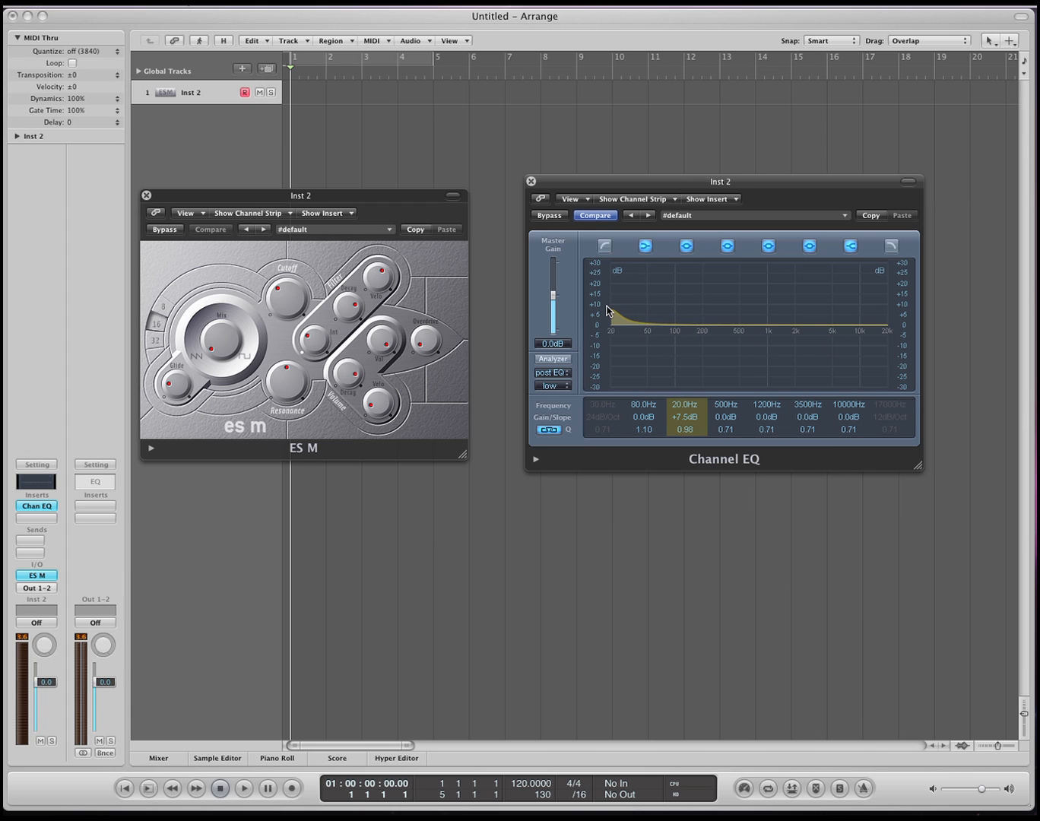
pyautogui.moveTo(611, 311); pyautogui.dragTo(844, 316)
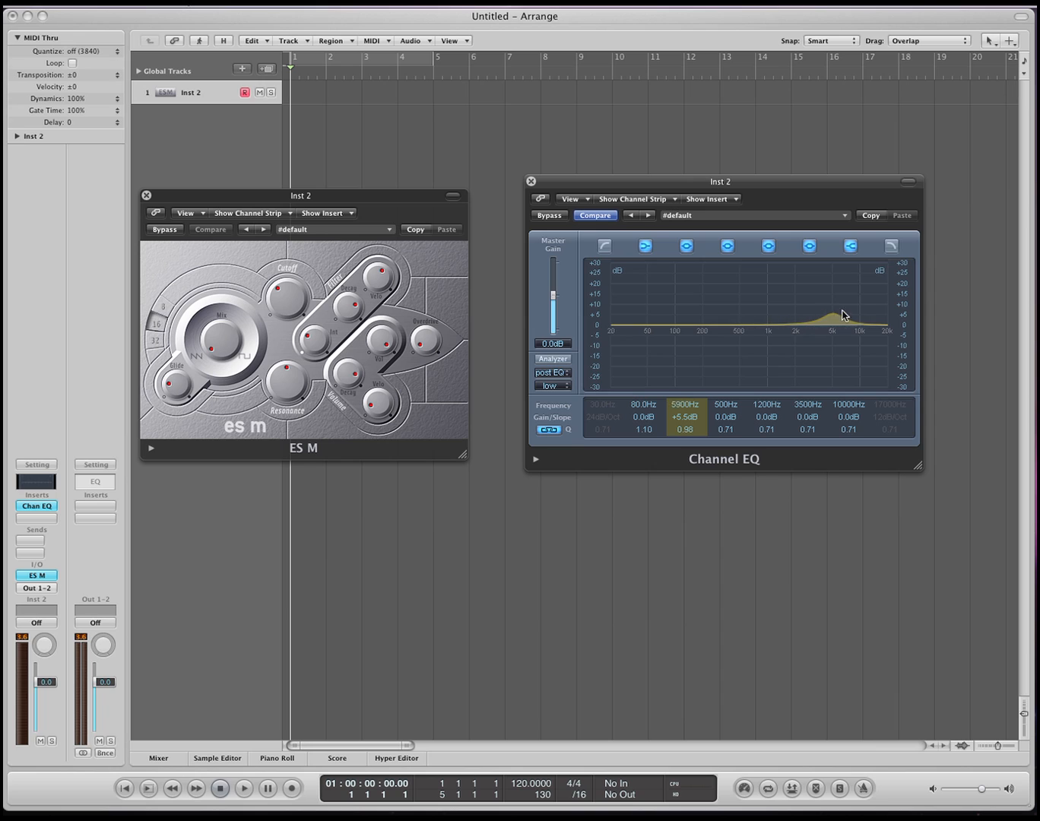
pyautogui.moveTo(839, 316); pyautogui.dragTo(742, 319)
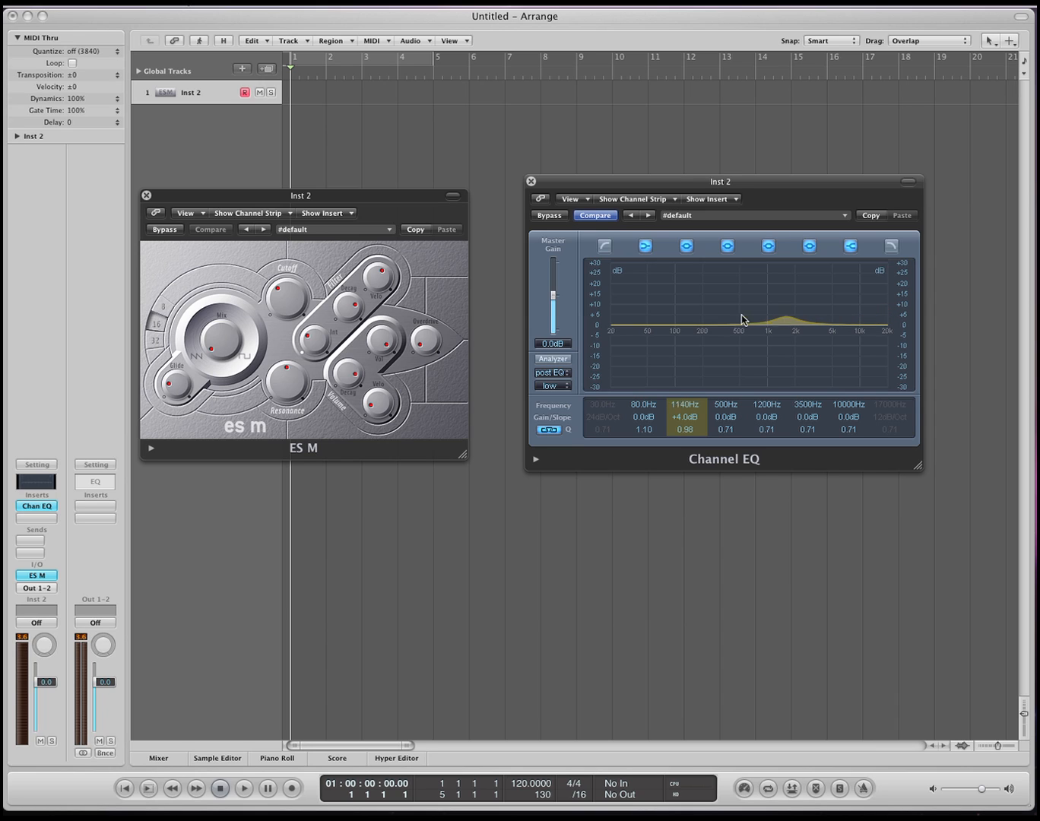
pyautogui.moveTo(742, 319); pyautogui.dragTo(611, 331)
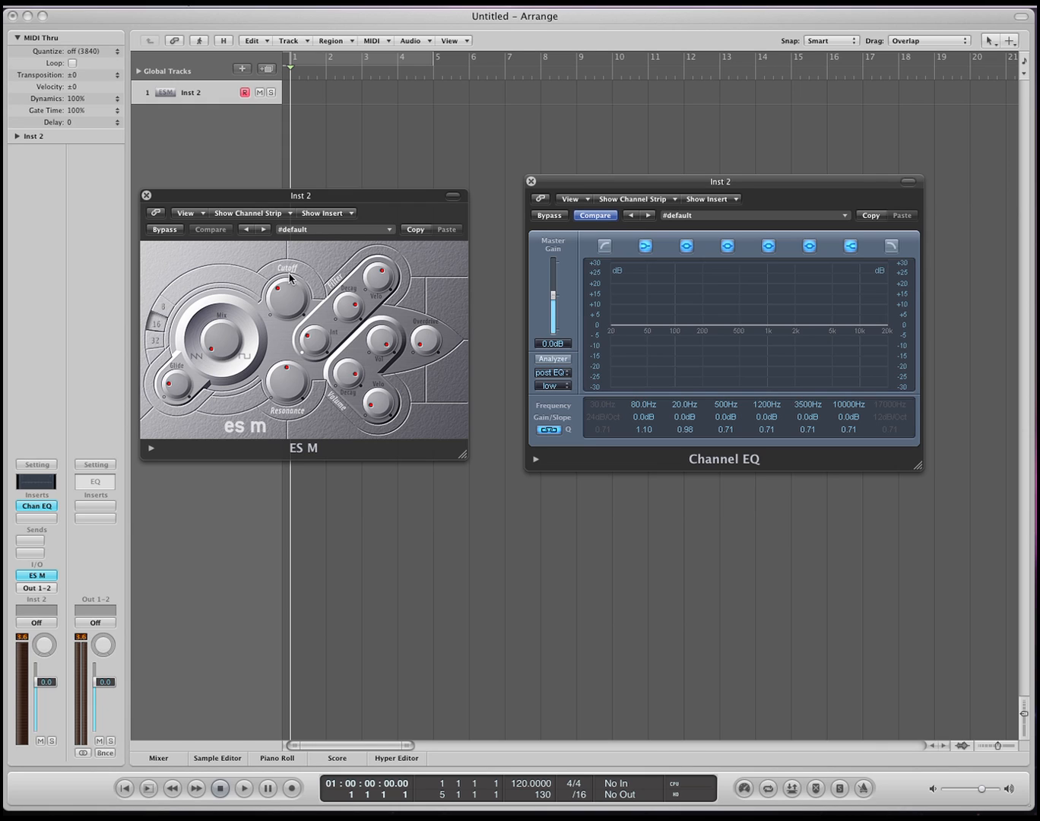
pyautogui.moveTo(251, 290)
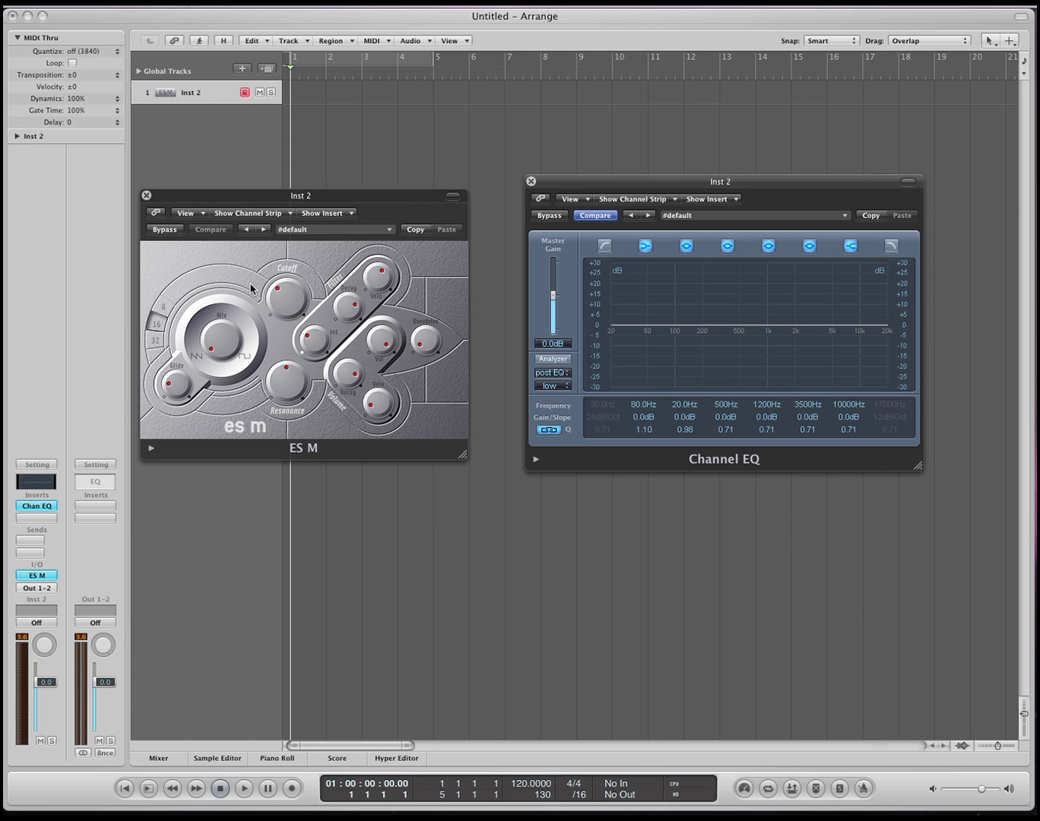
pyautogui.moveTo(338, 377)
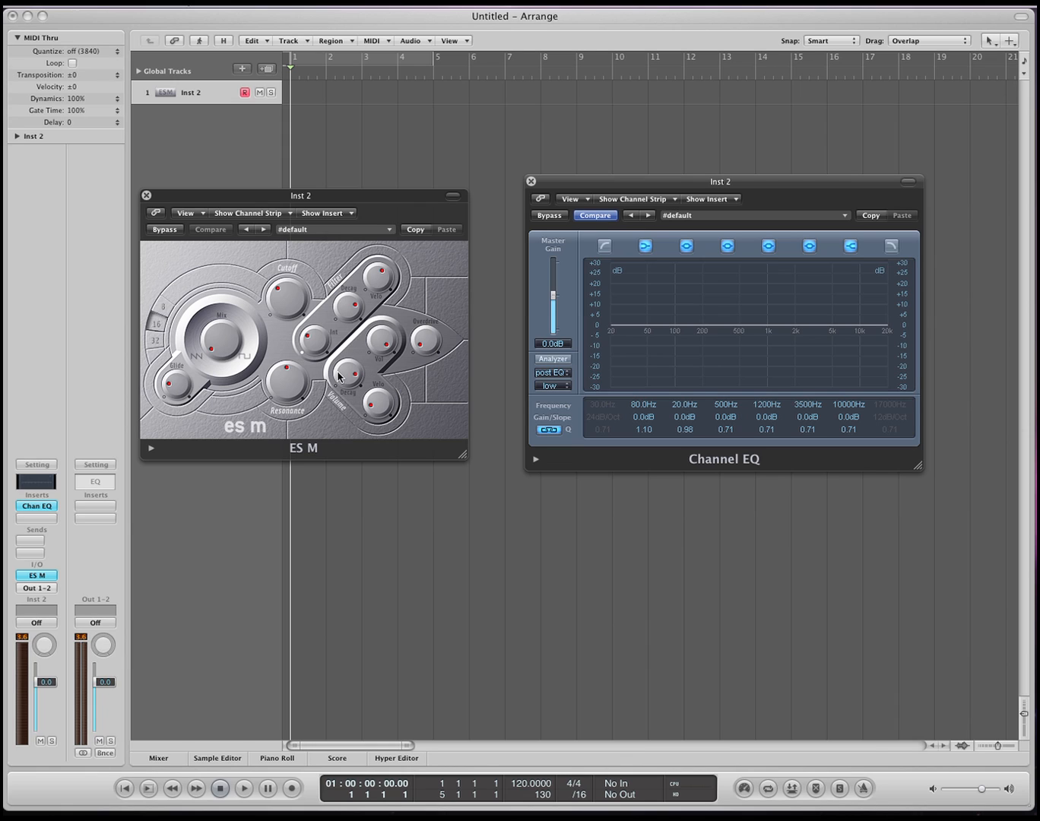
pyautogui.moveTo(332, 372)
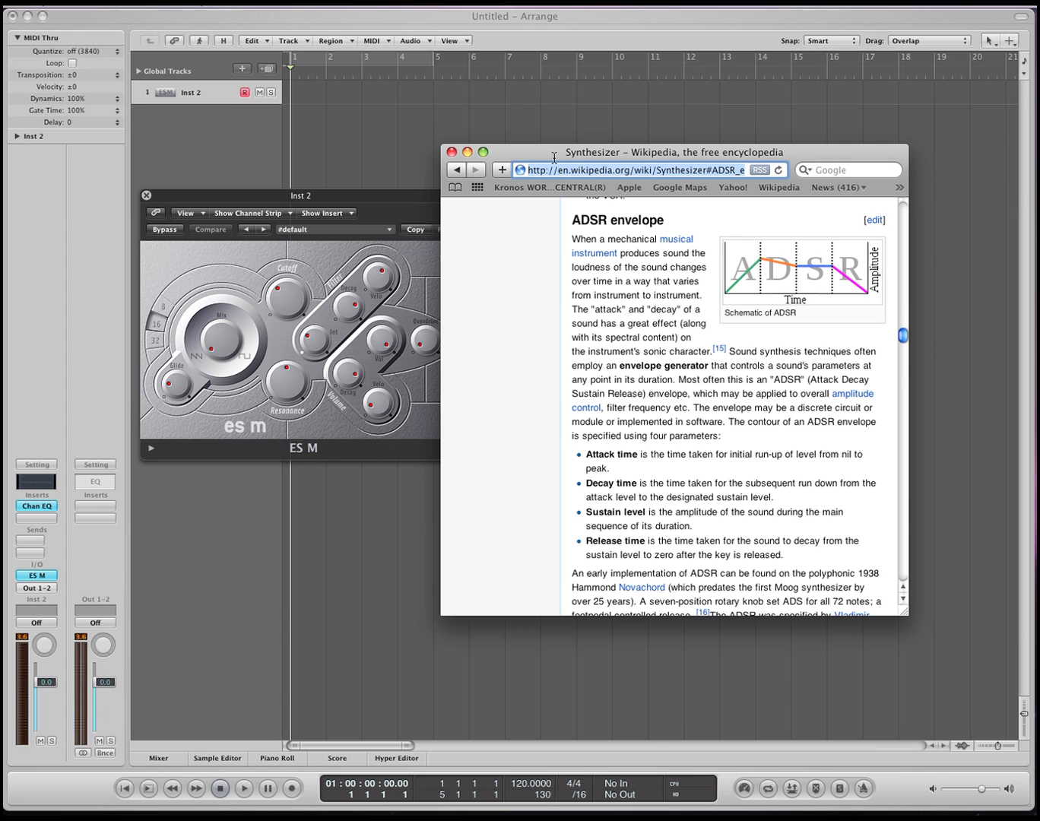
# Return from the ADSR envelope article to the synth project with only ES M open
pyautogui.click(452, 152)
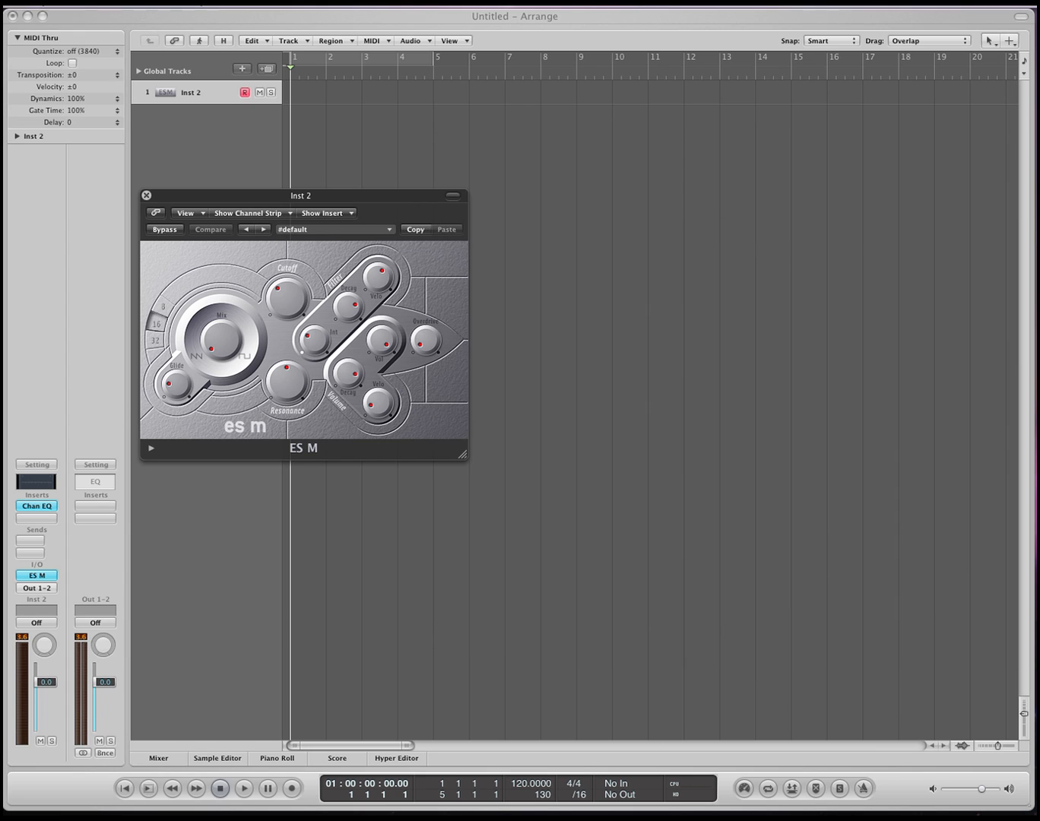
pyautogui.moveTo(336, 202)
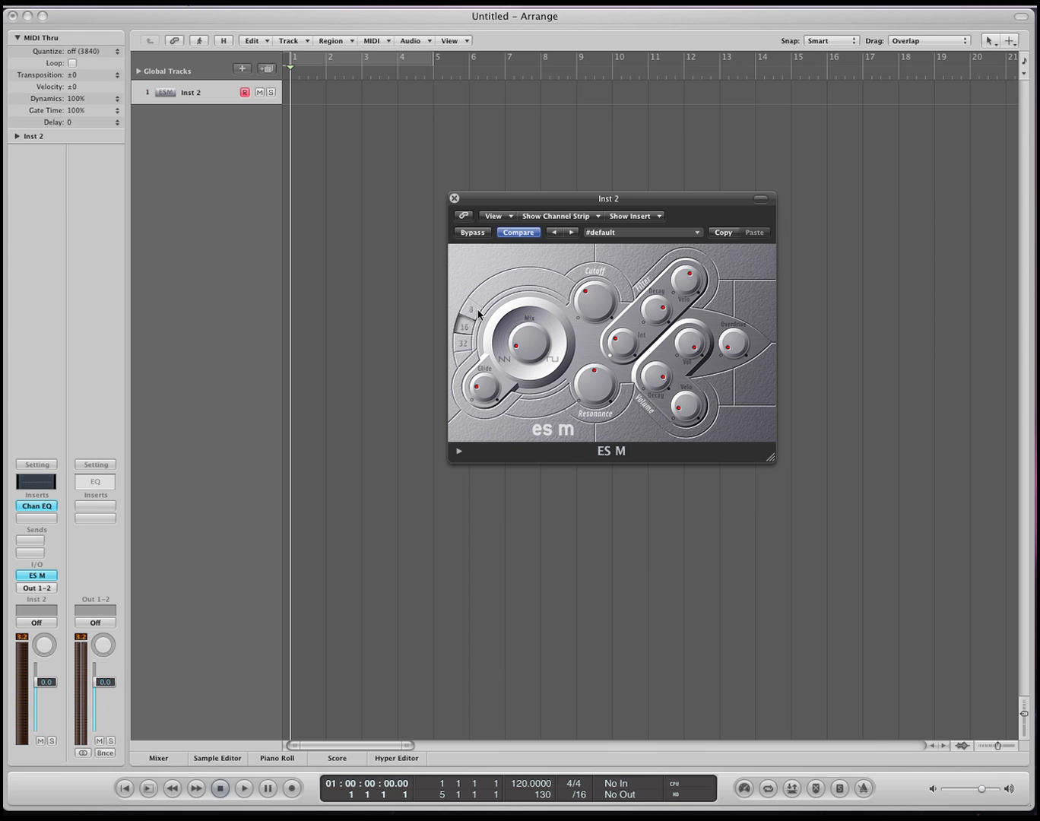
pyautogui.moveTo(466, 334)
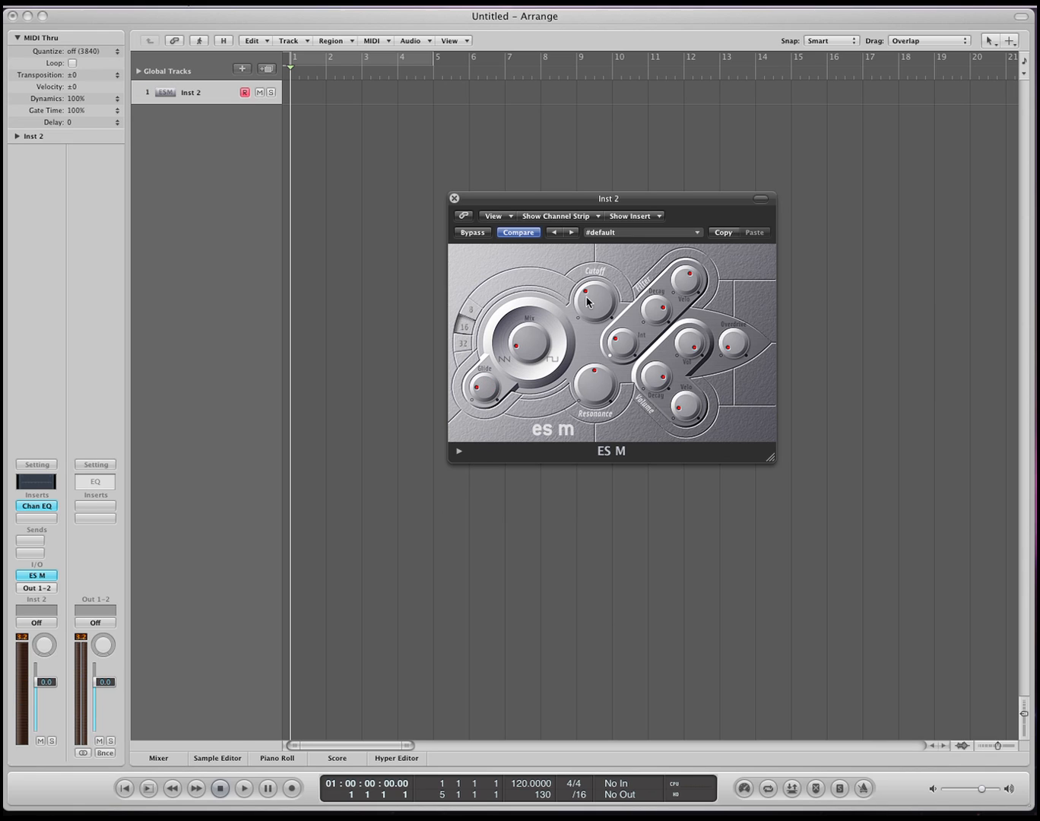
pyautogui.moveTo(596, 313)
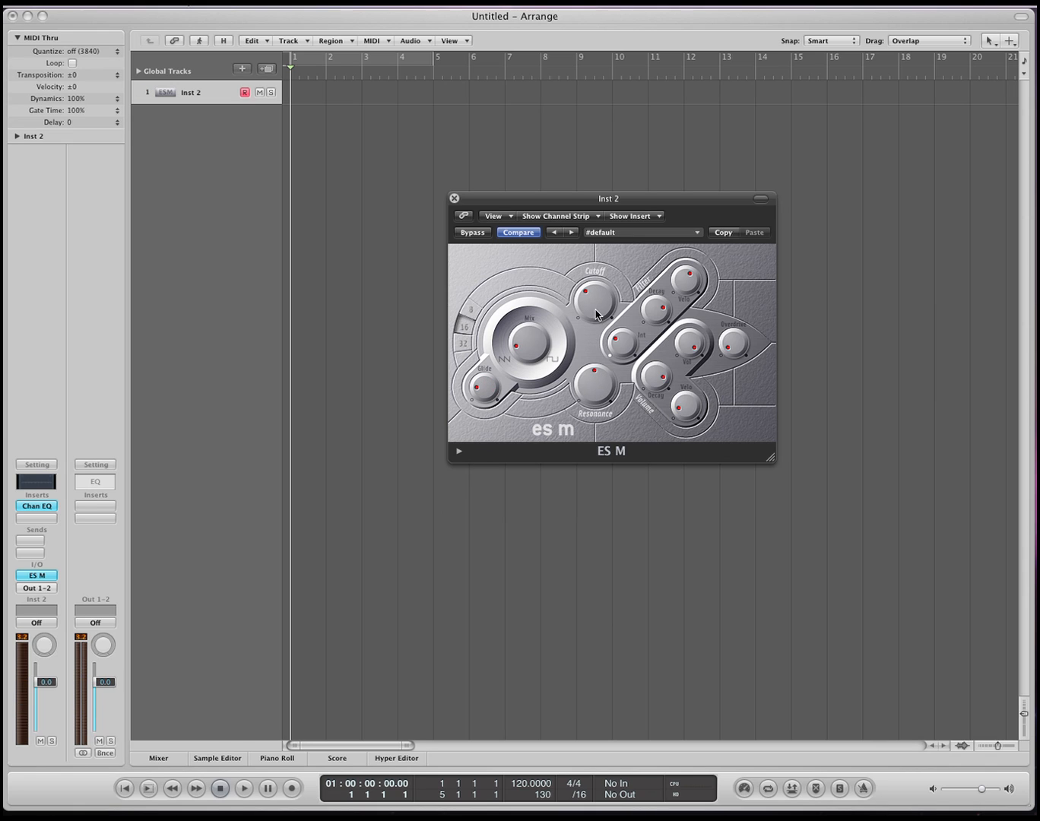
pyautogui.moveTo(593, 383)
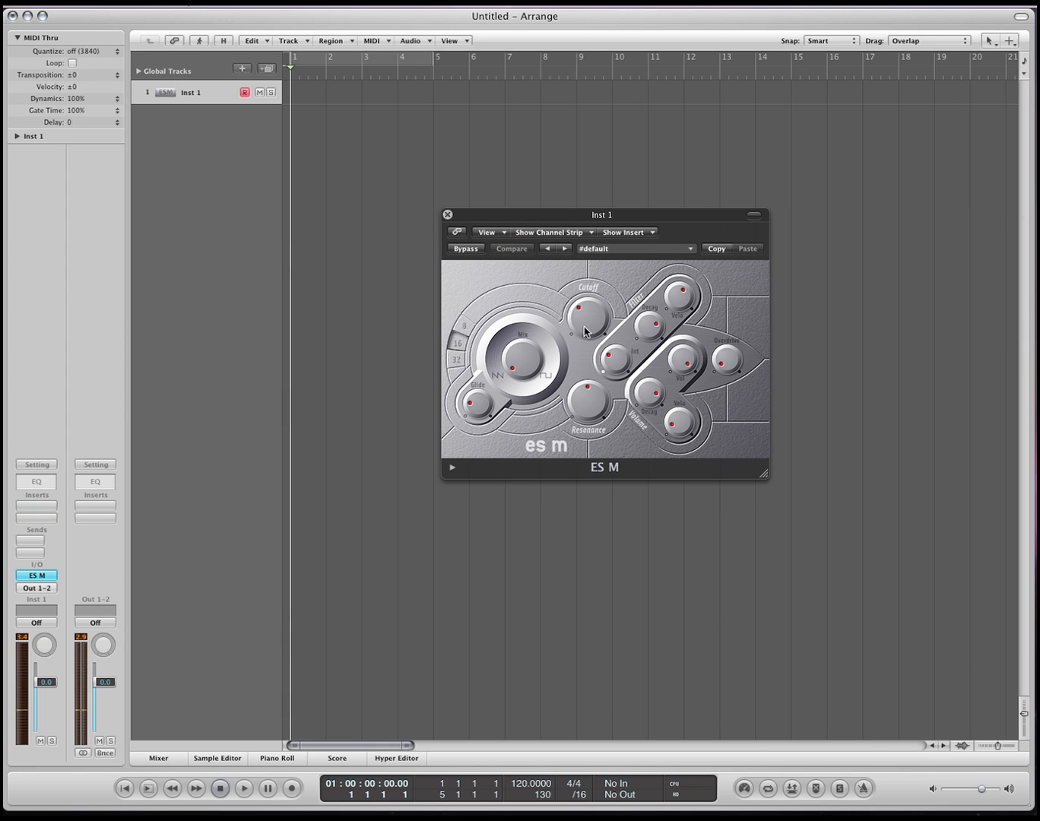
# Raise the ES M filter cutoff and insert a flat Channel EQ on Inst 1 beside it
pyautogui.click(511, 250)
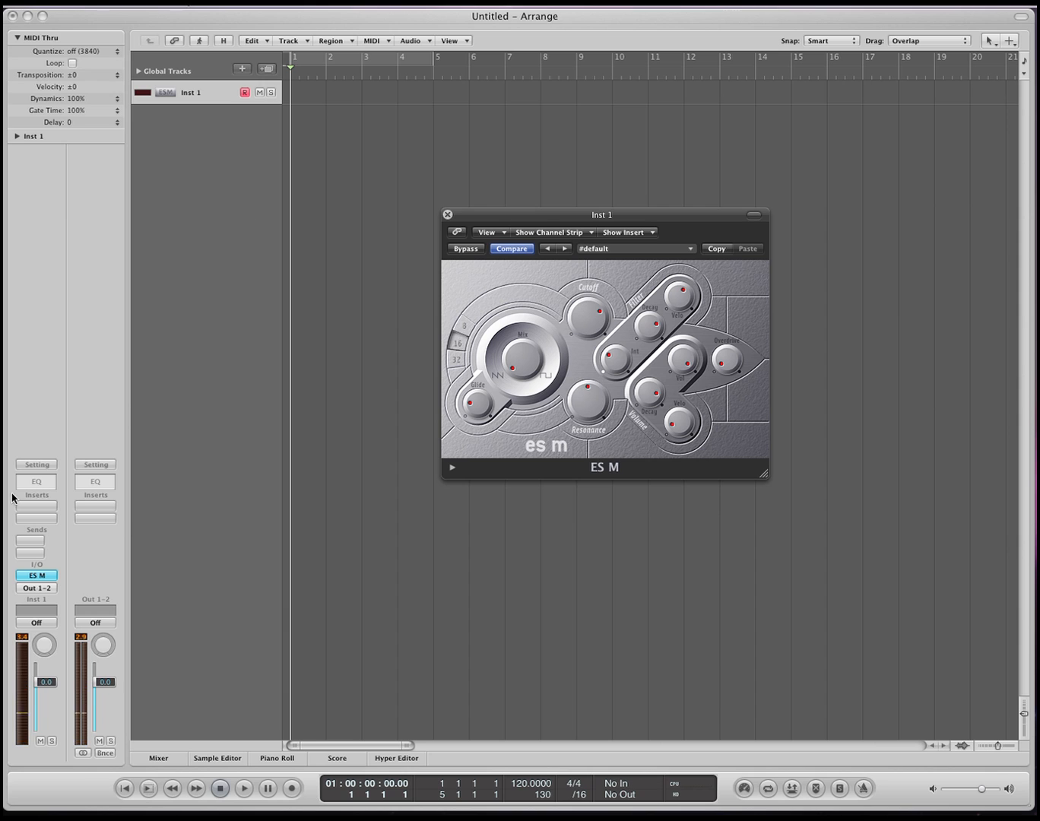
pyautogui.click(37, 481)
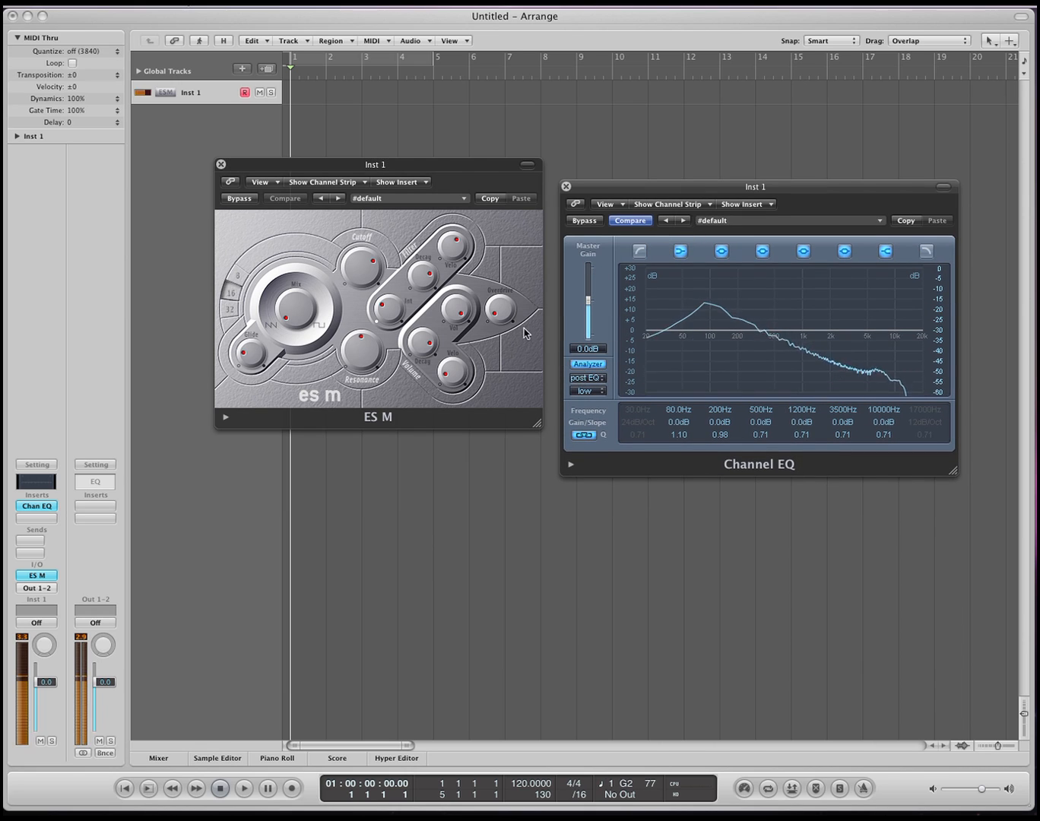
pyautogui.click(285, 198)
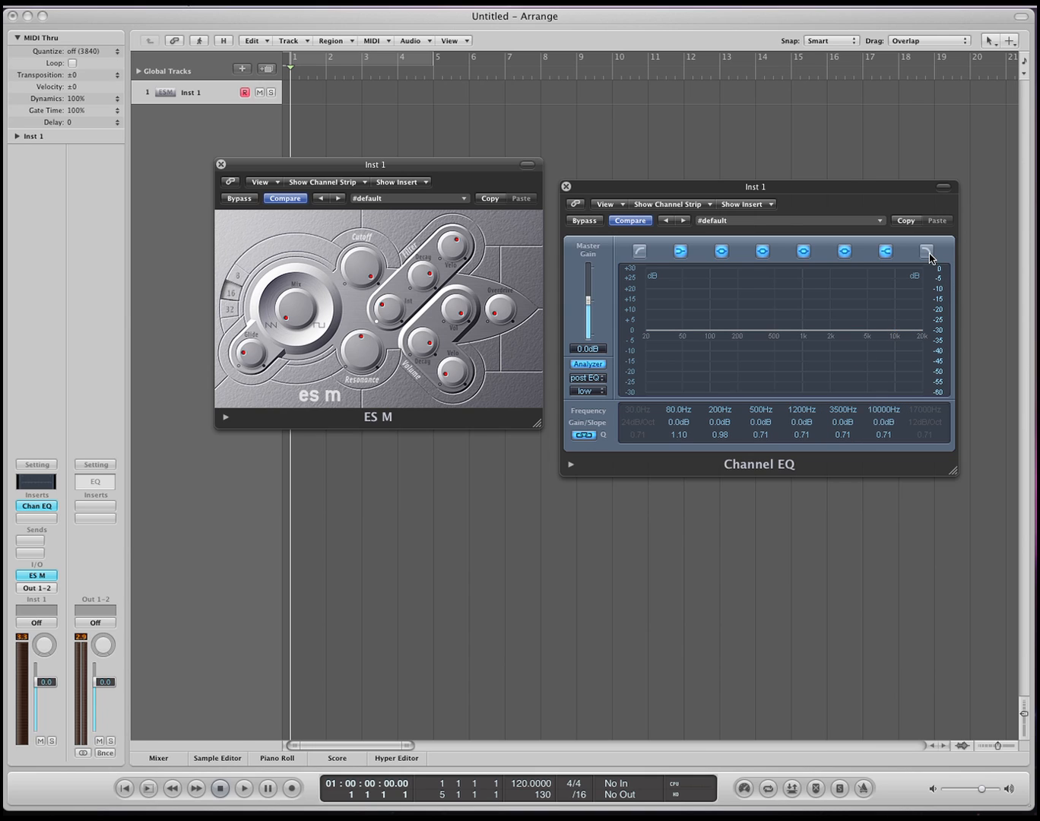
# Enable the high cut at 8200 Hz, then try the low-cut band and adjust its frequency
pyautogui.click(926, 251)
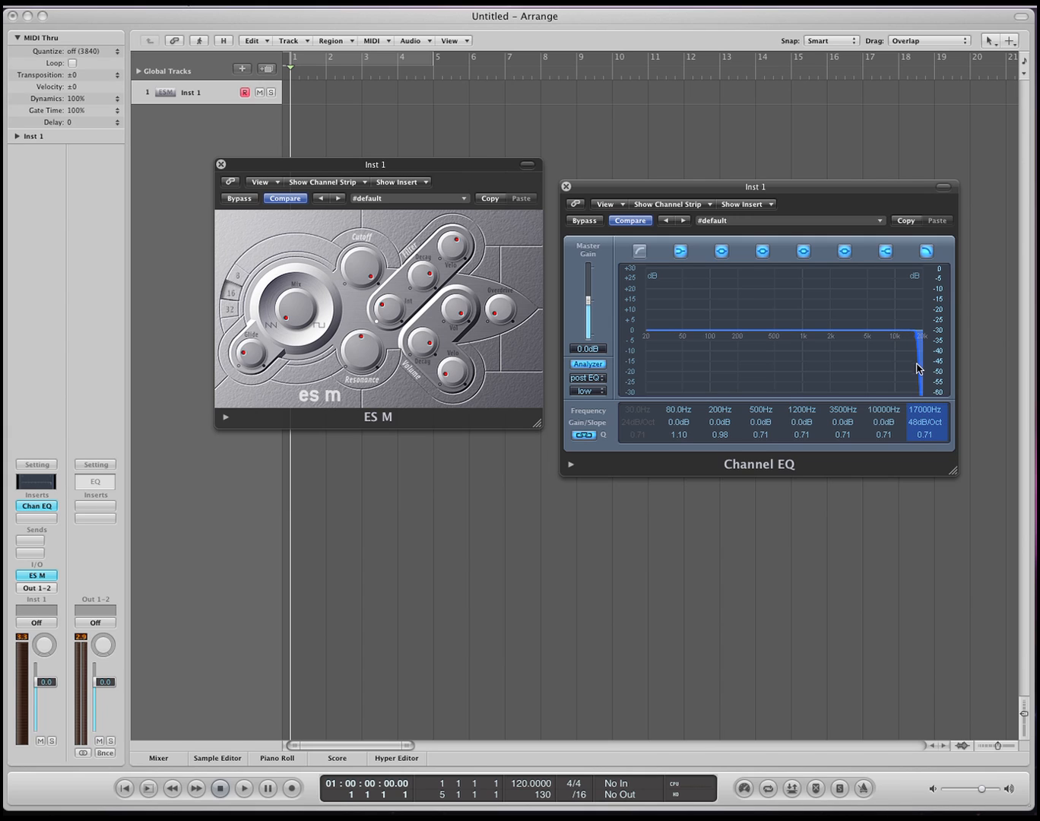
pyautogui.moveTo(920, 337); pyautogui.dragTo(894, 328)
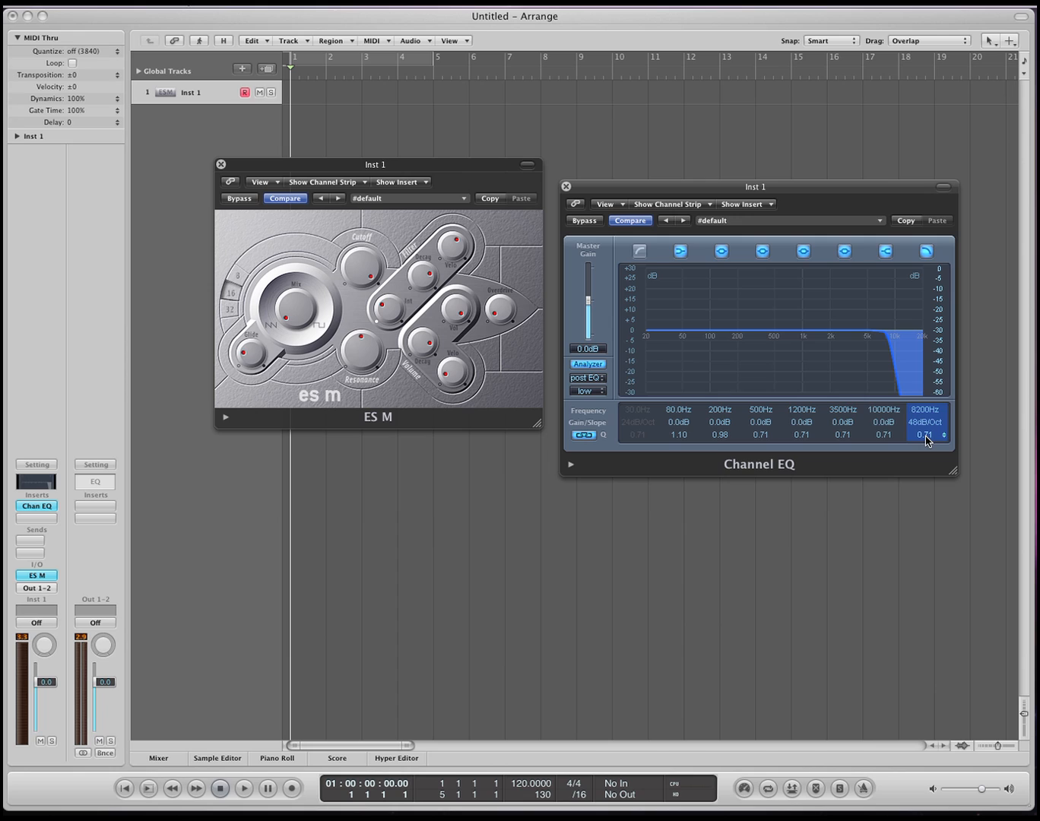
pyautogui.click(638, 250)
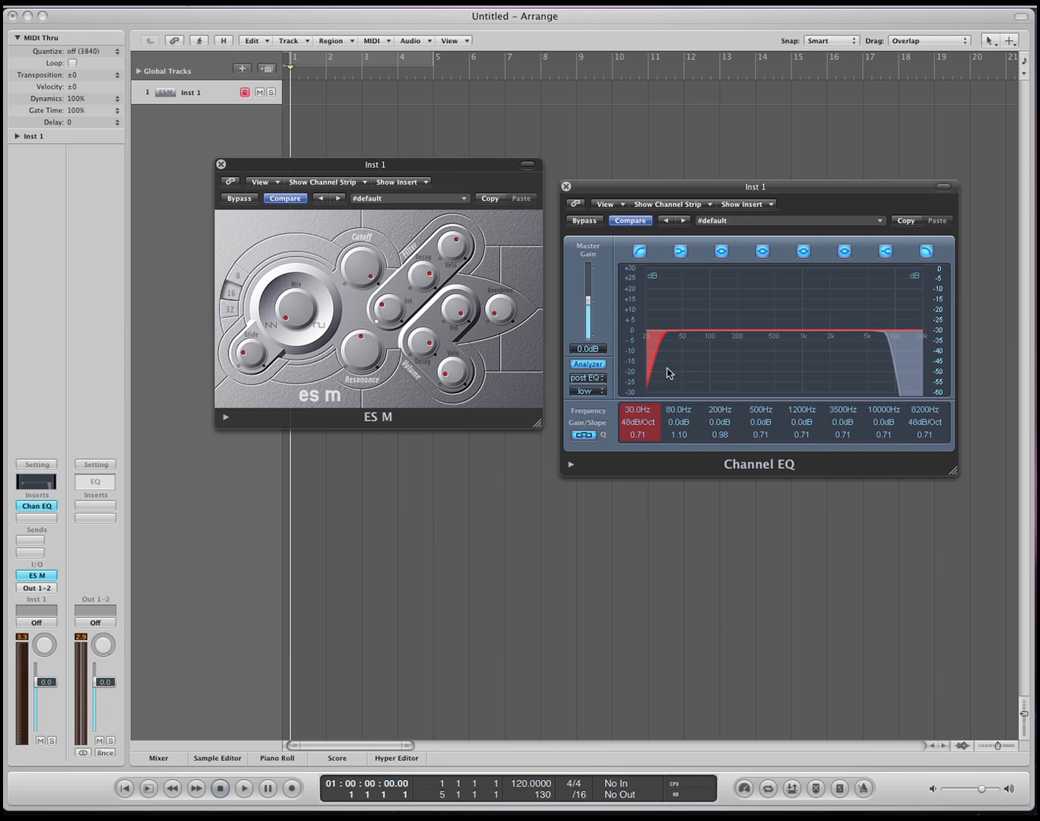
pyautogui.moveTo(661, 349); pyautogui.dragTo(733, 351)
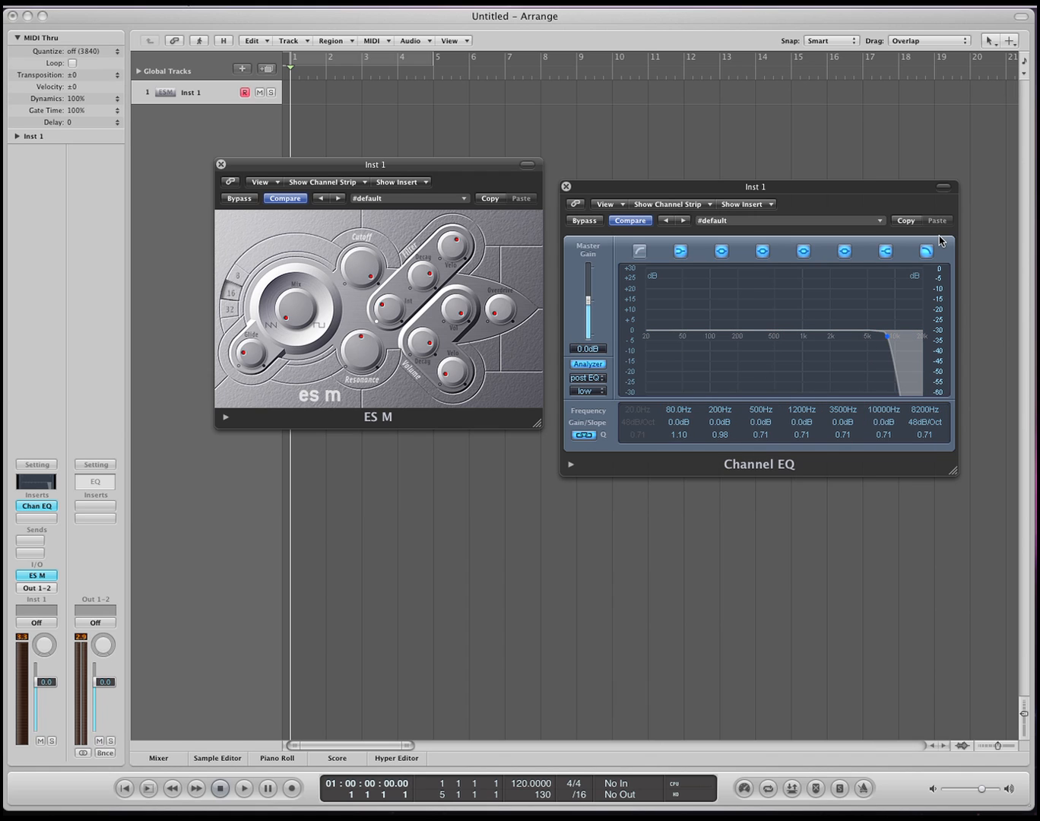
# Toggle the high-cut band and sweep it down to 1660 Hz against the low-pass response graph
pyautogui.click(925, 251)
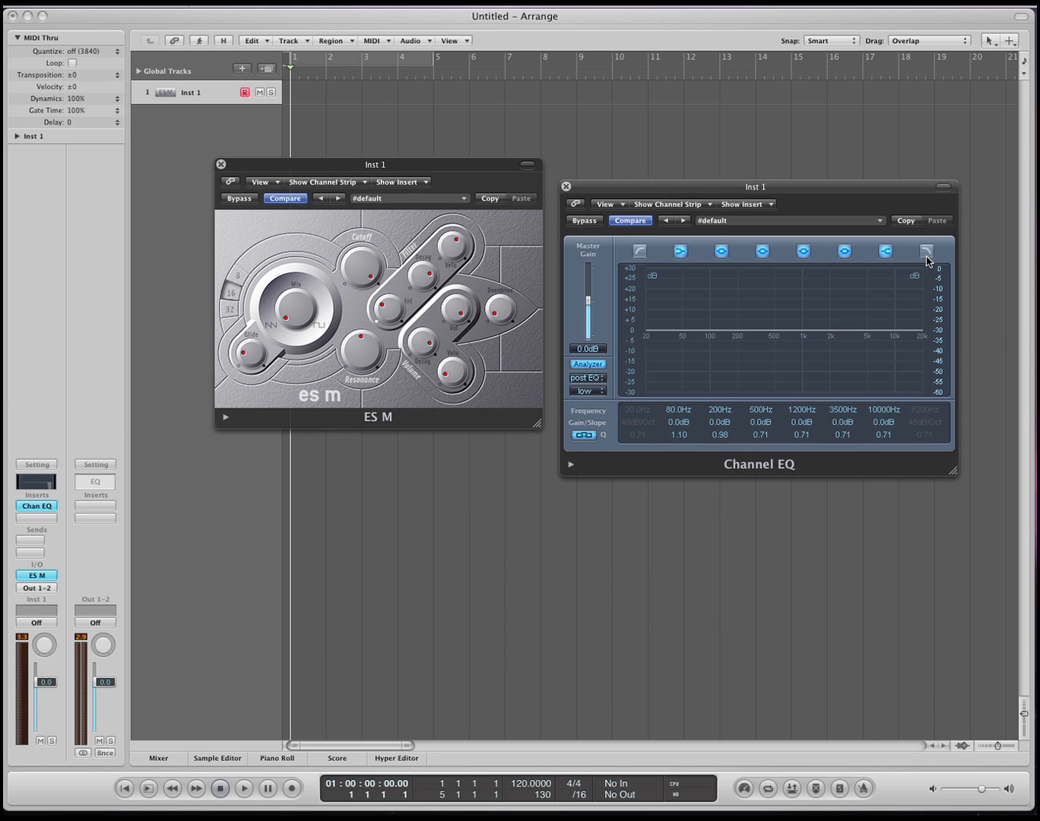
pyautogui.click(565, 187)
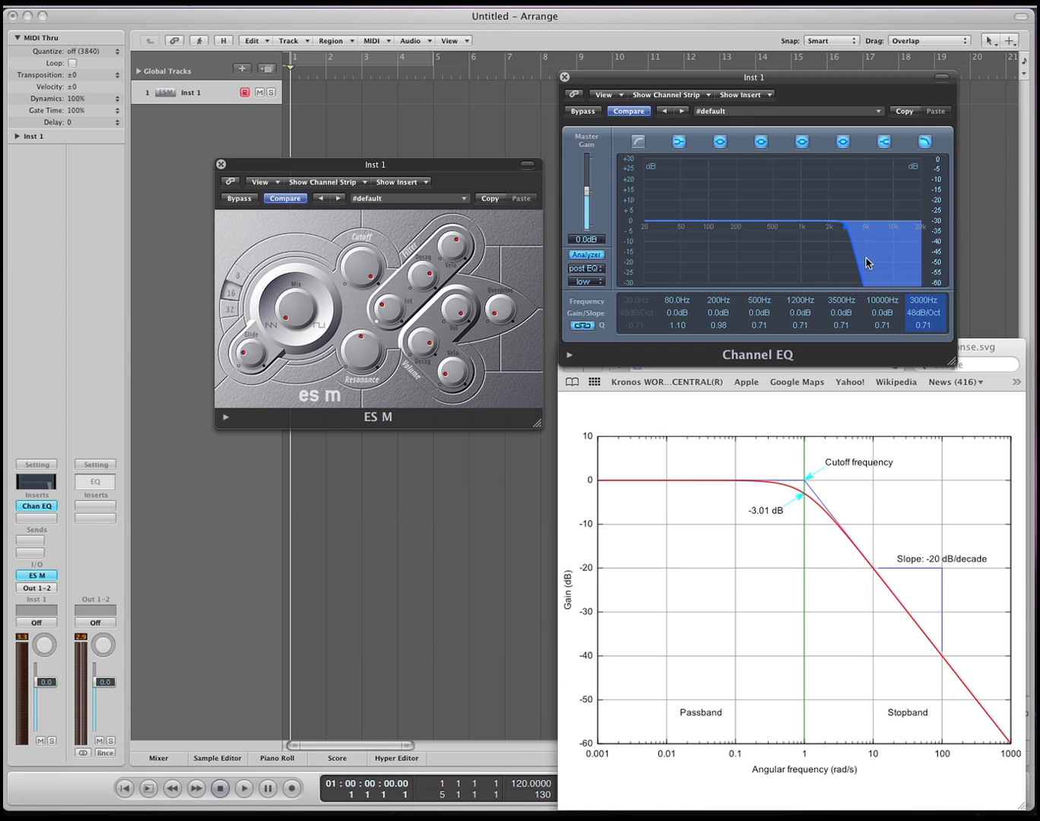
pyautogui.moveTo(870, 264); pyautogui.dragTo(818, 228)
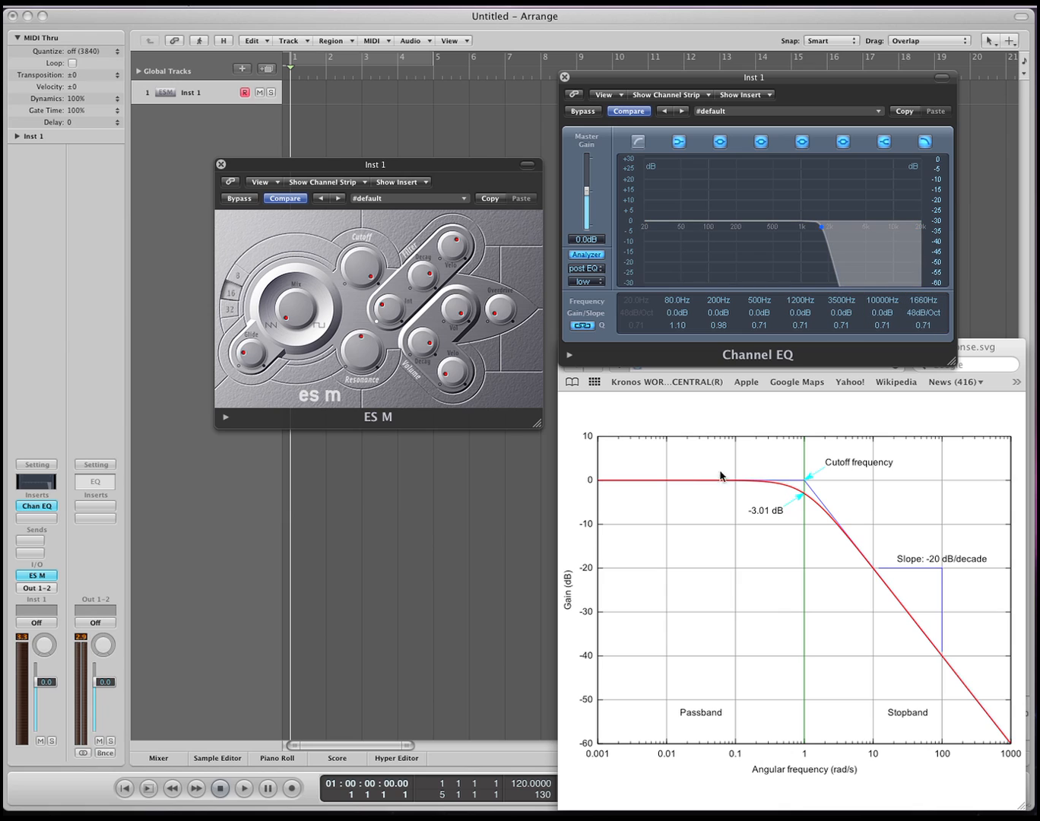
pyautogui.moveTo(815, 474)
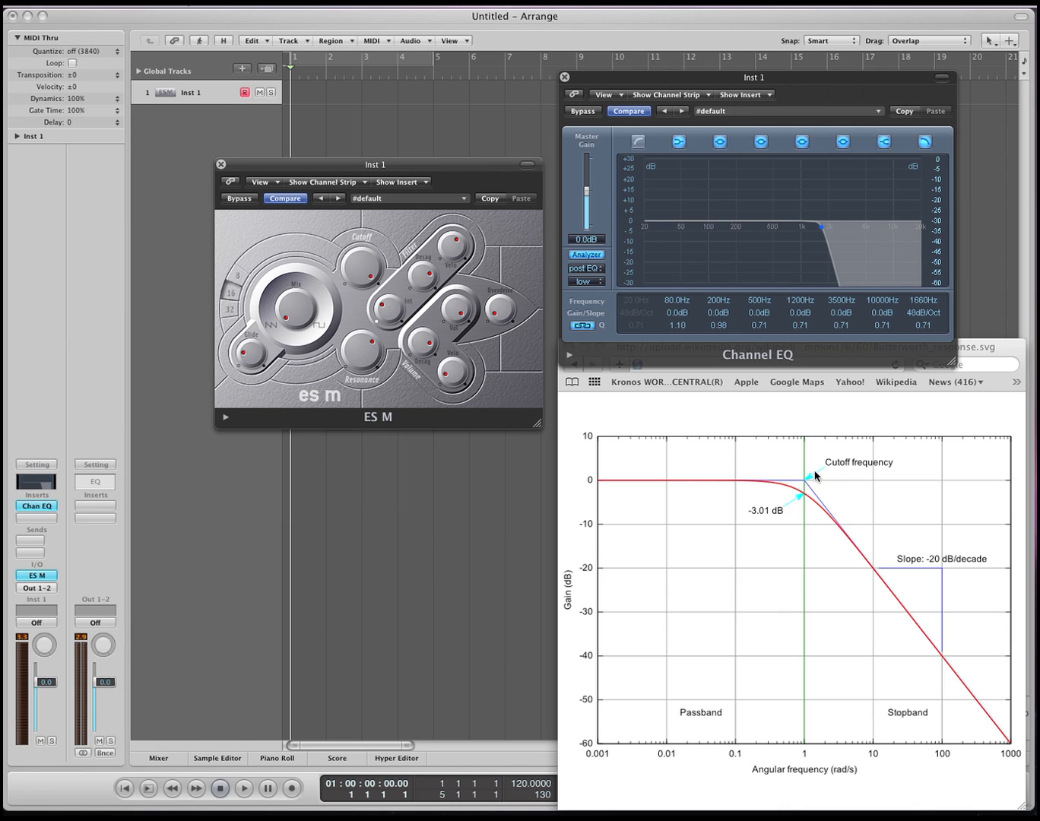
pyautogui.moveTo(800, 473)
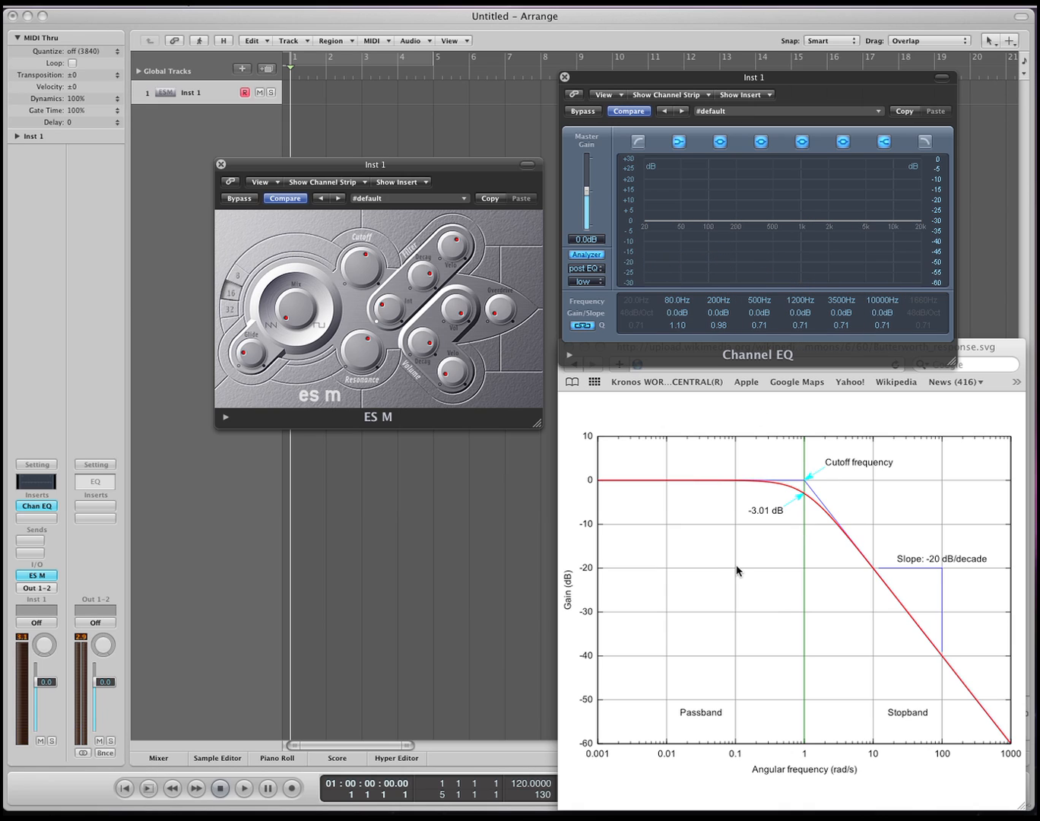
pyautogui.moveTo(809, 486)
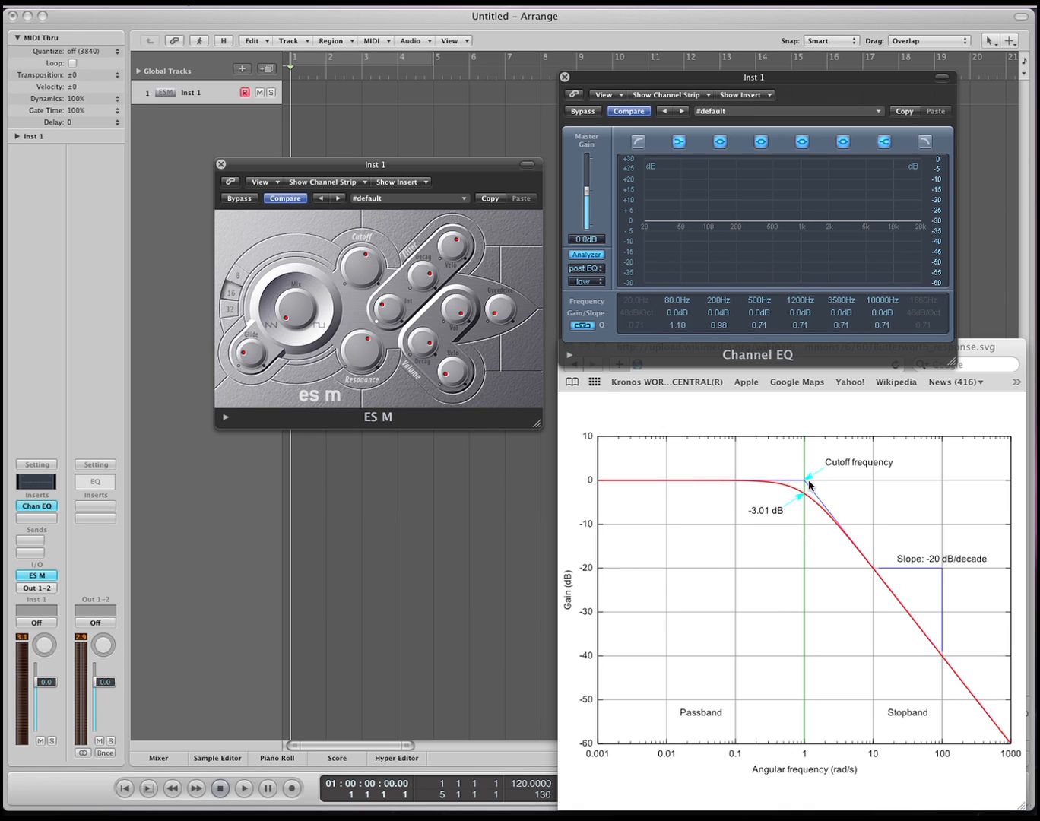
pyautogui.moveTo(821, 419)
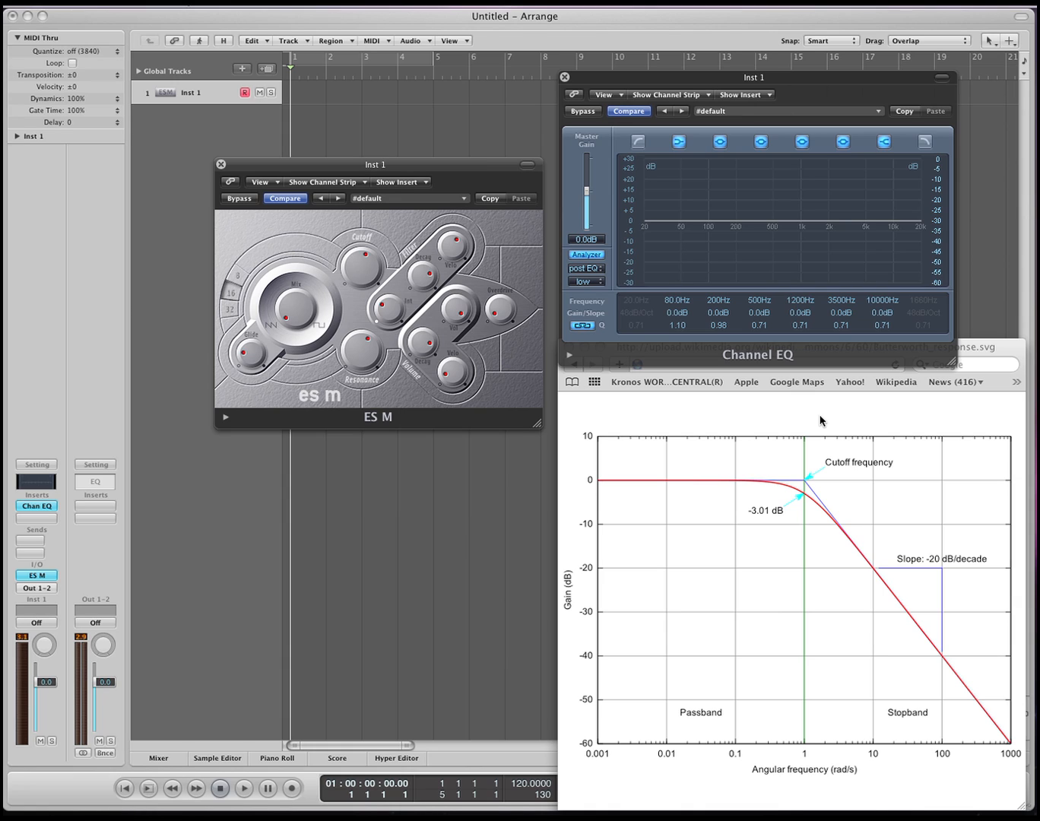
pyautogui.moveTo(364, 362)
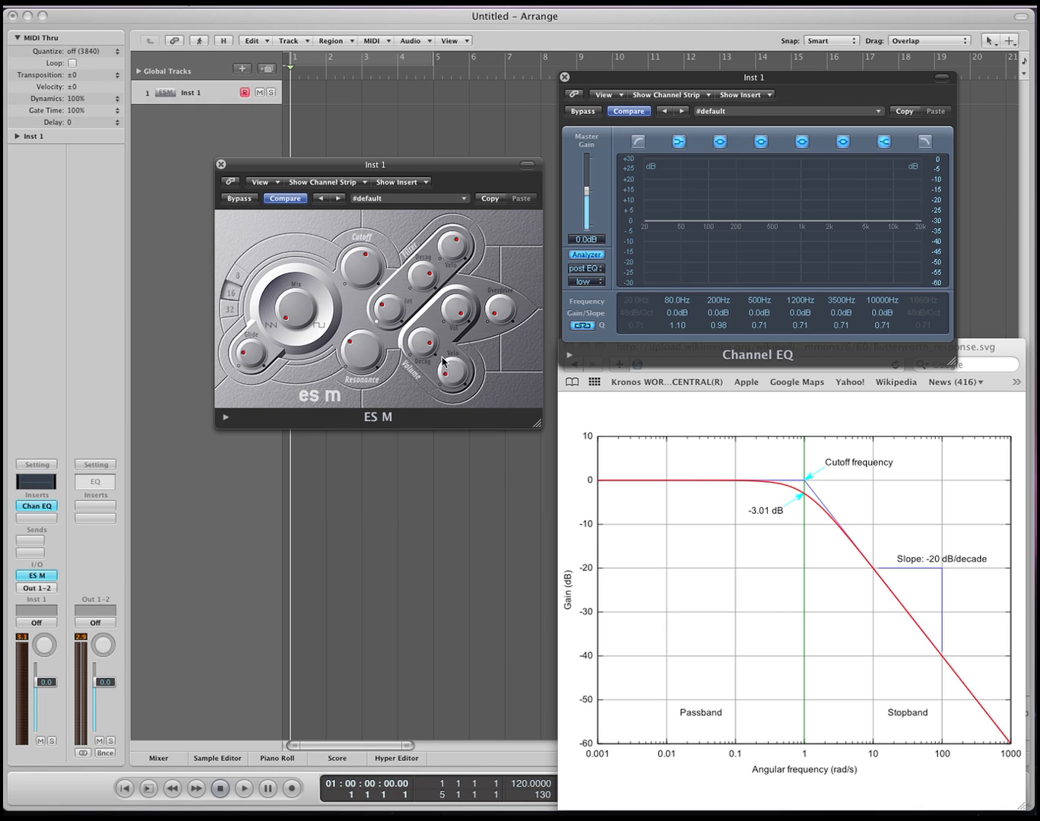
pyautogui.moveTo(465, 310)
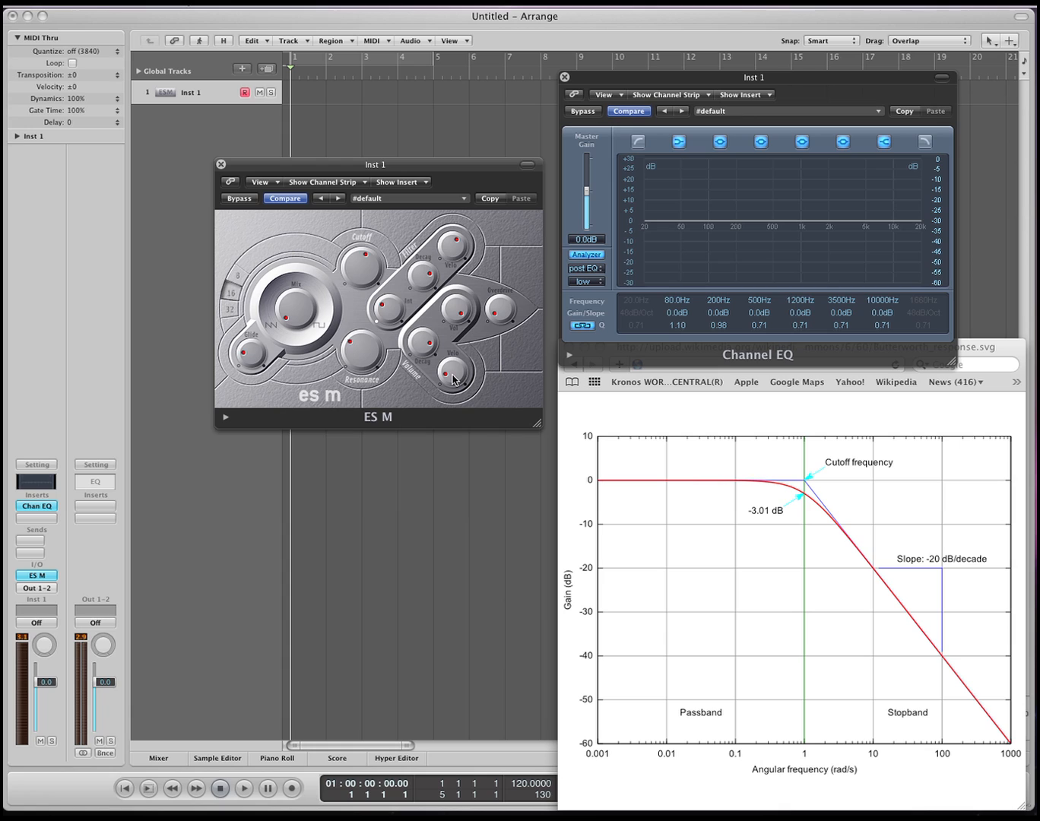
pyautogui.moveTo(465, 249)
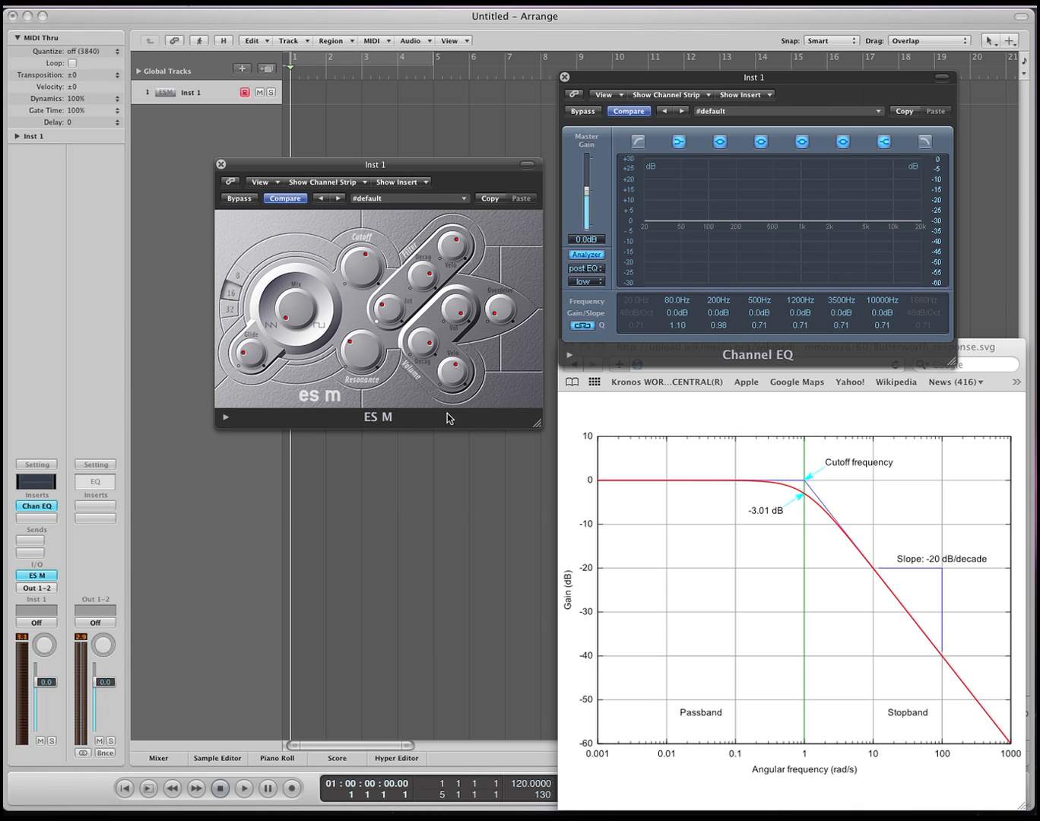
pyautogui.moveTo(467, 508)
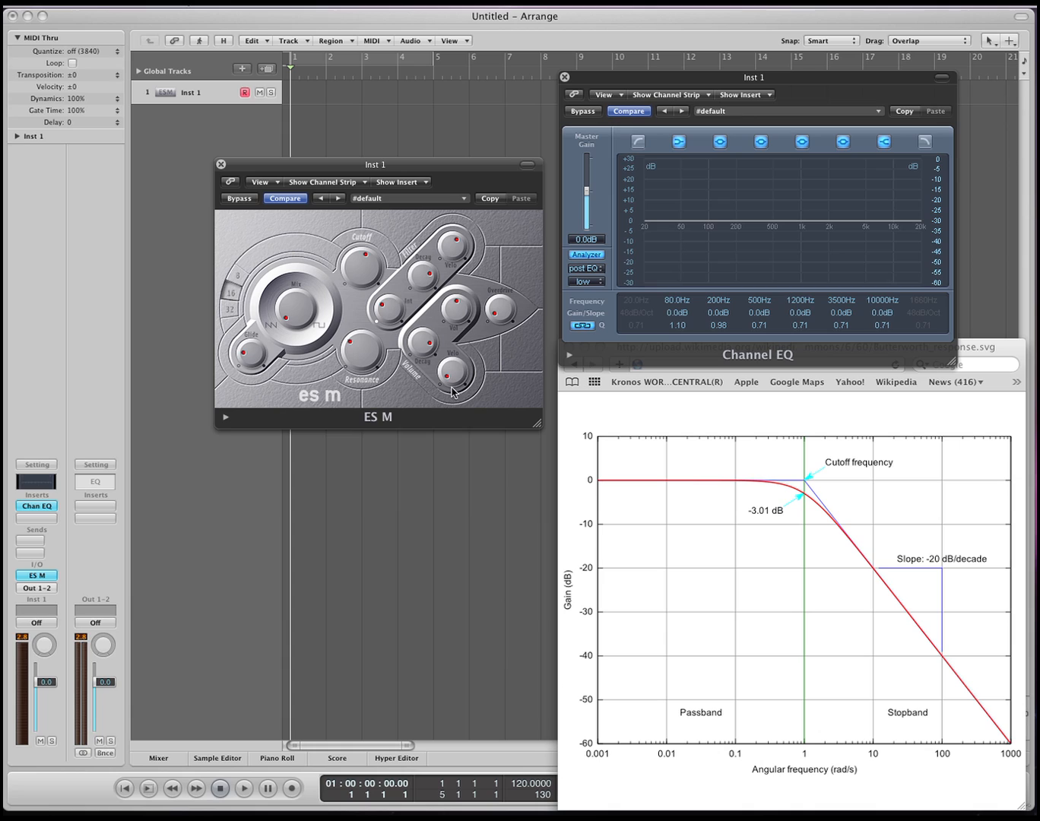
pyautogui.moveTo(447, 267)
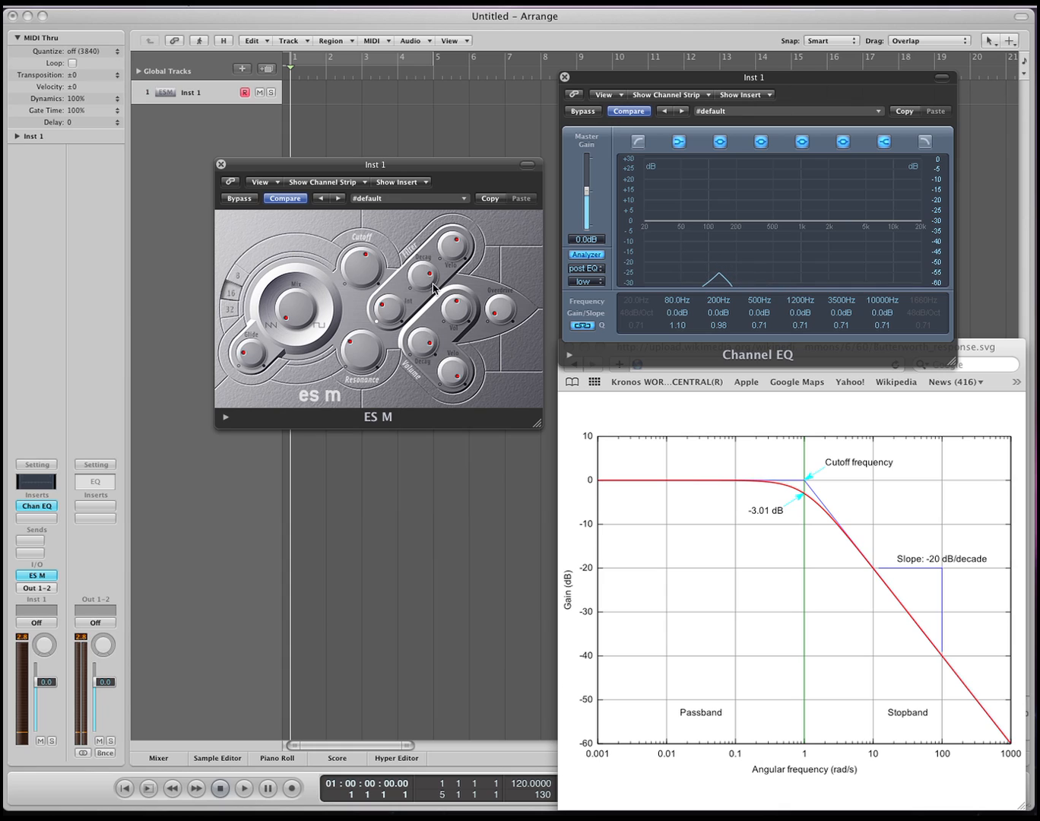
pyautogui.moveTo(464, 316)
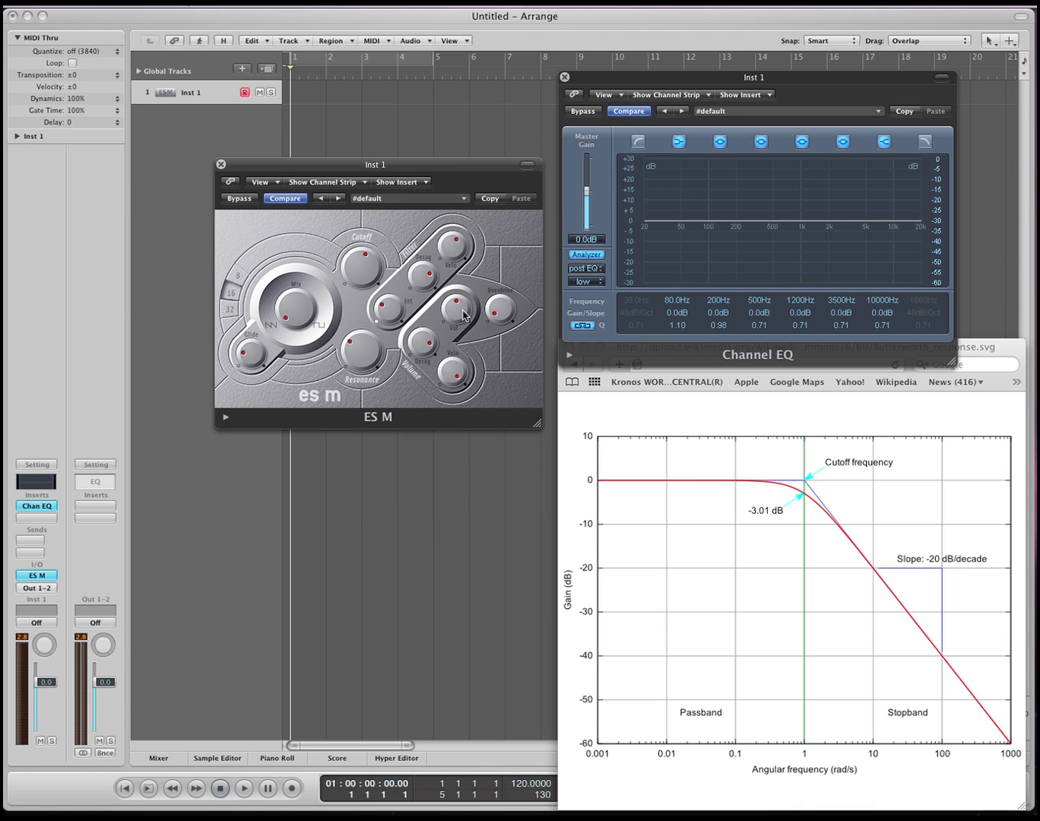
pyautogui.moveTo(415, 261)
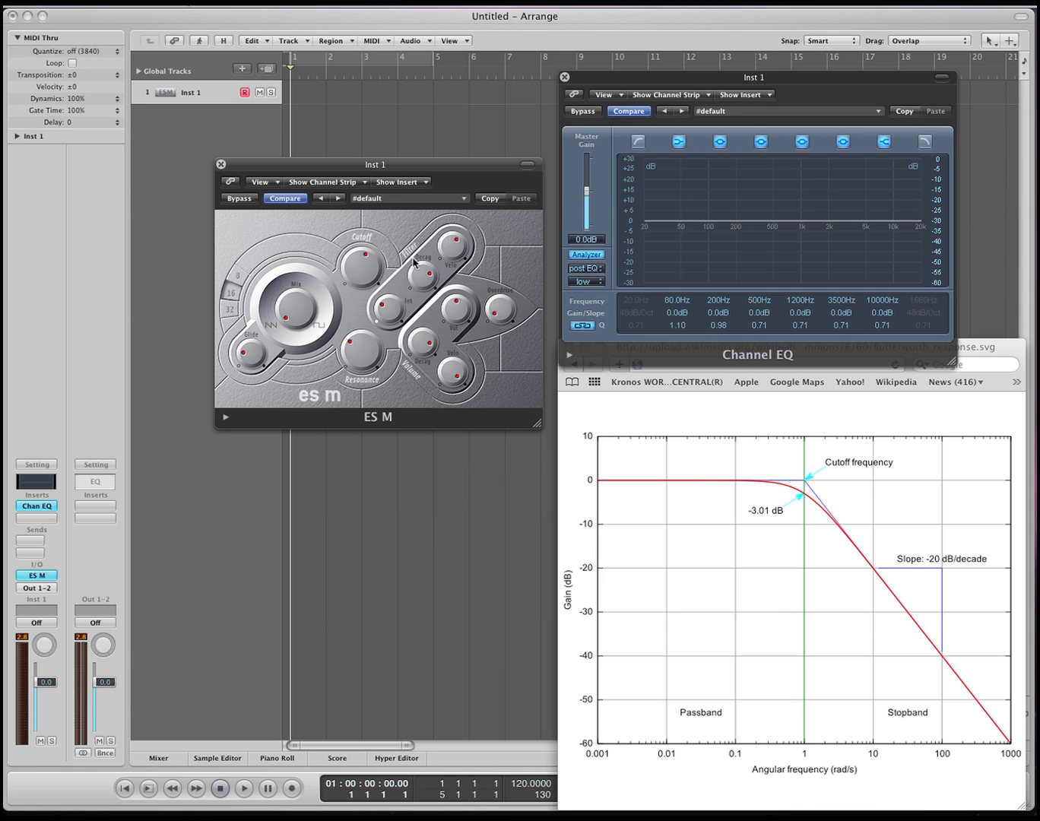
pyautogui.moveTo(469, 256)
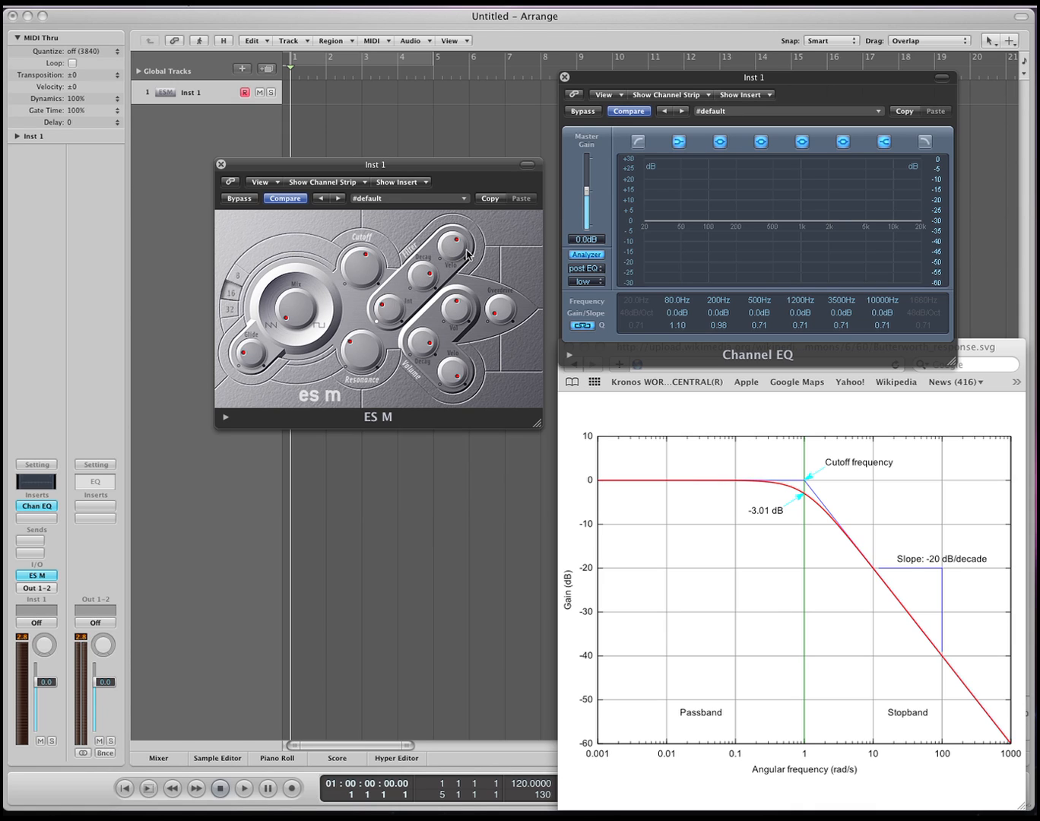
pyautogui.moveTo(453, 408)
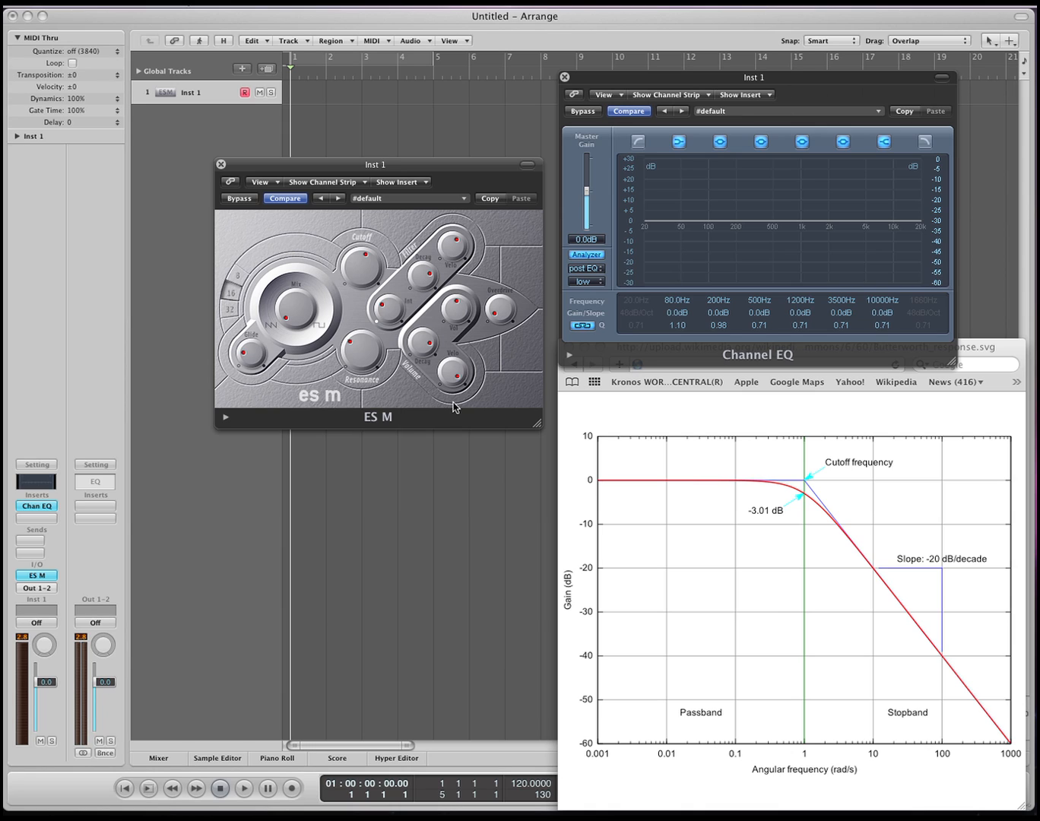
pyautogui.moveTo(447, 264)
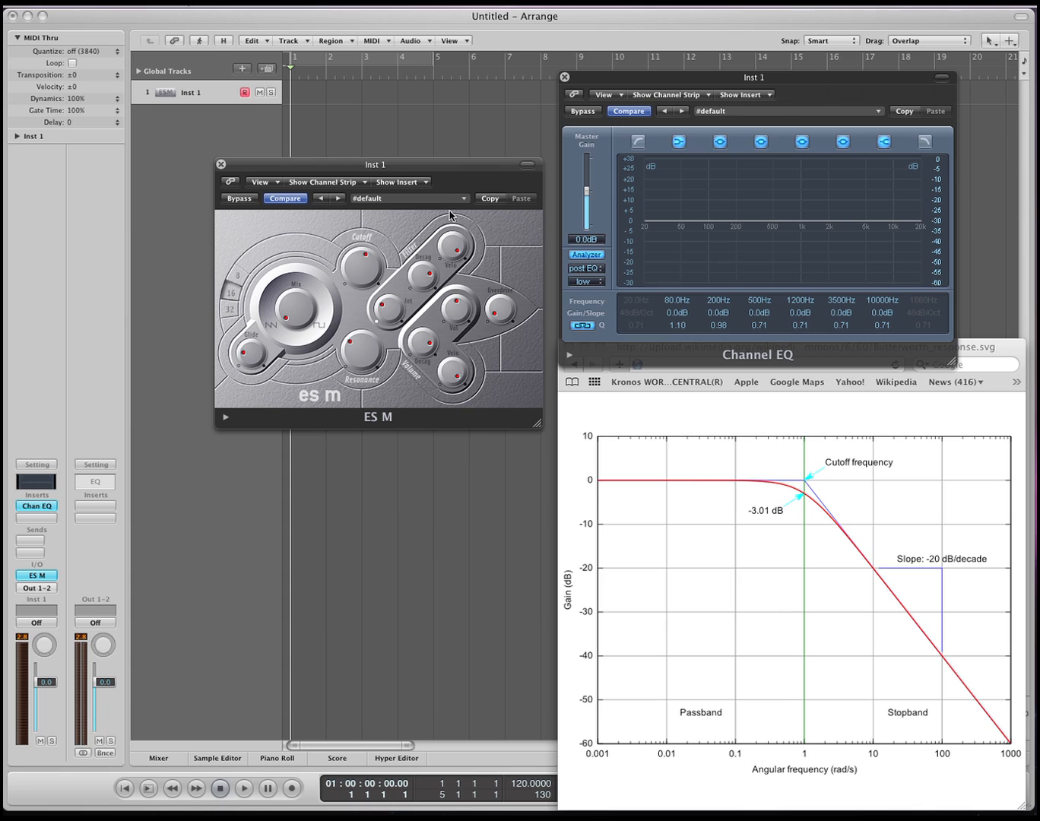
pyautogui.moveTo(374, 253)
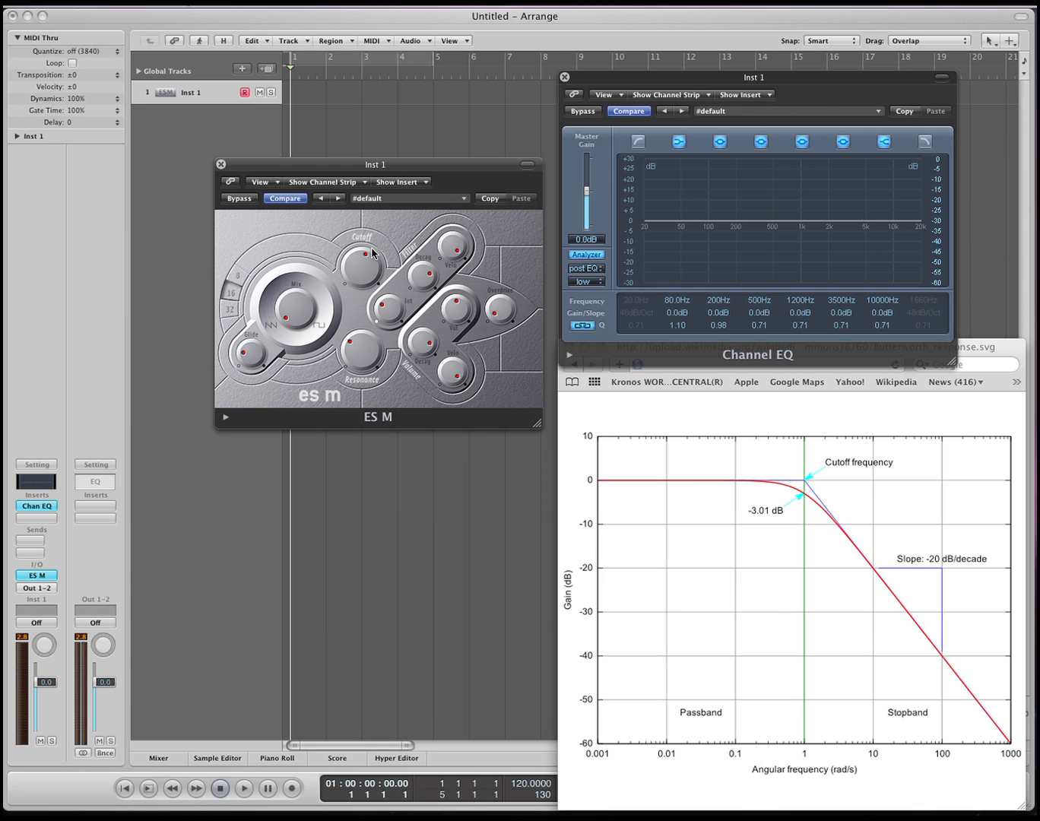
pyautogui.moveTo(450, 253)
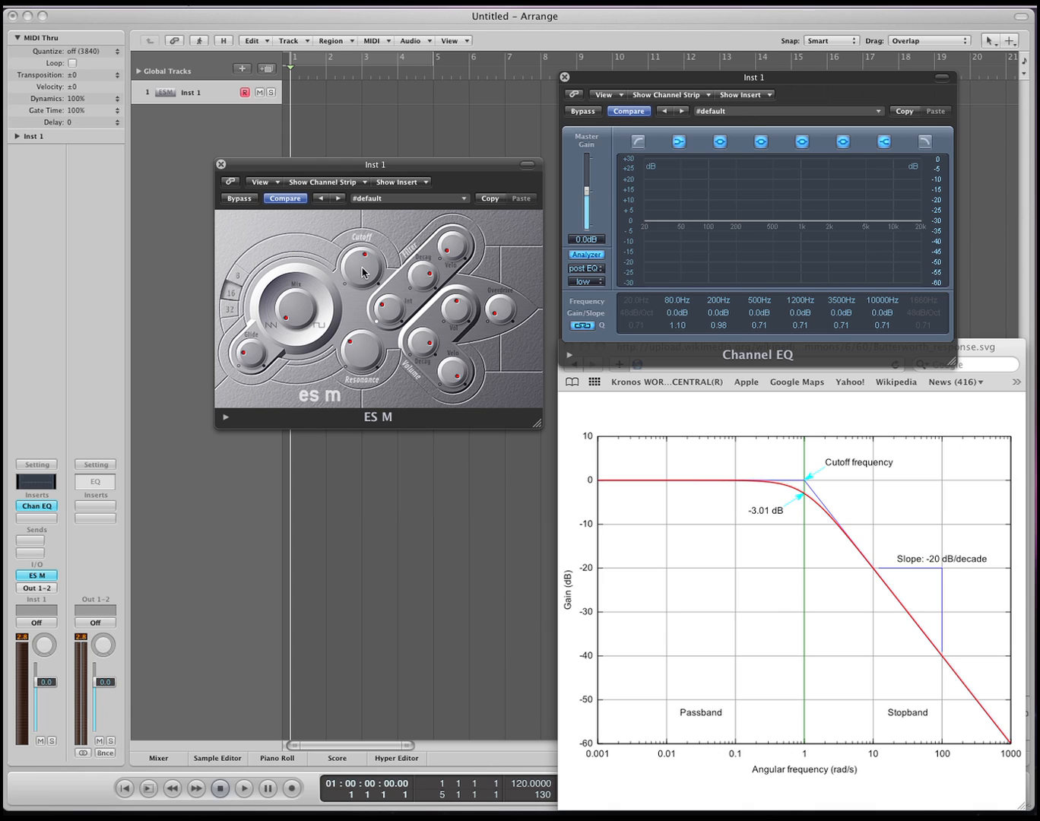
pyautogui.moveTo(510, 318)
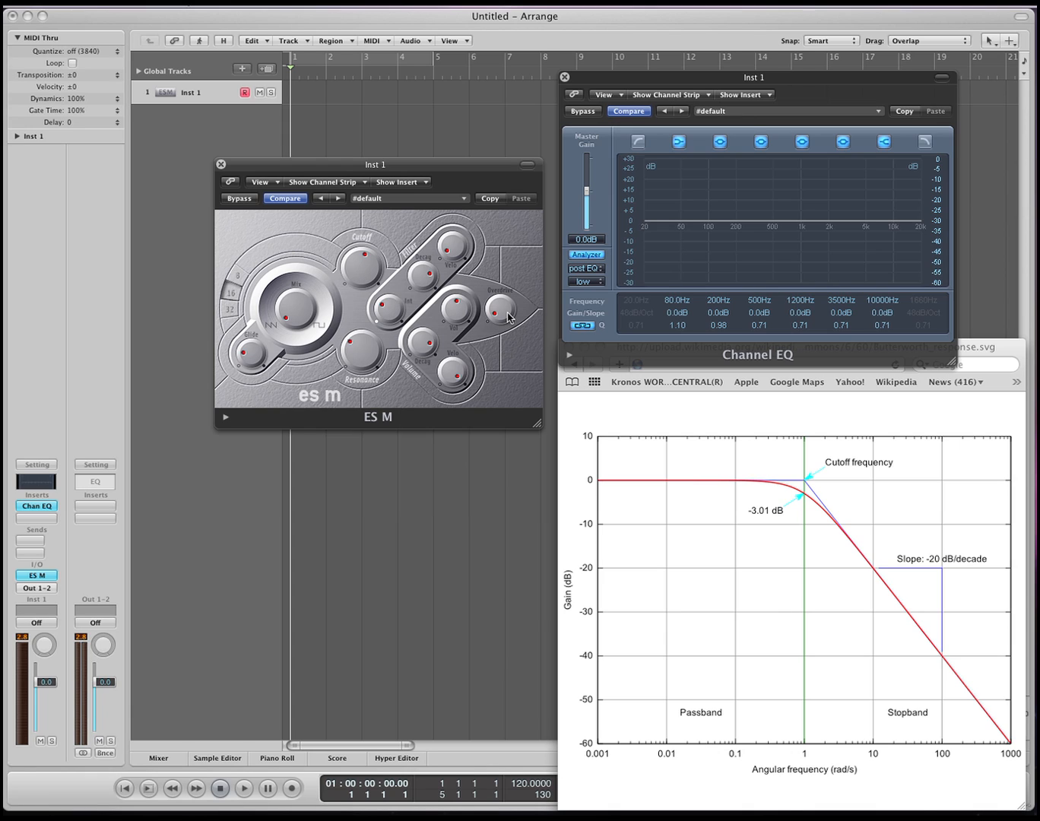